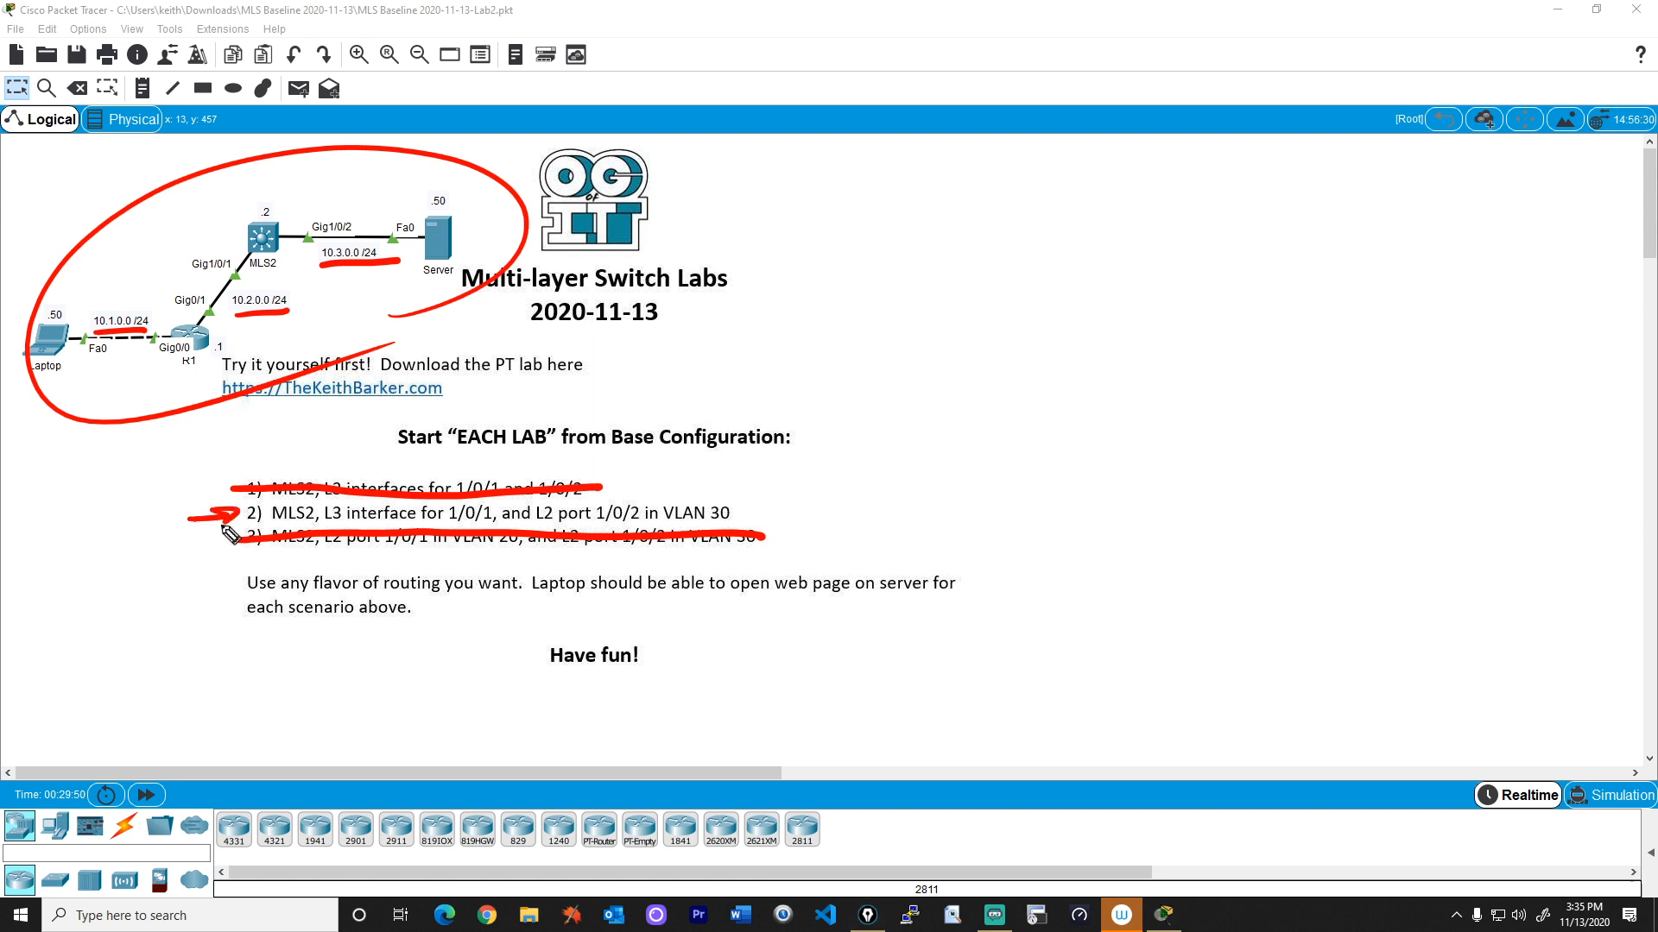
mouse_move(280, 272)
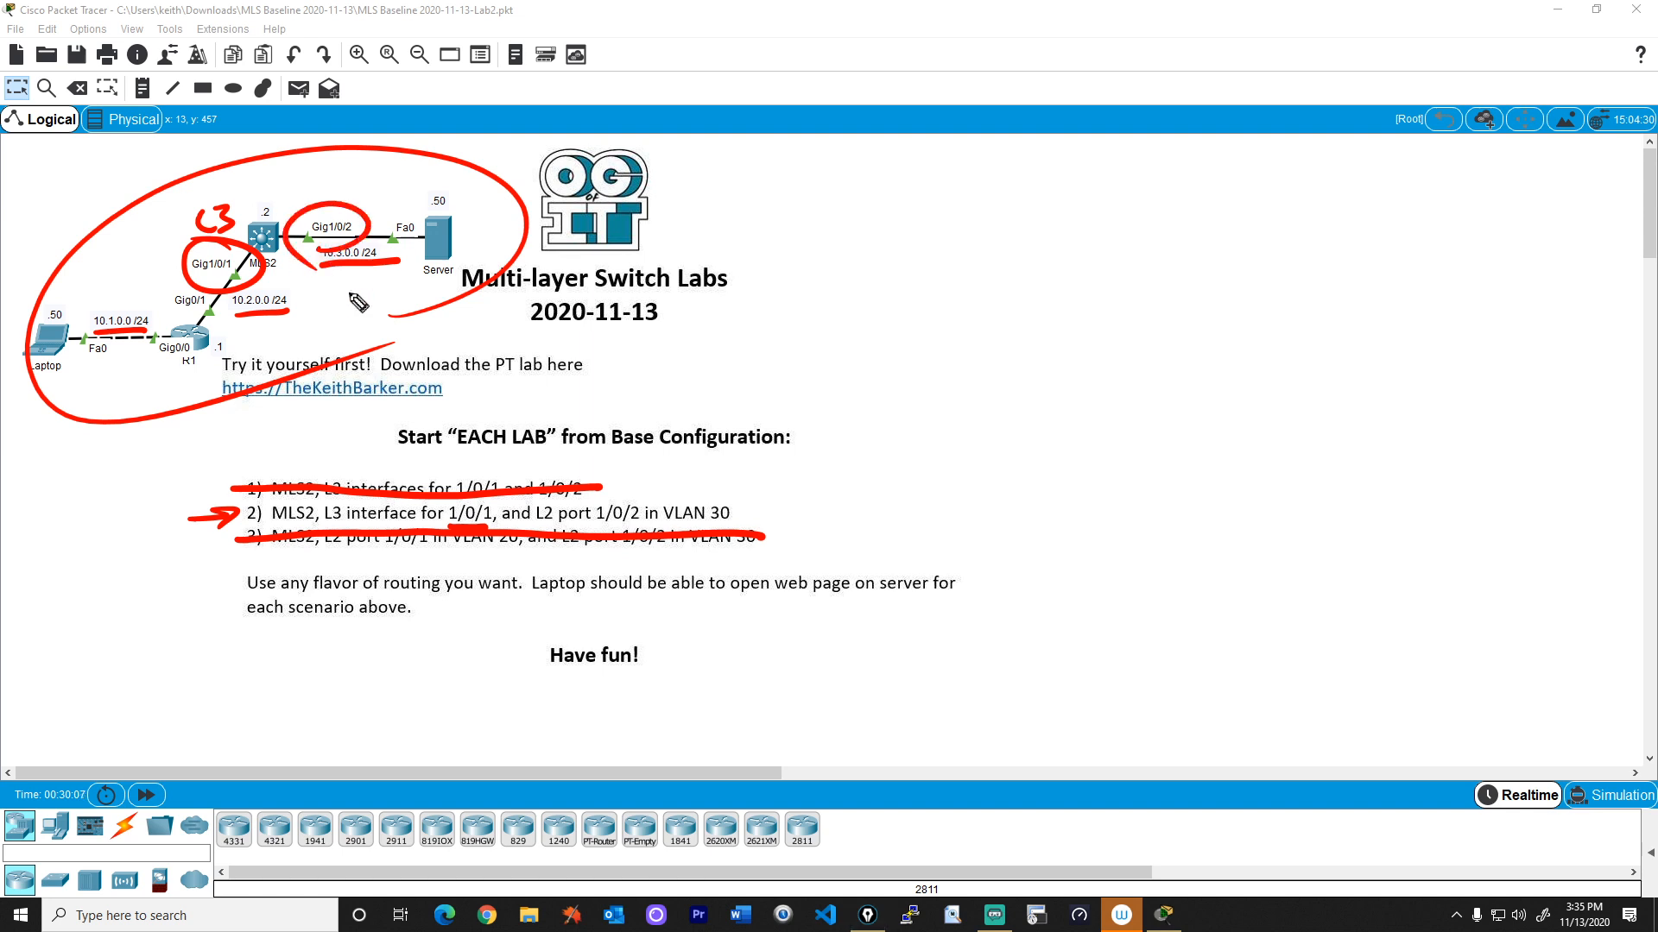
mouse_move(723, 516)
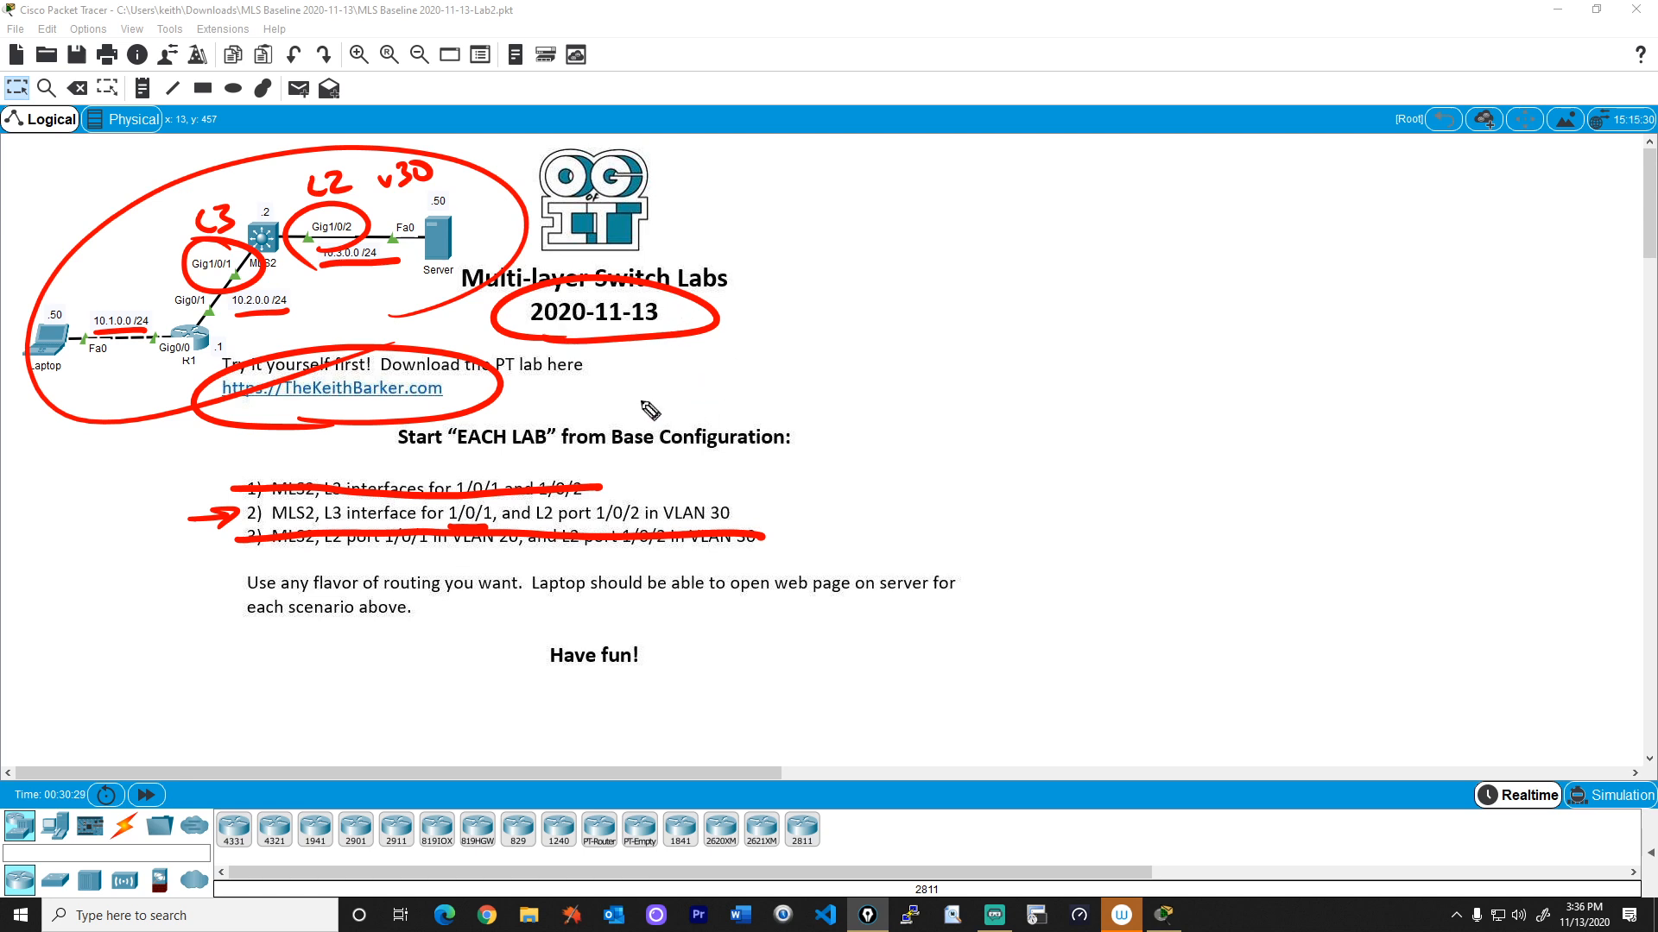
mouse_move(288, 532)
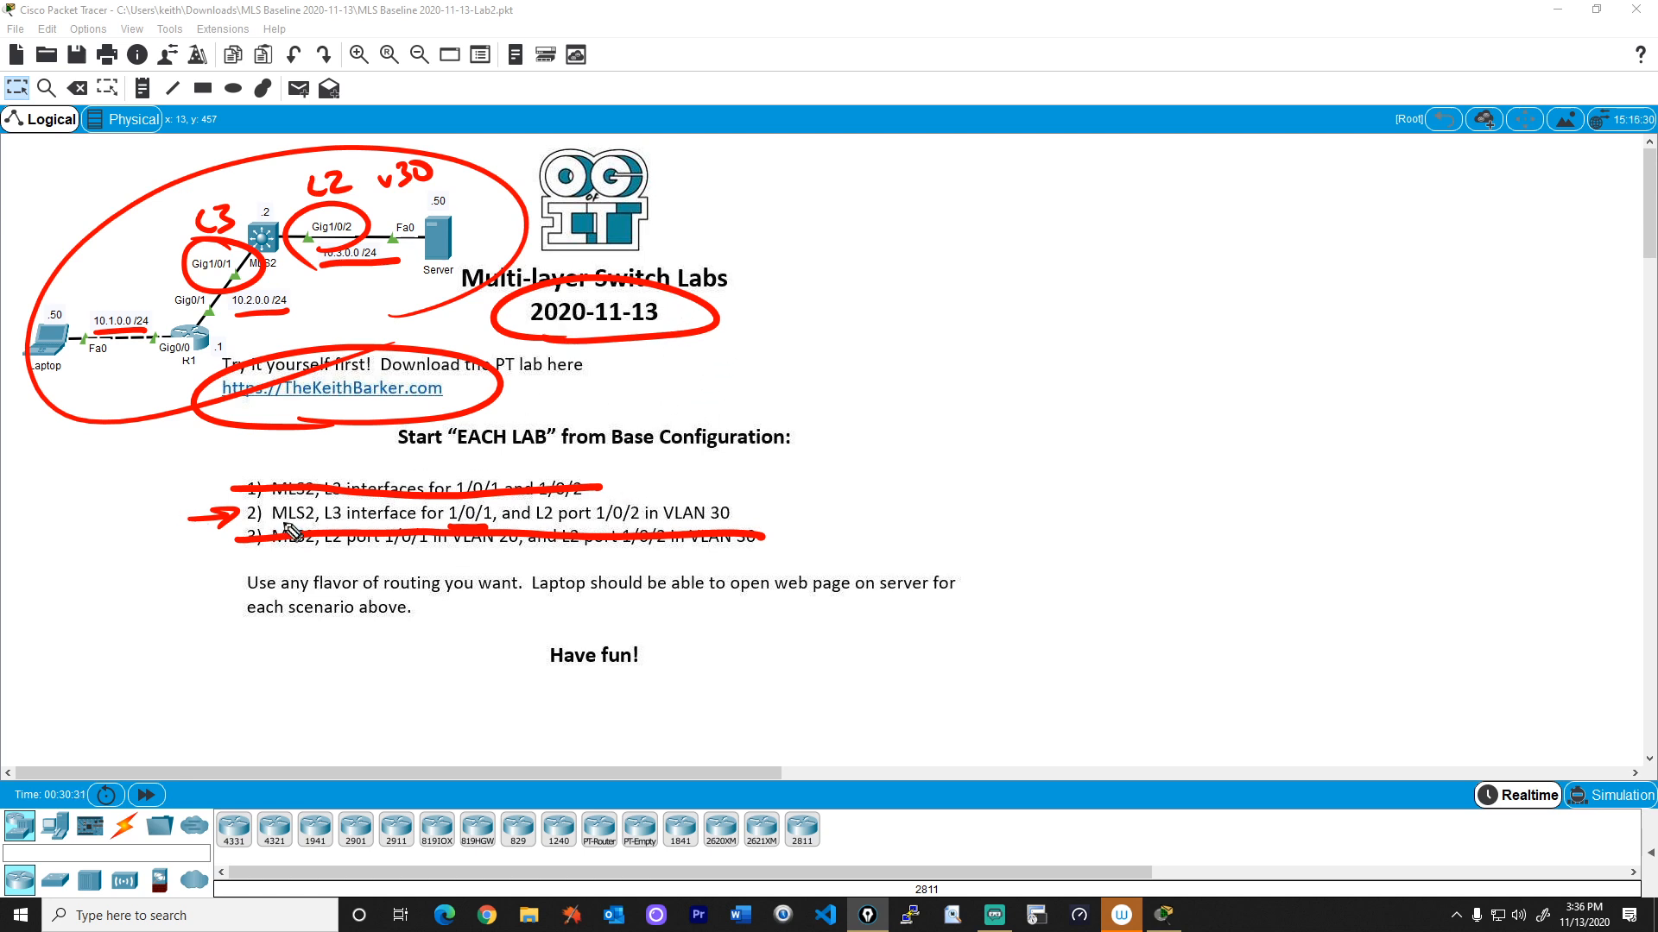
mouse_move(418, 281)
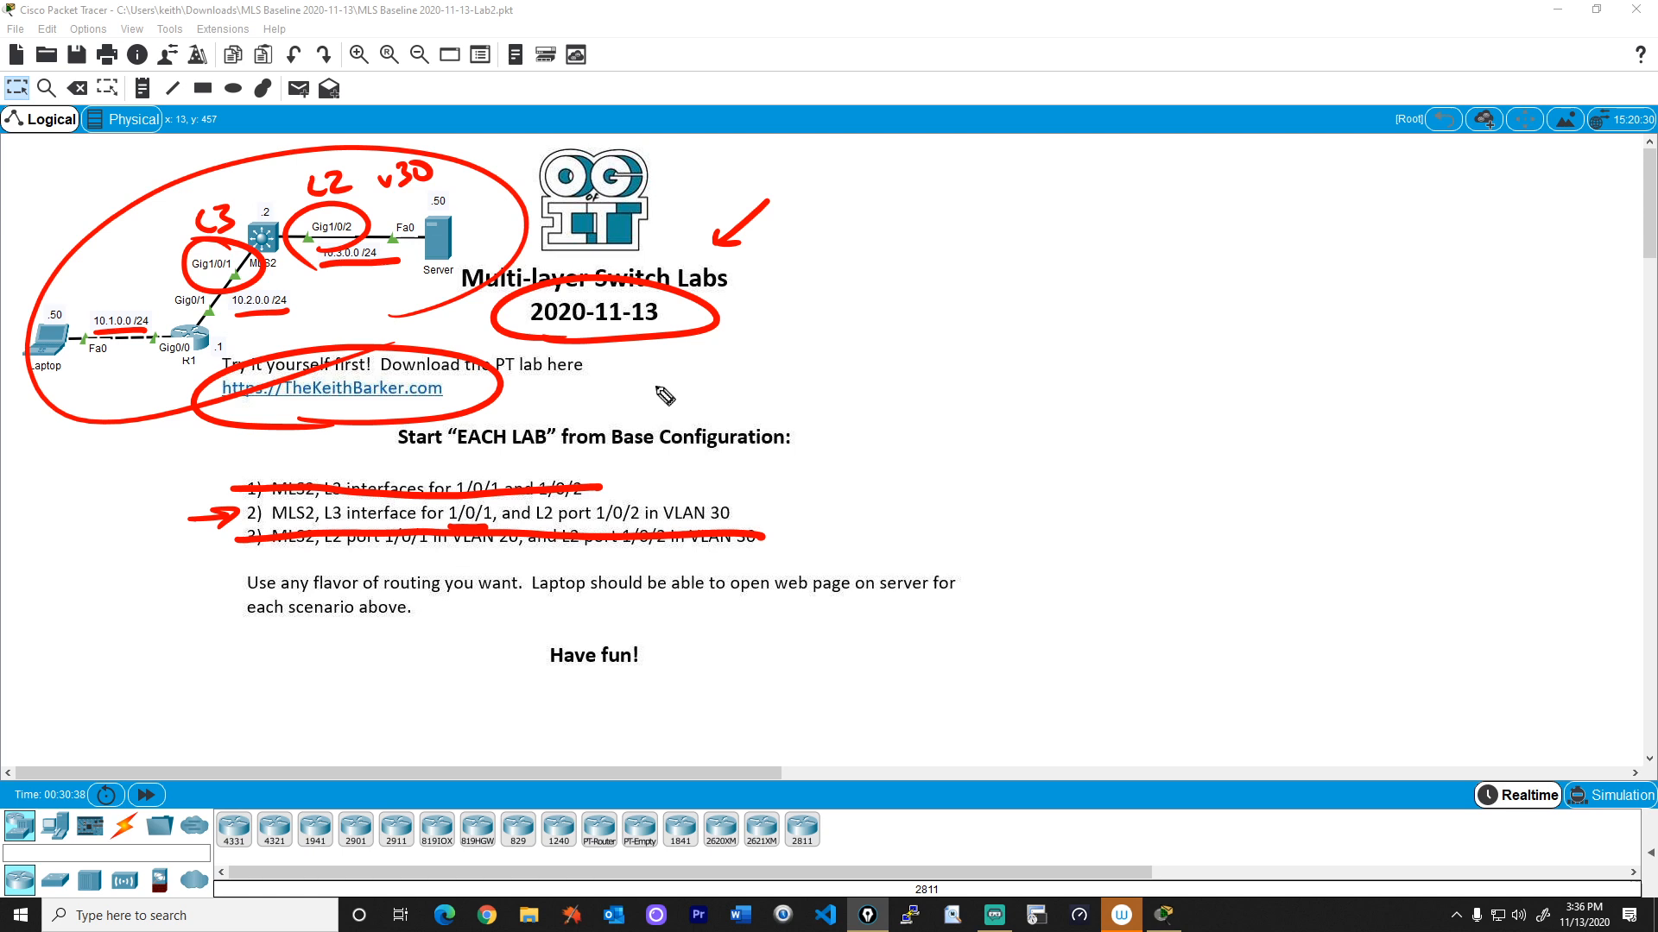
mouse_move(696, 378)
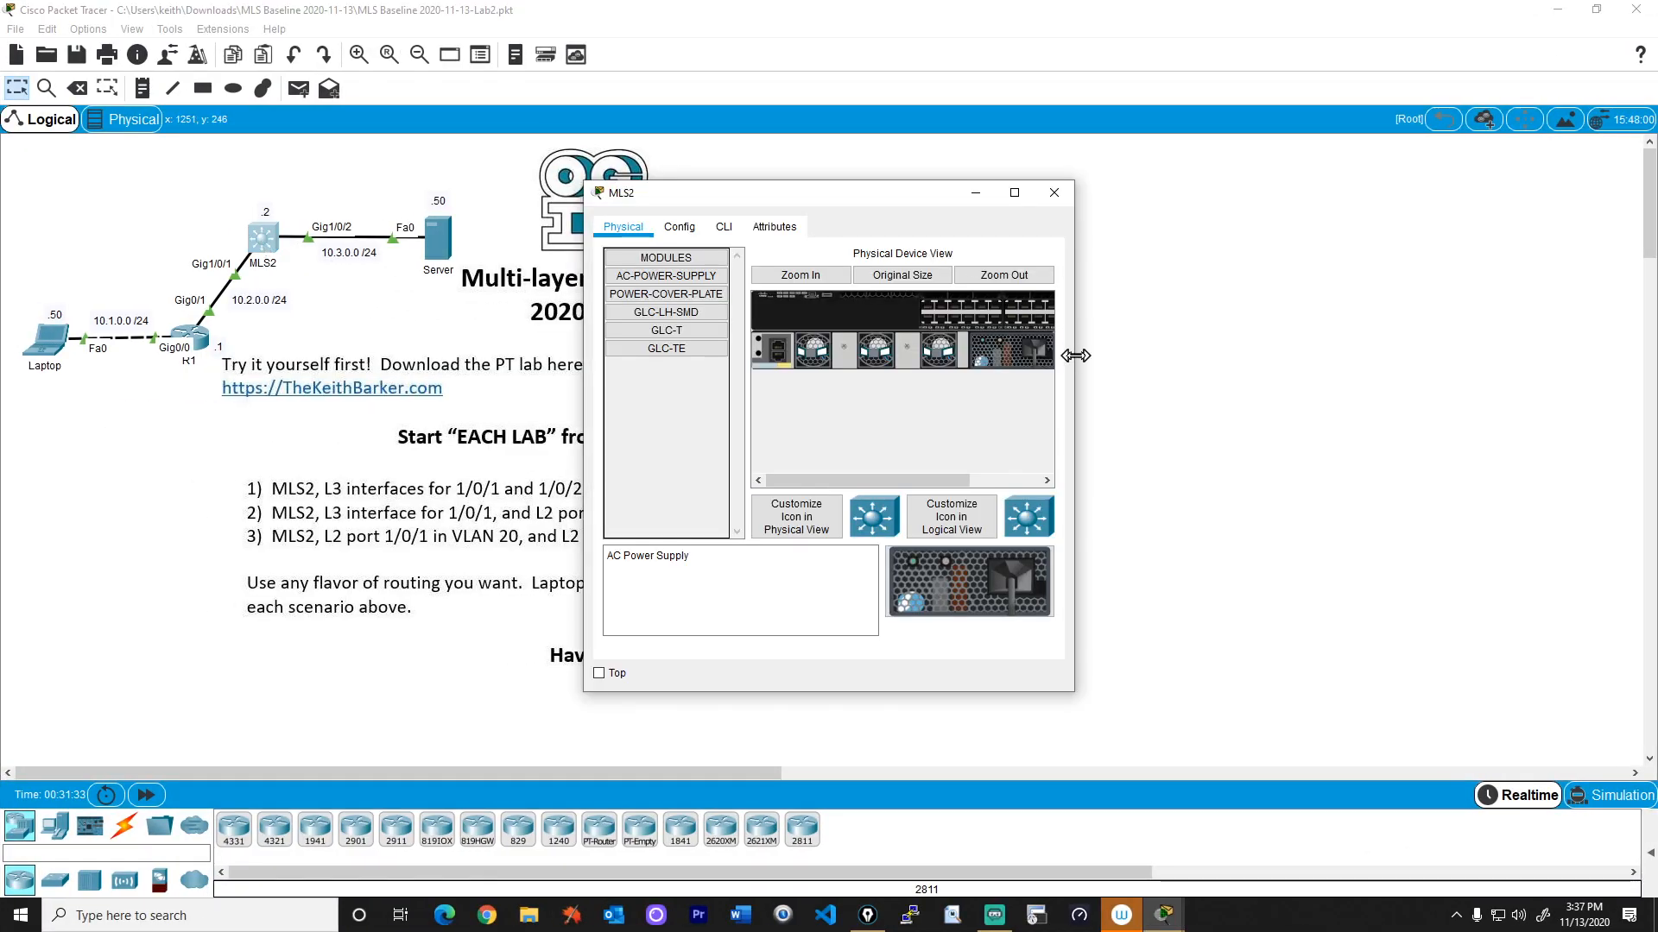
Run 'show ip int brief' on MLS2, listing all ports unassigned with Gig1/0/1-2 up.
click(724, 226)
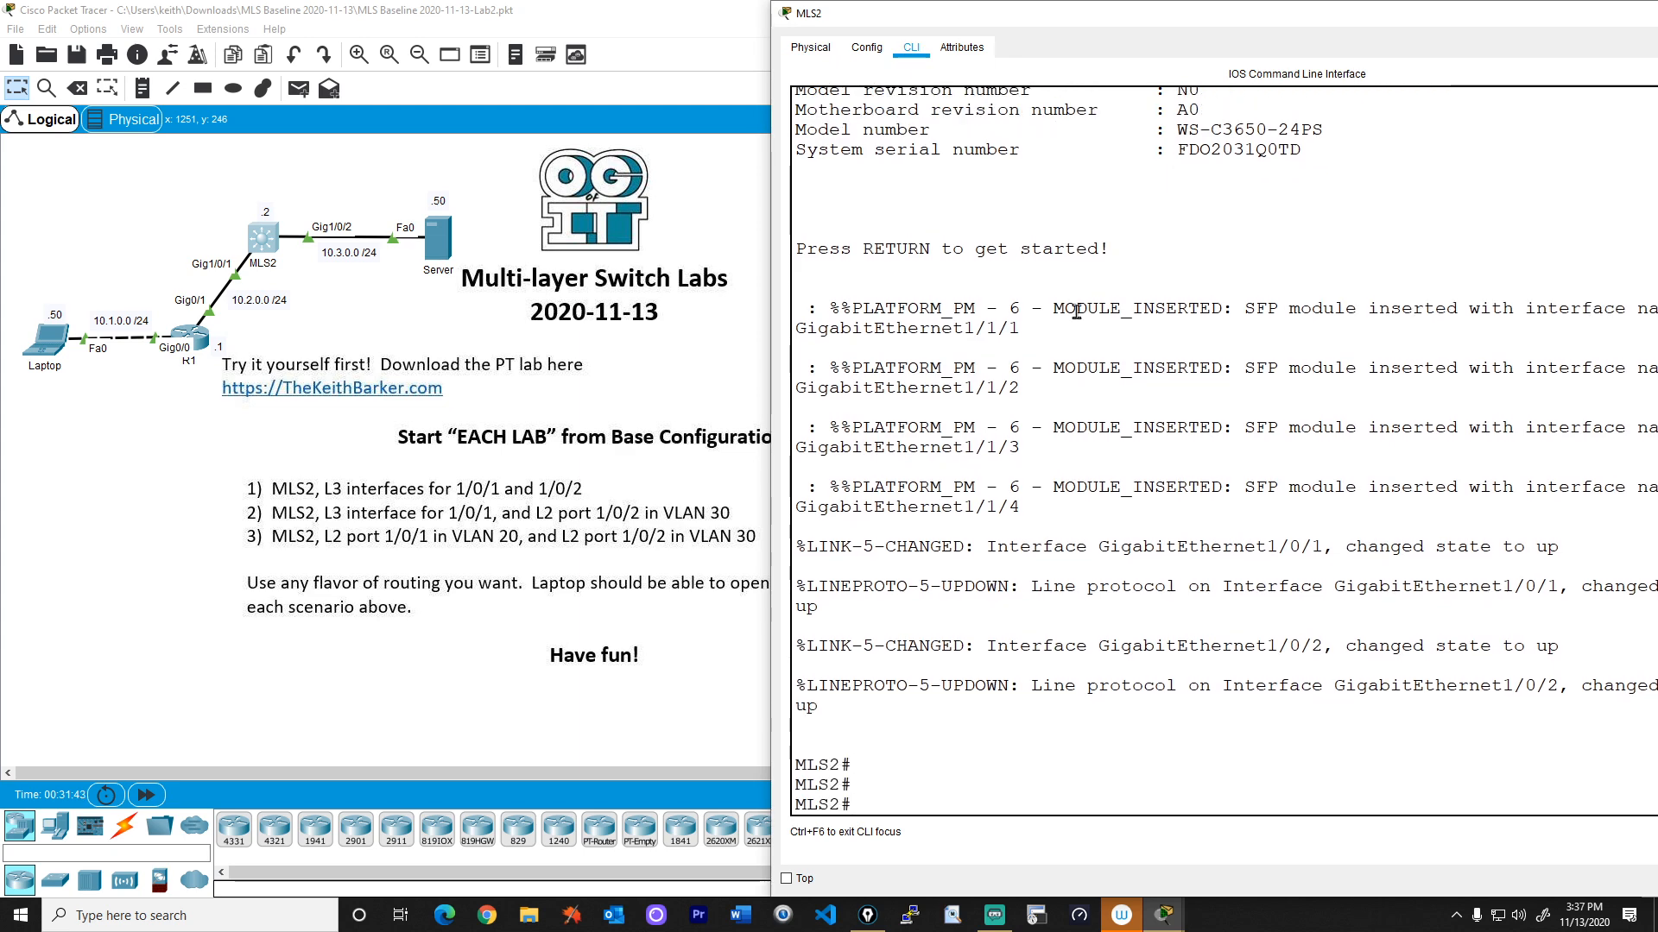
text(show ip)
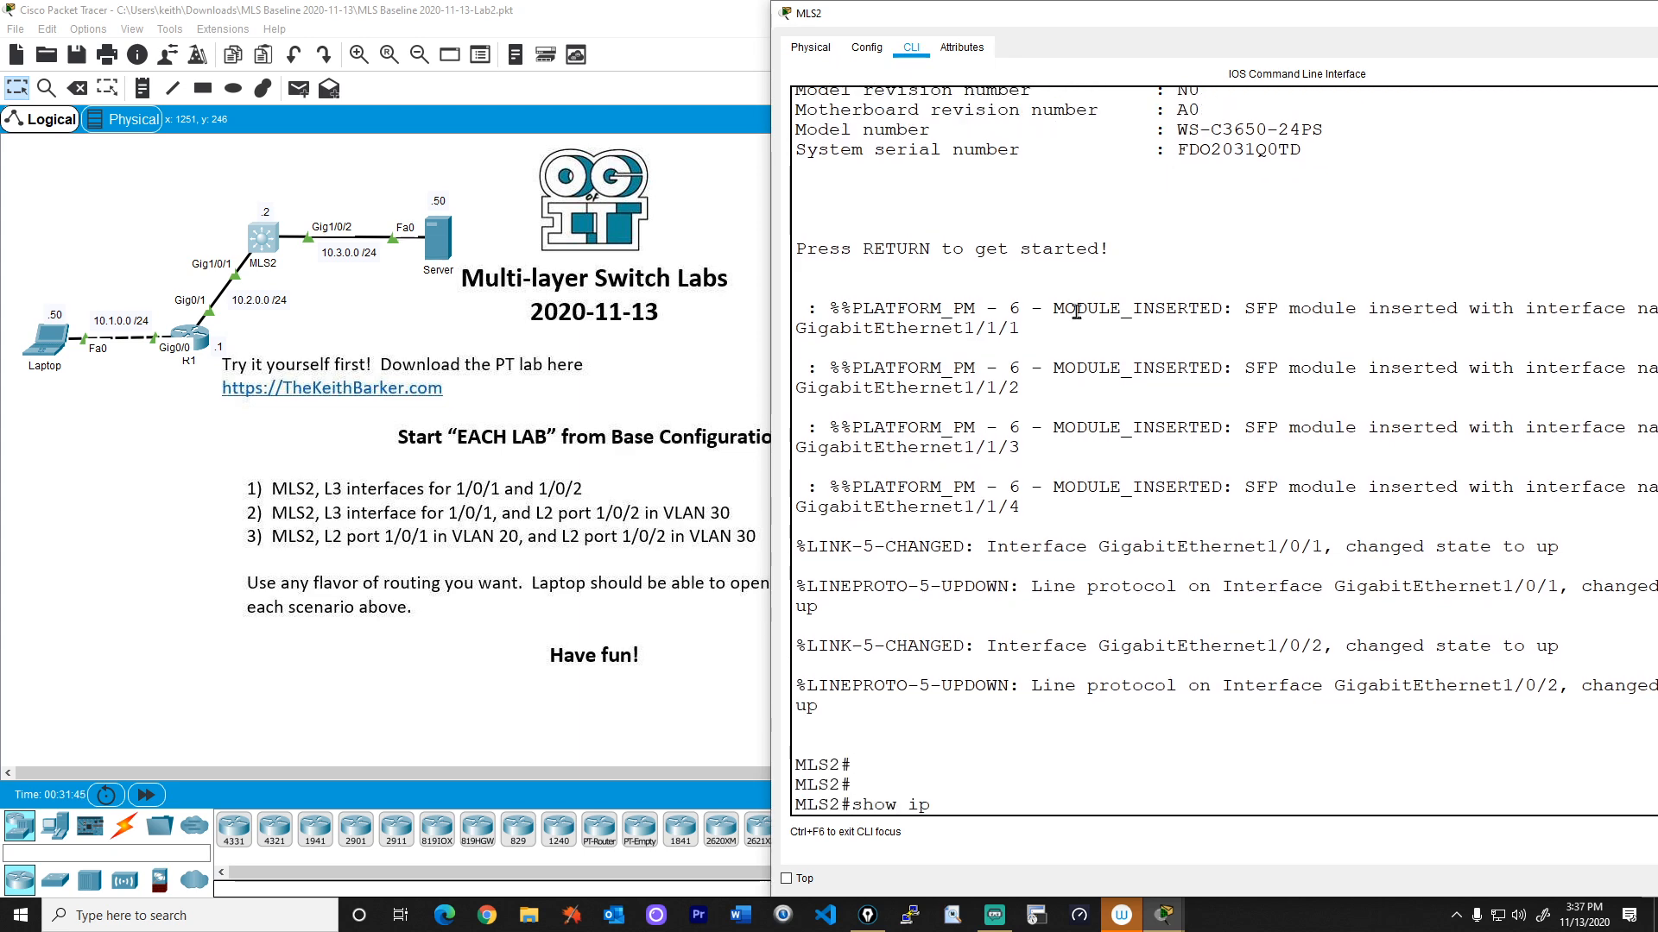
key(Return)
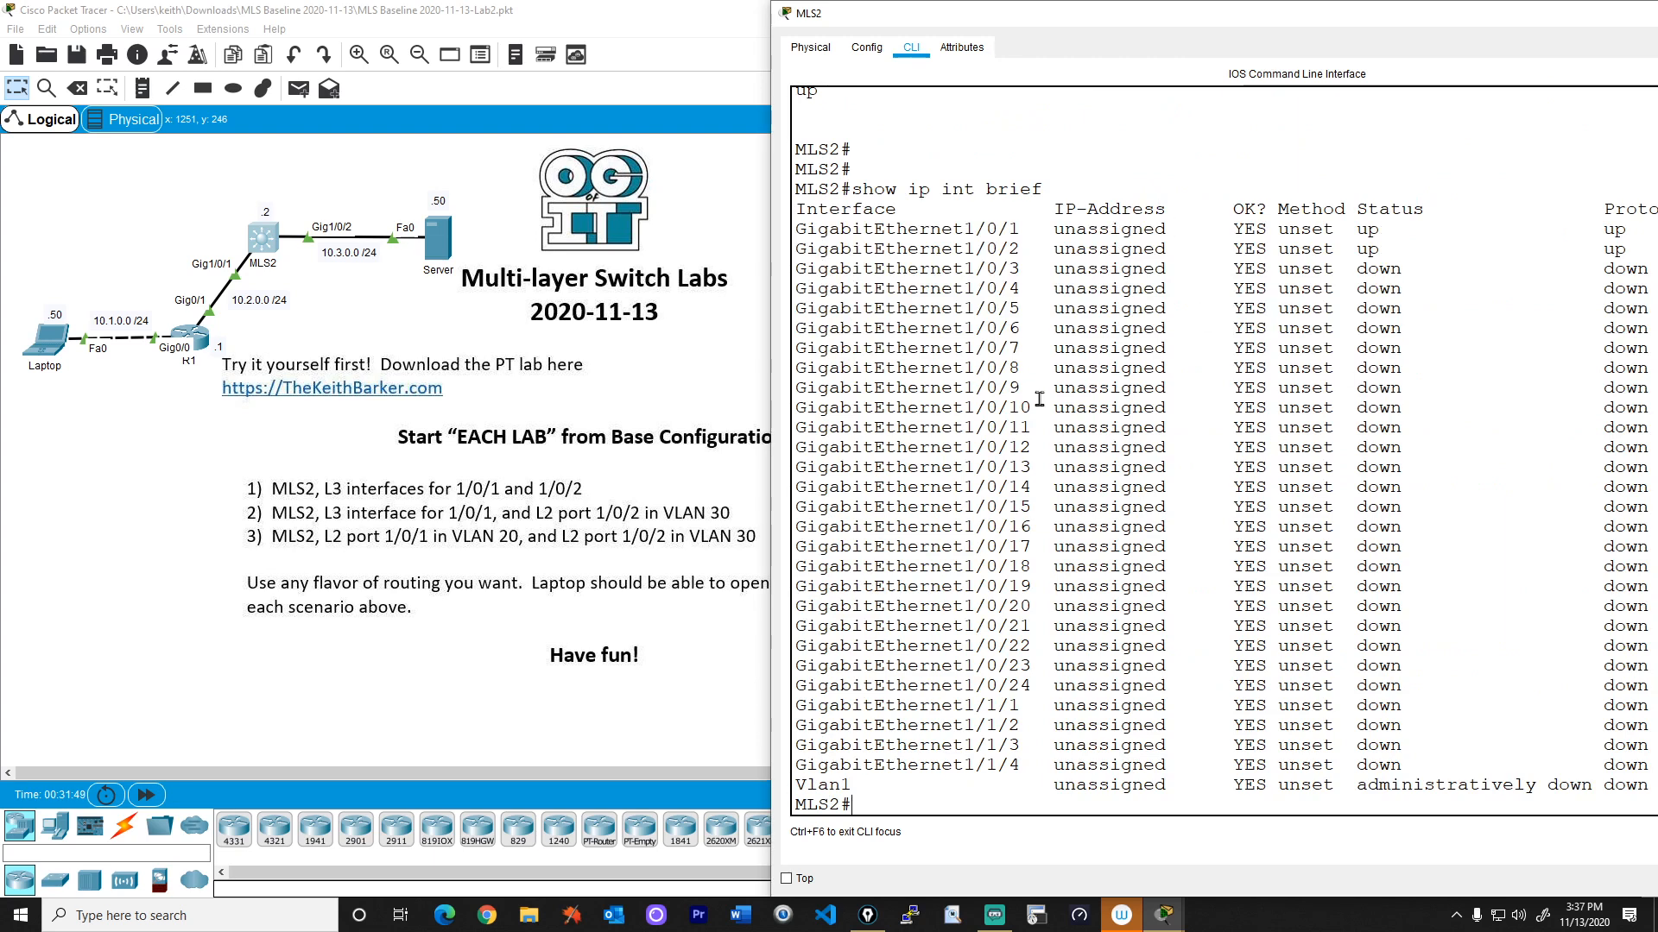
mouse_move(1025, 632)
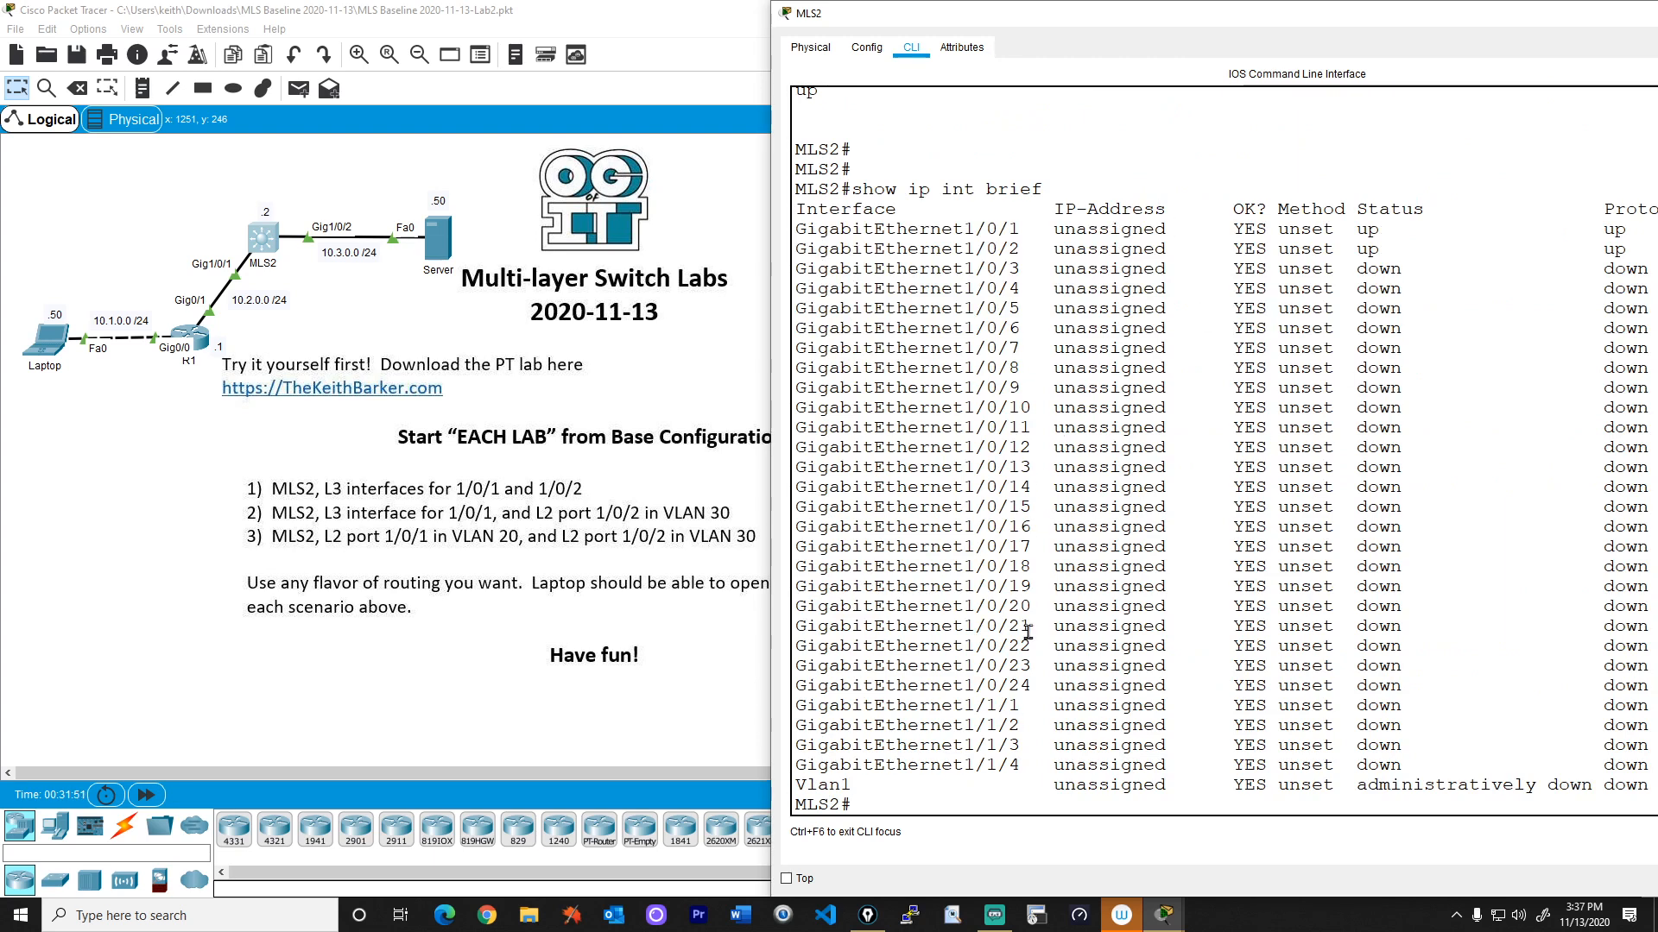
mouse_move(480, 530)
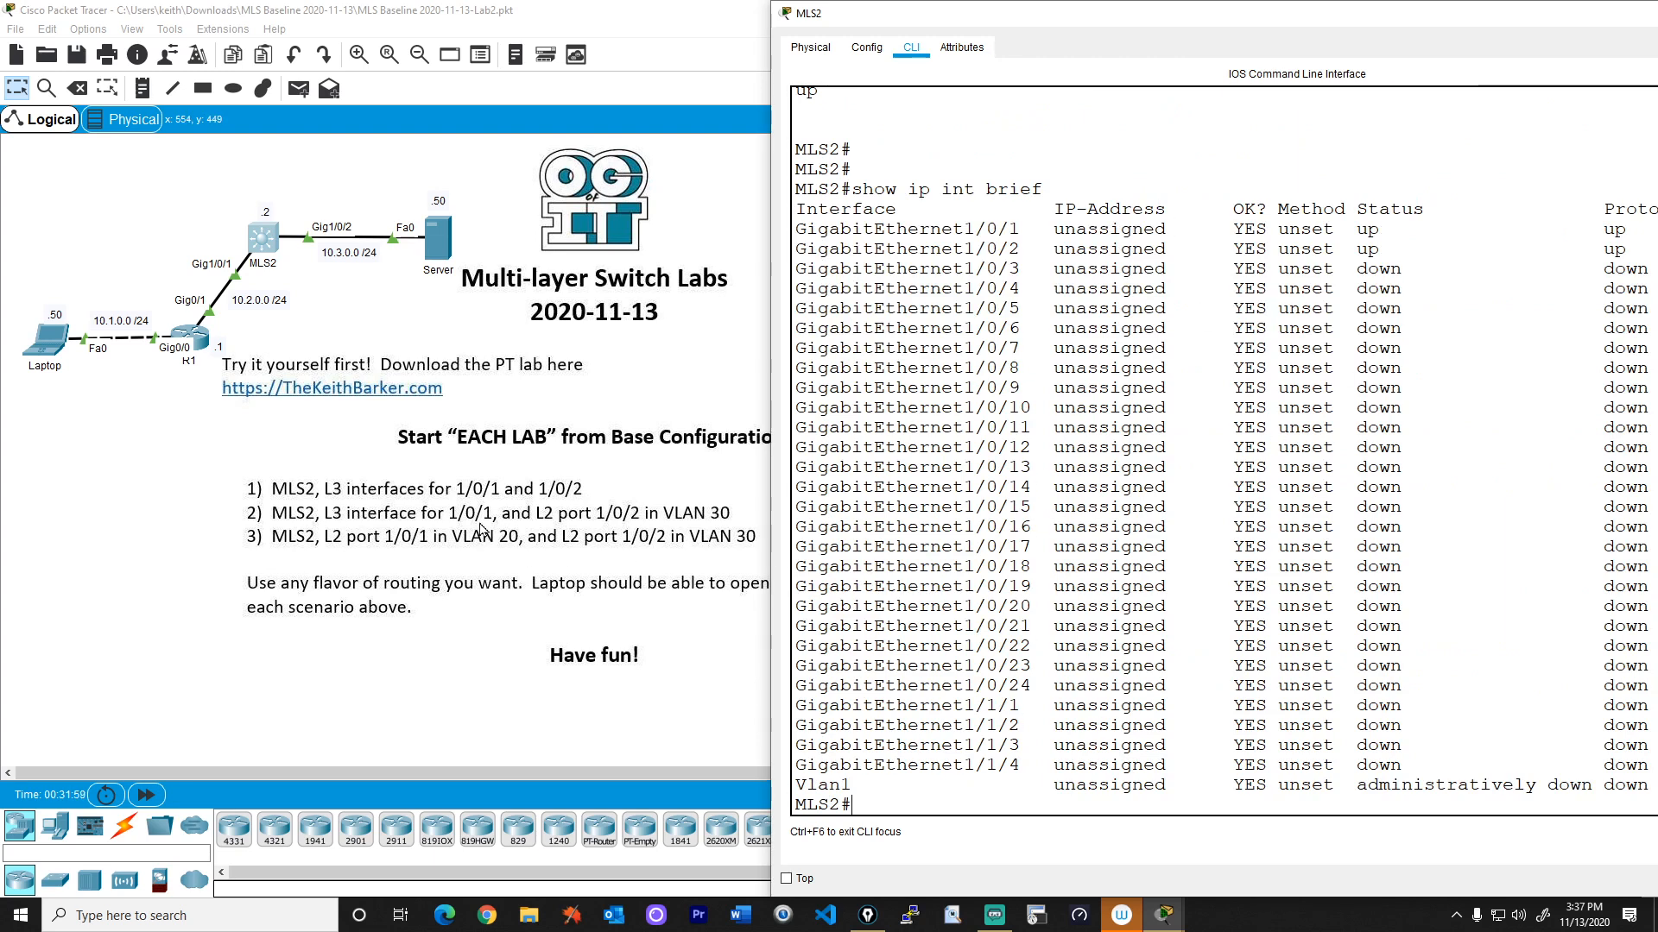
mouse_move(244, 299)
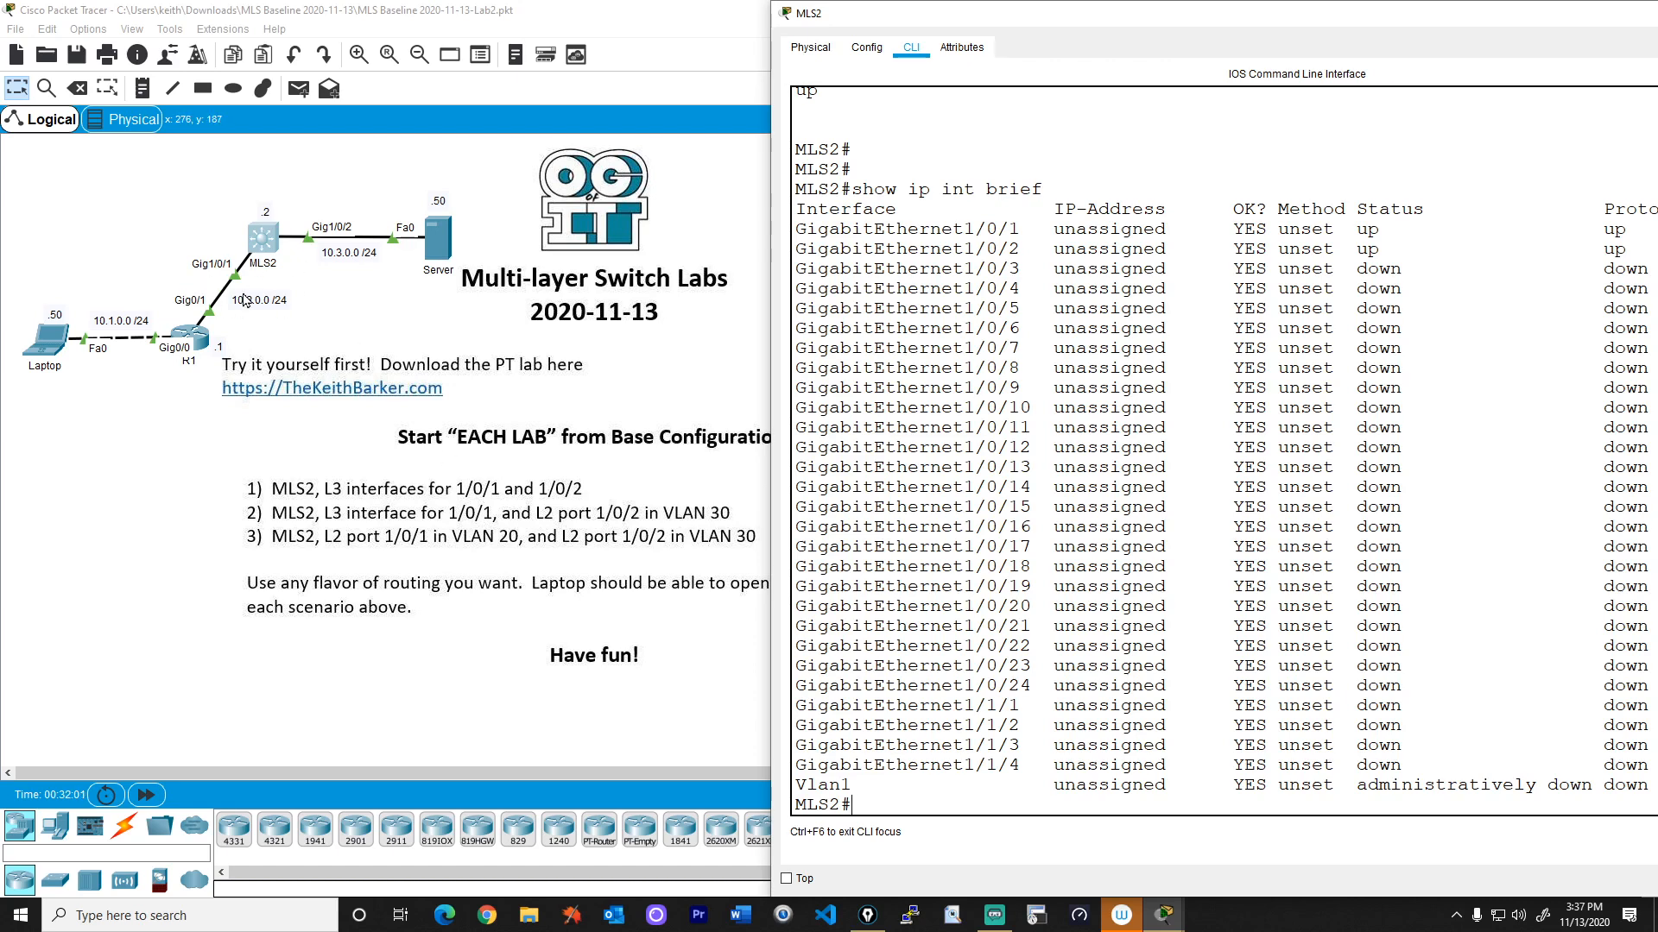
Make Gig1/0/1 a routed port (no switchport) with IP 10.2.0.2 255.255.255.0.
text(conf t)
text(int gig 1/0/1)
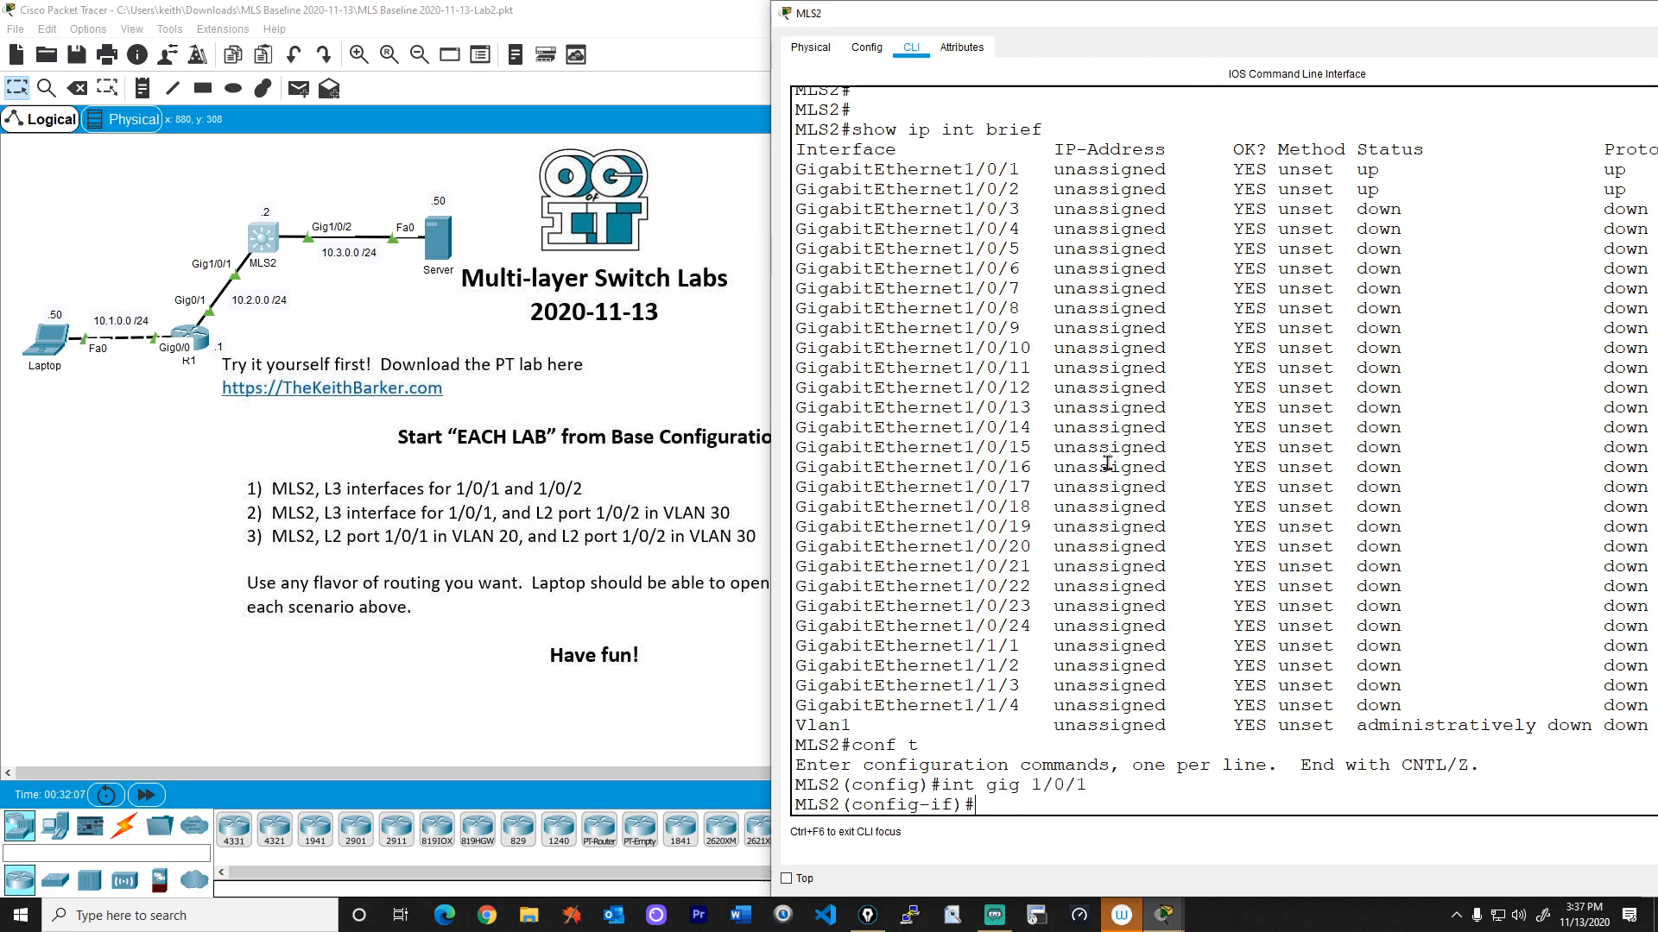
text(no switchport)
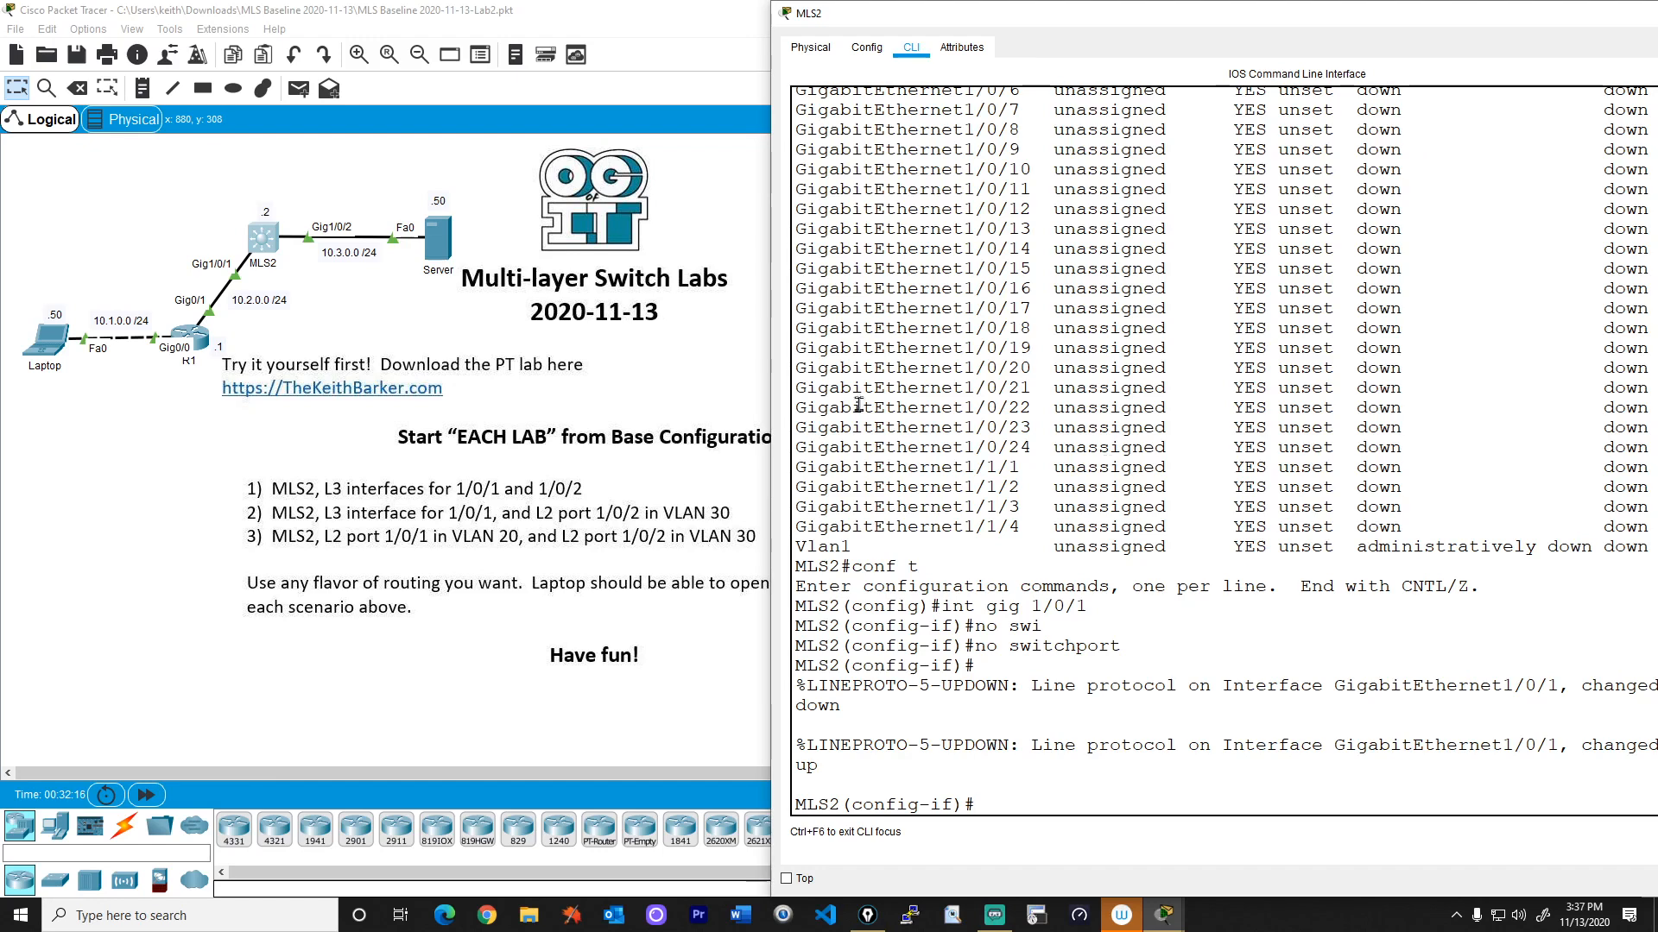
mouse_move(269, 209)
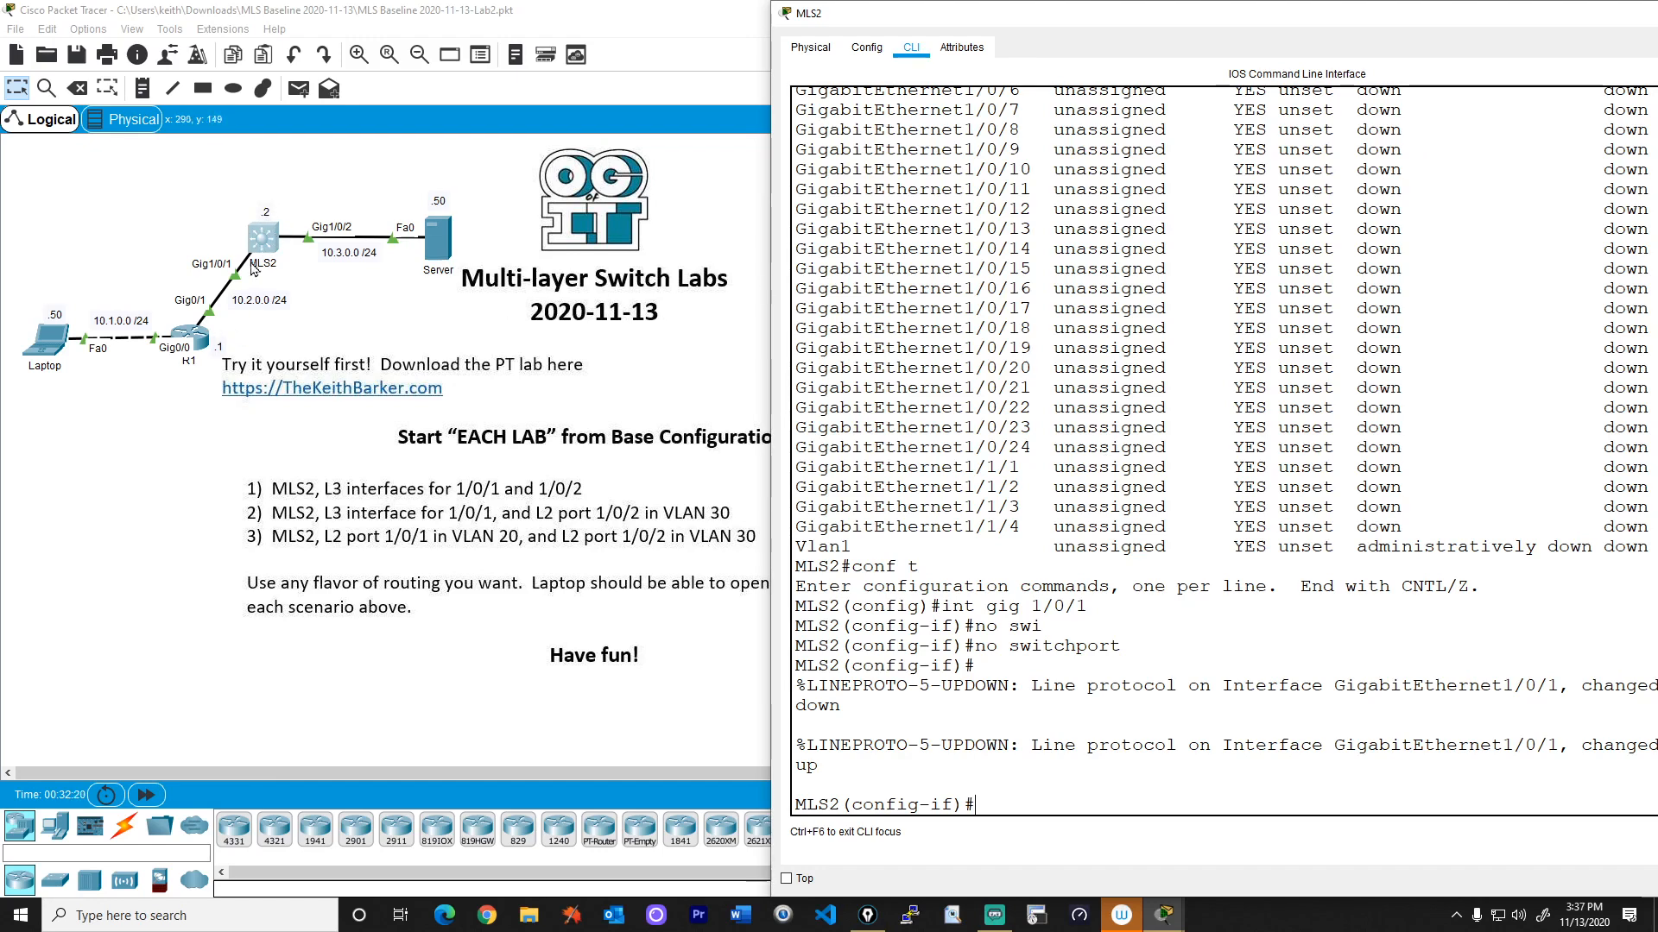
text(ip address)
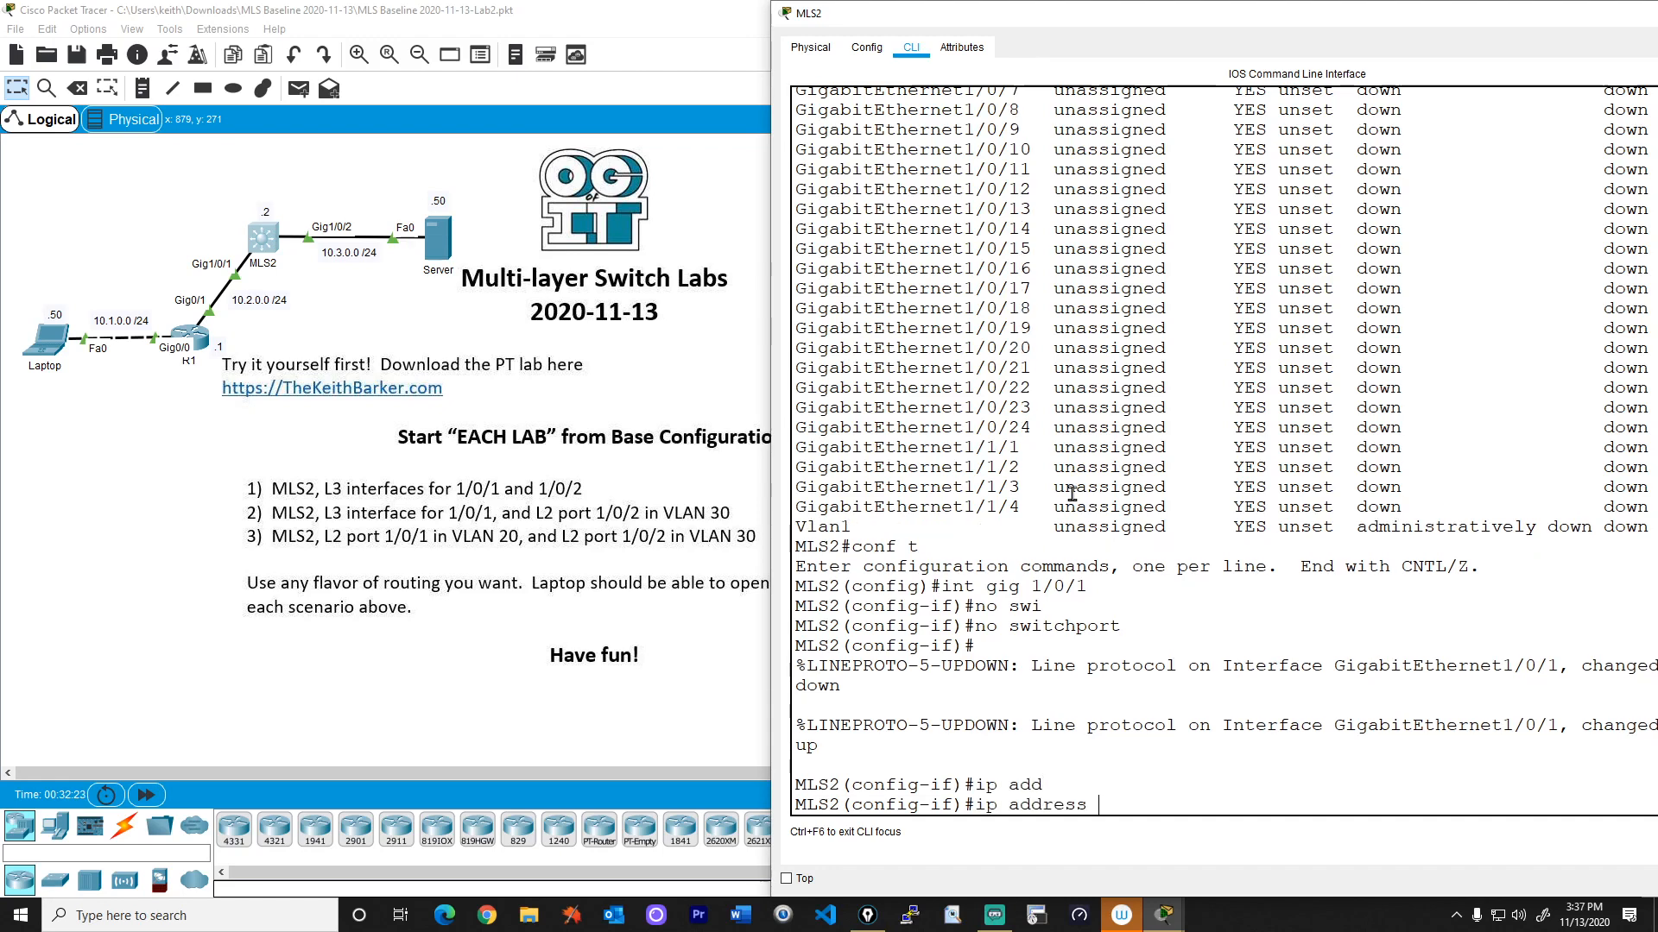
text(10.2.0.2)
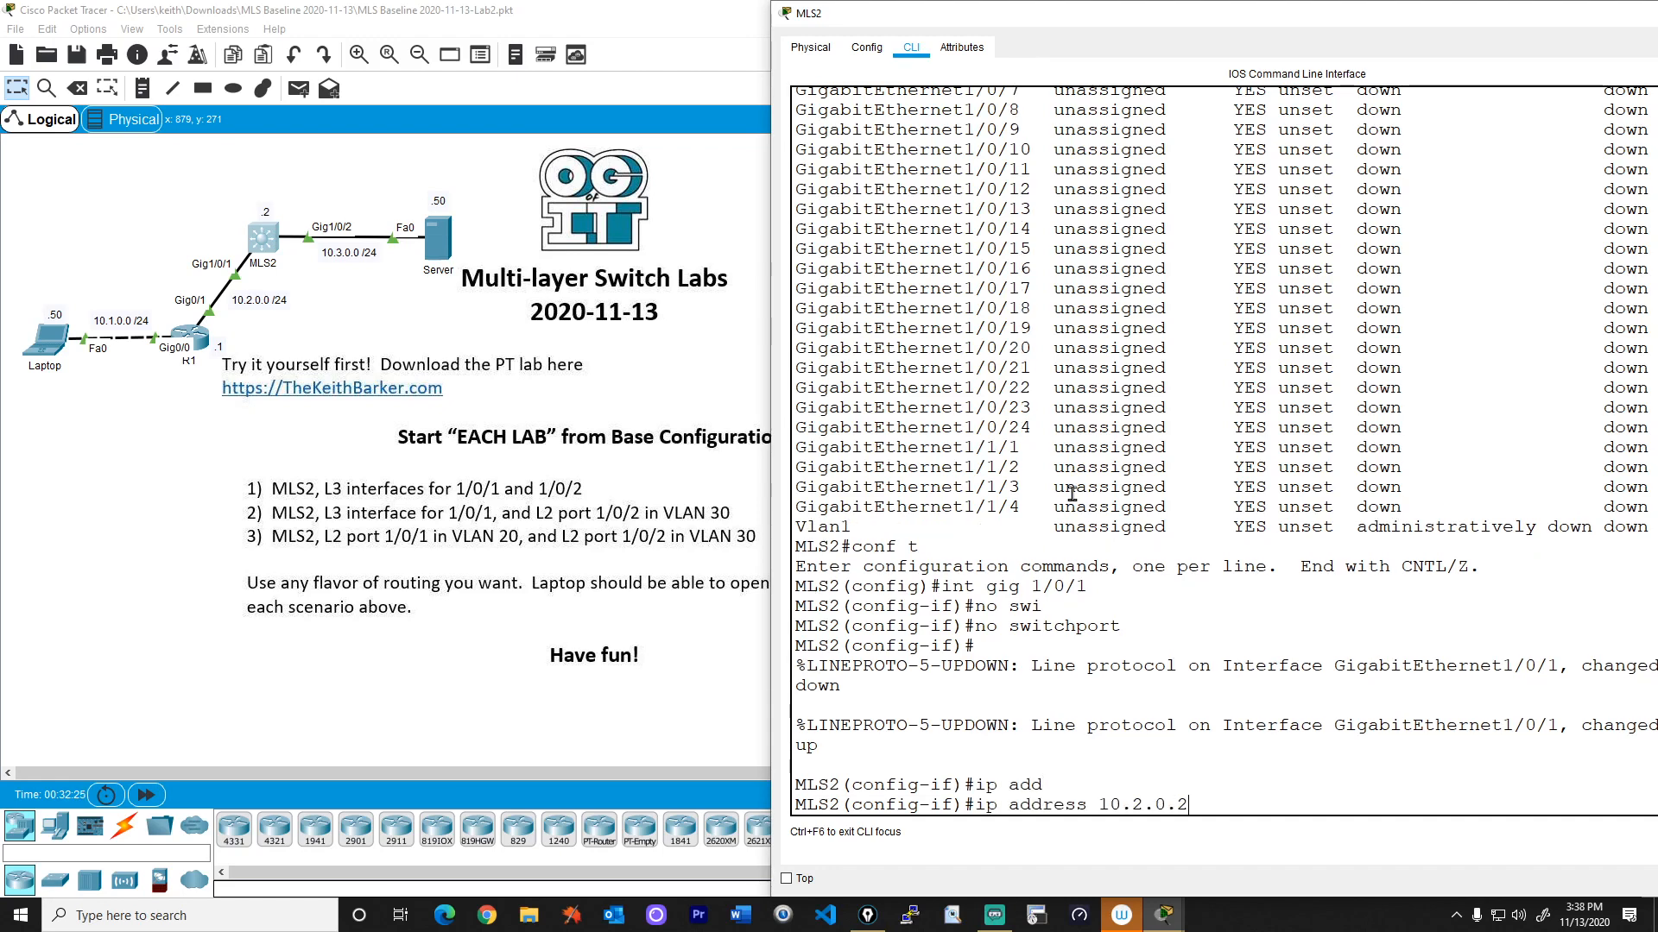
text(255.255.255.0)
text(end)
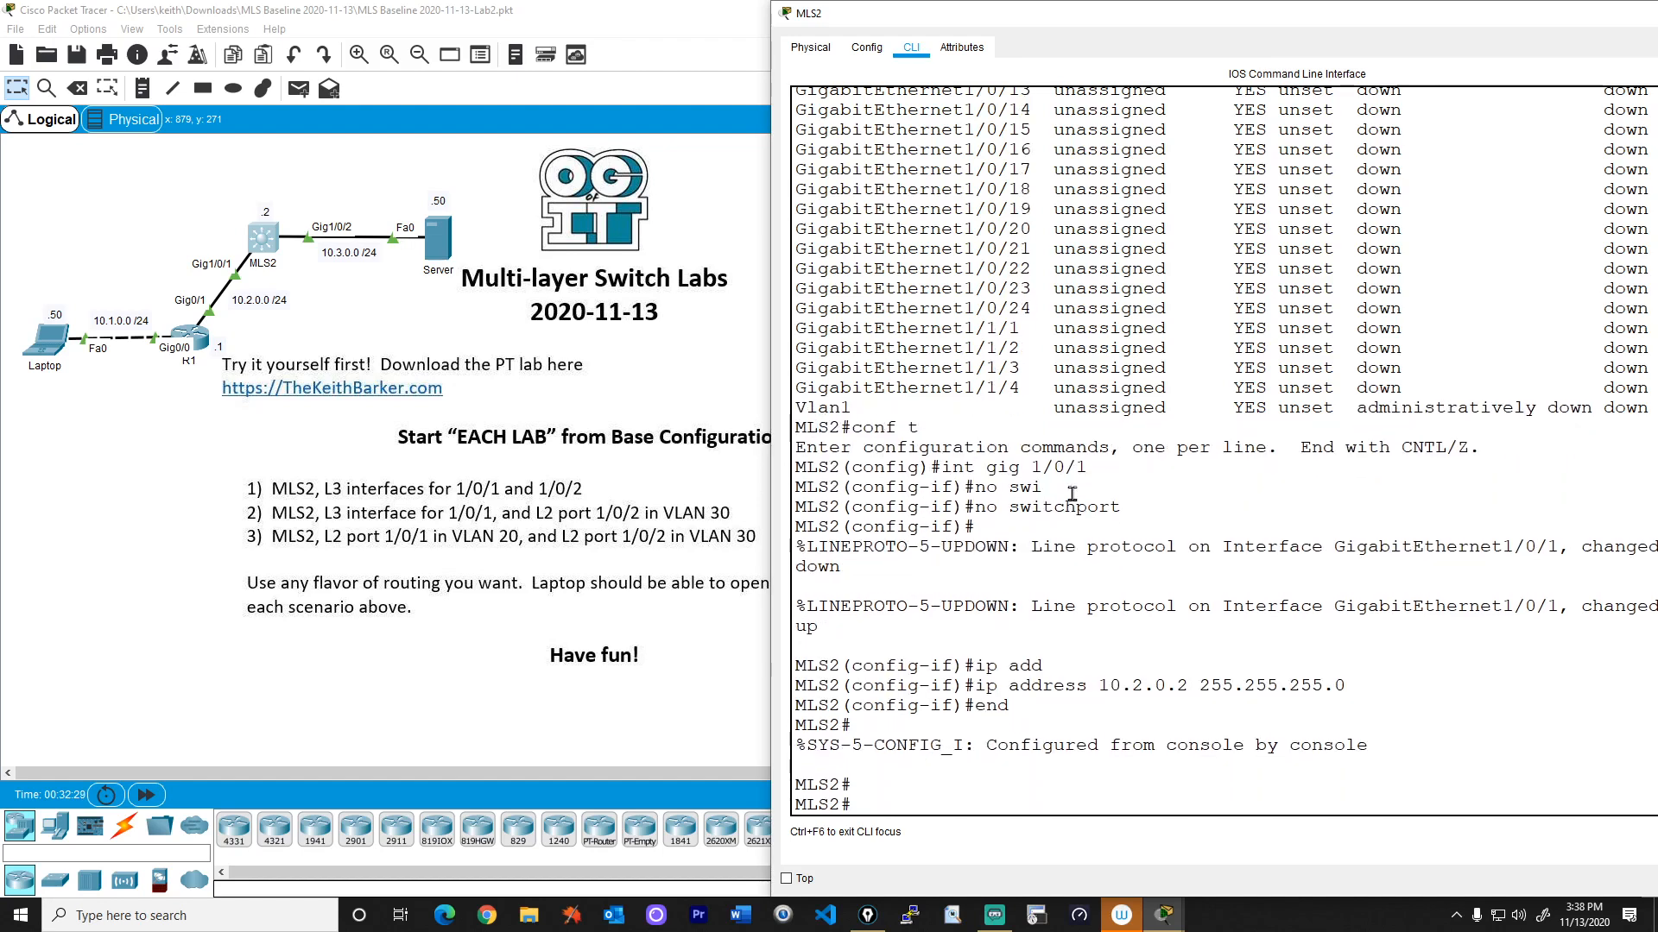
Verify the interface brief and ping R1 at 10.2.0.1 successfully.
text(show ip int brief)
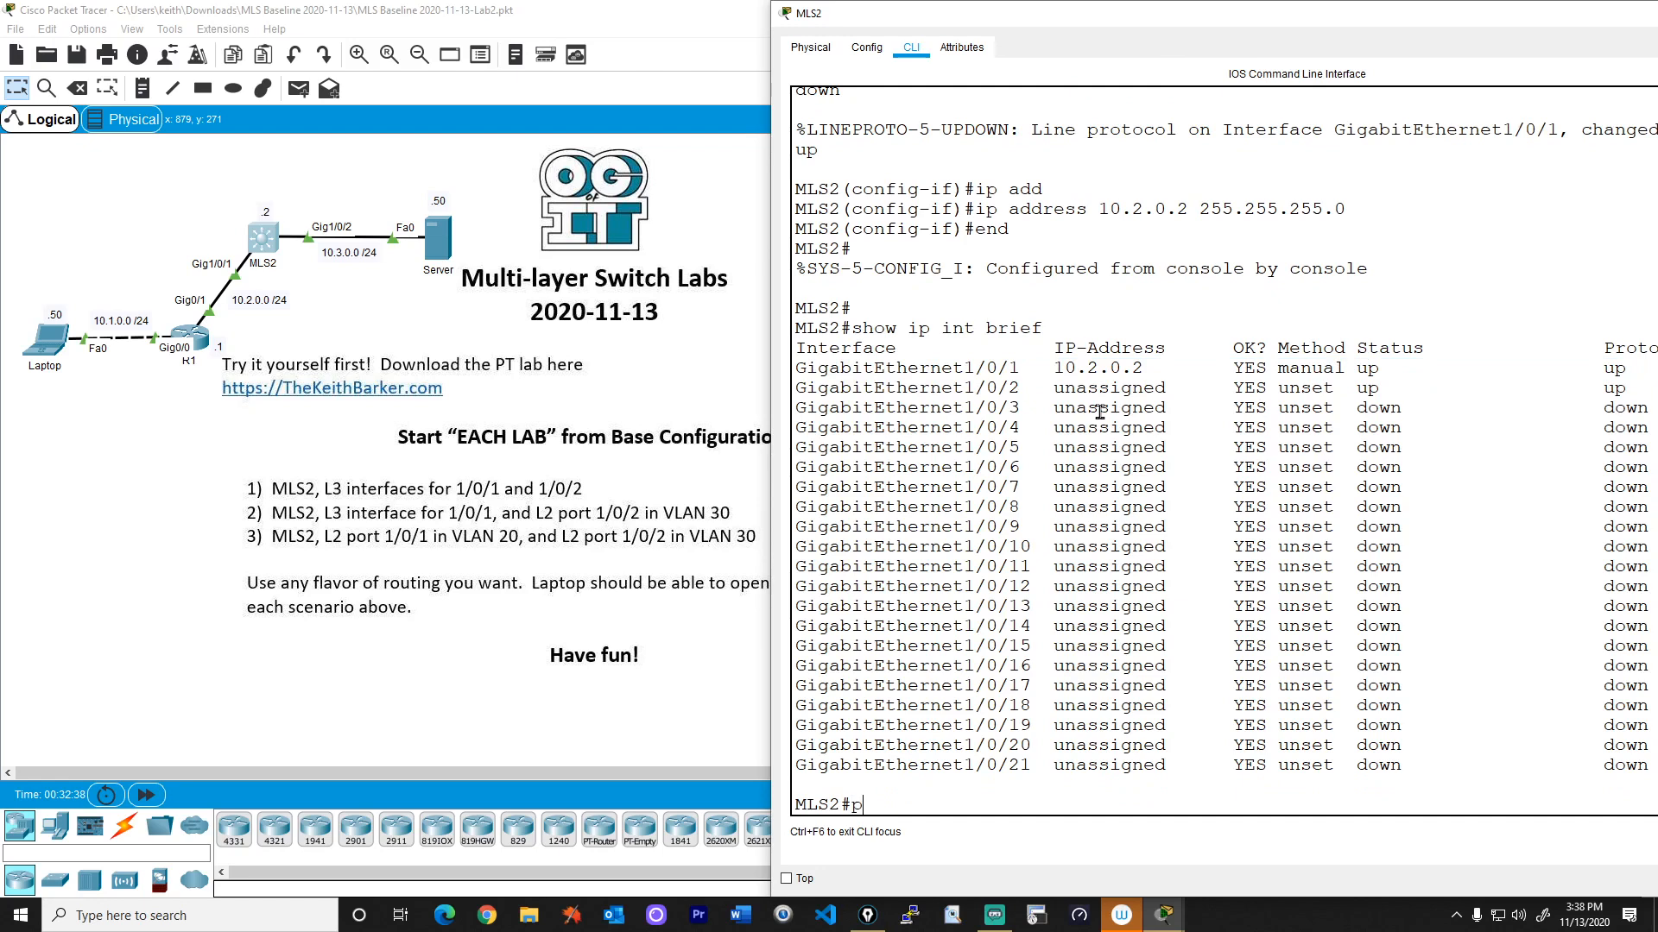
text(ing 10.2.0.1)
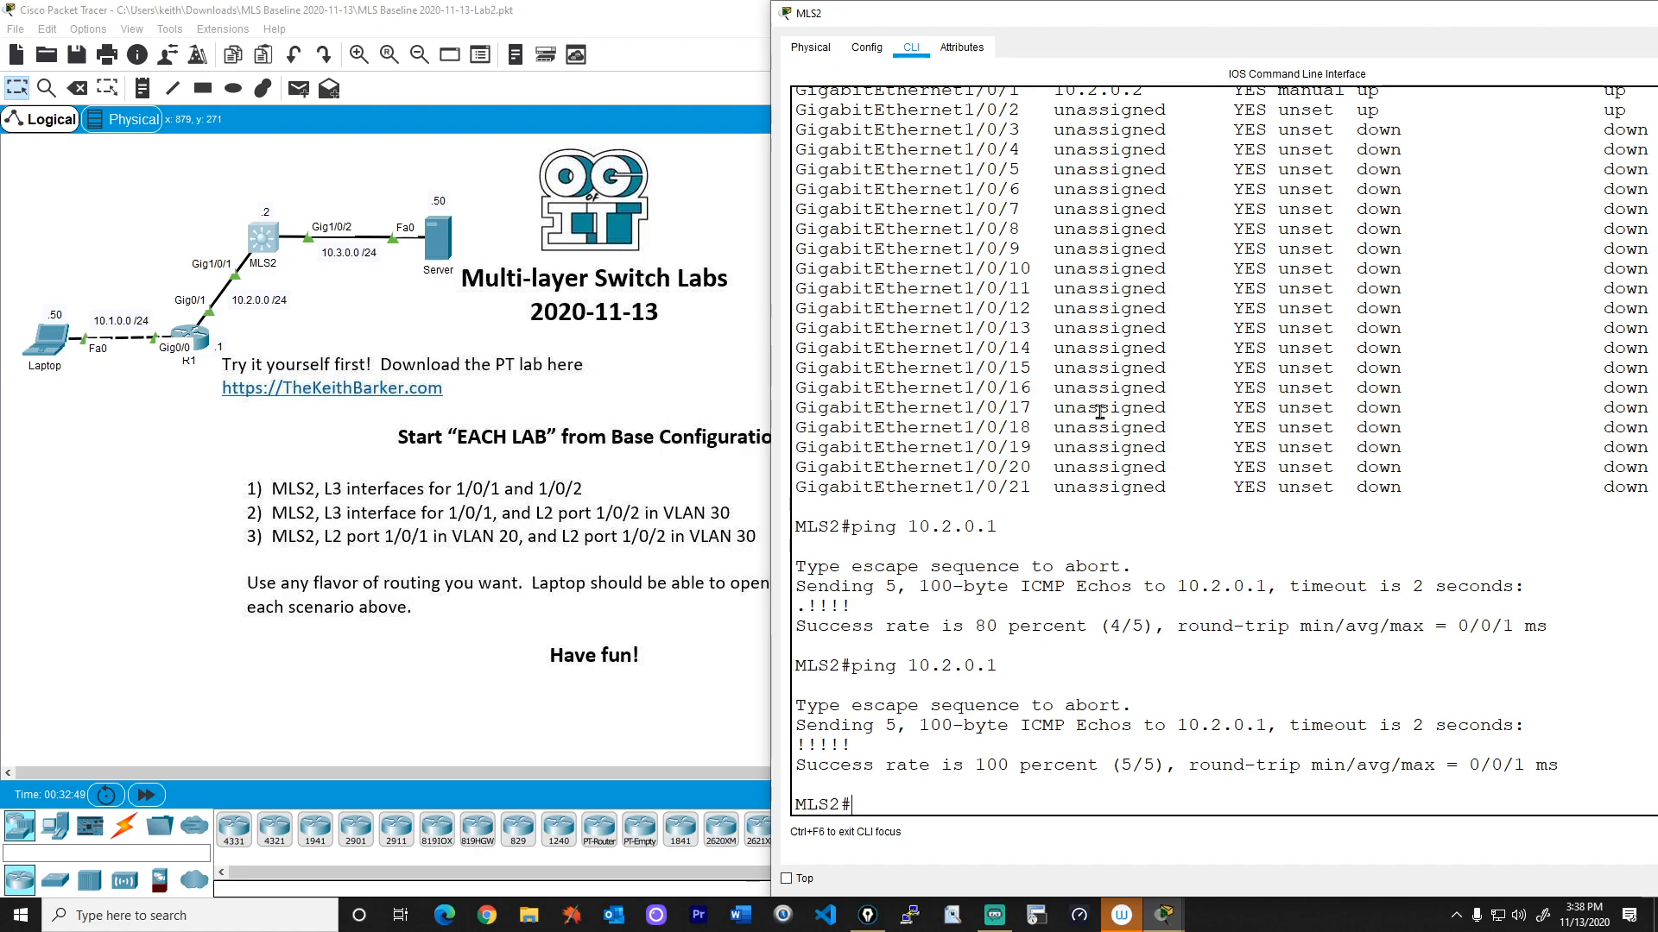
mouse_move(341, 255)
text(conf t)
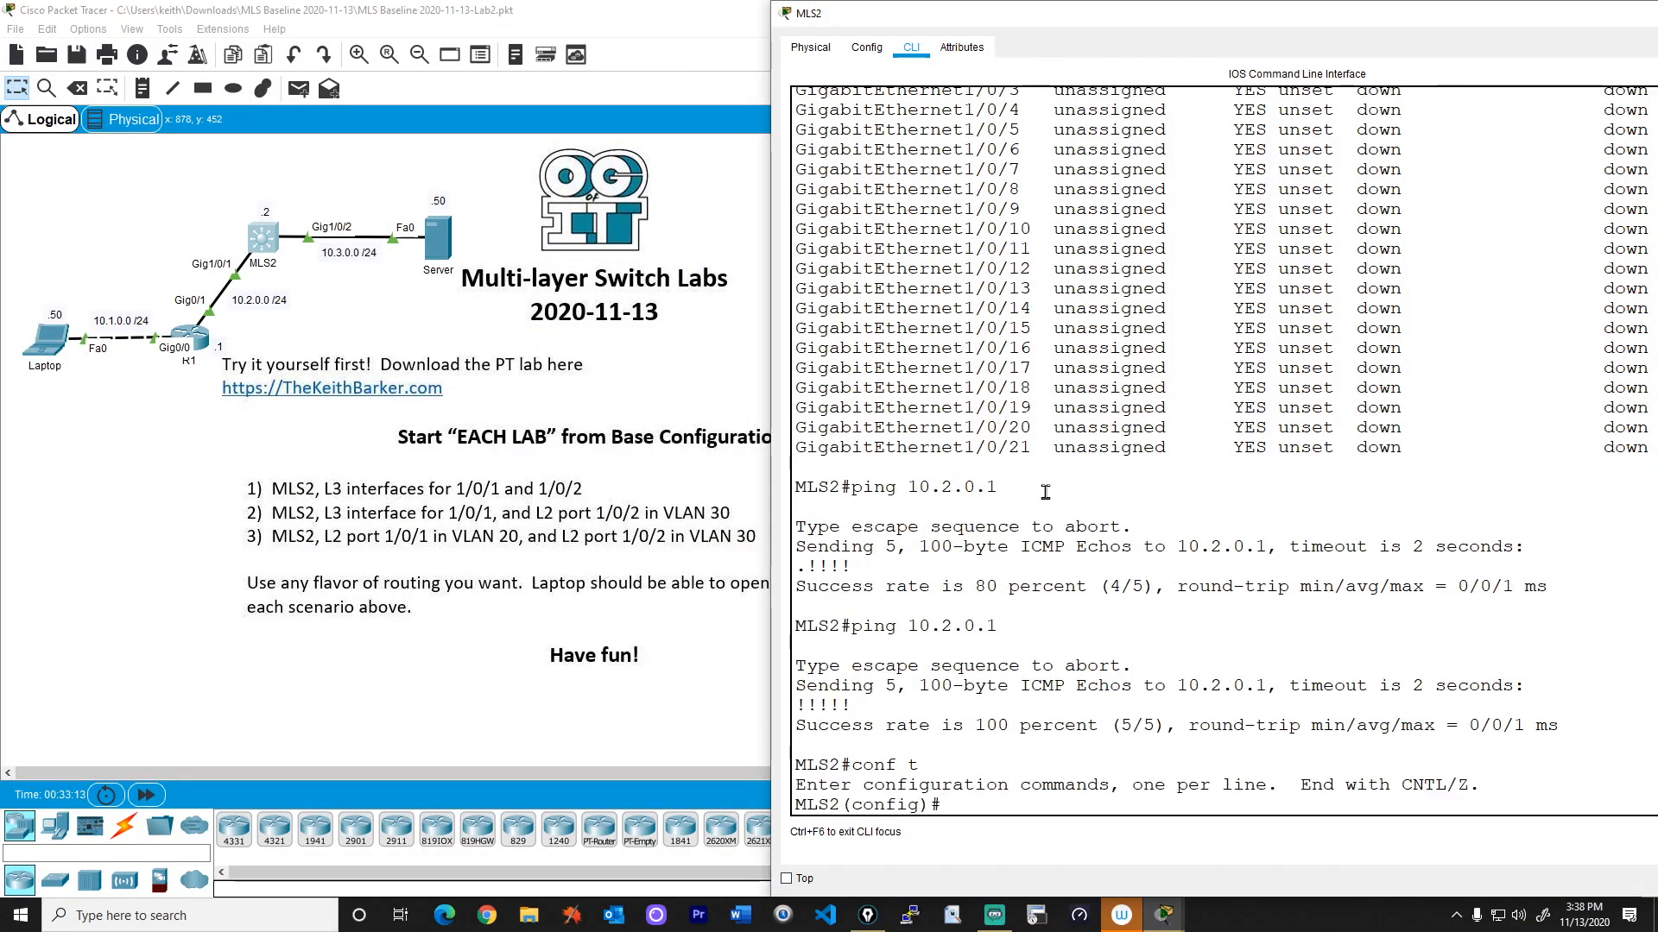
Set Gig1/0/2 to switchport access VLAN 30 and check the VLAN list.
text(int gig 1/0/2)
text(switchport mode acces)
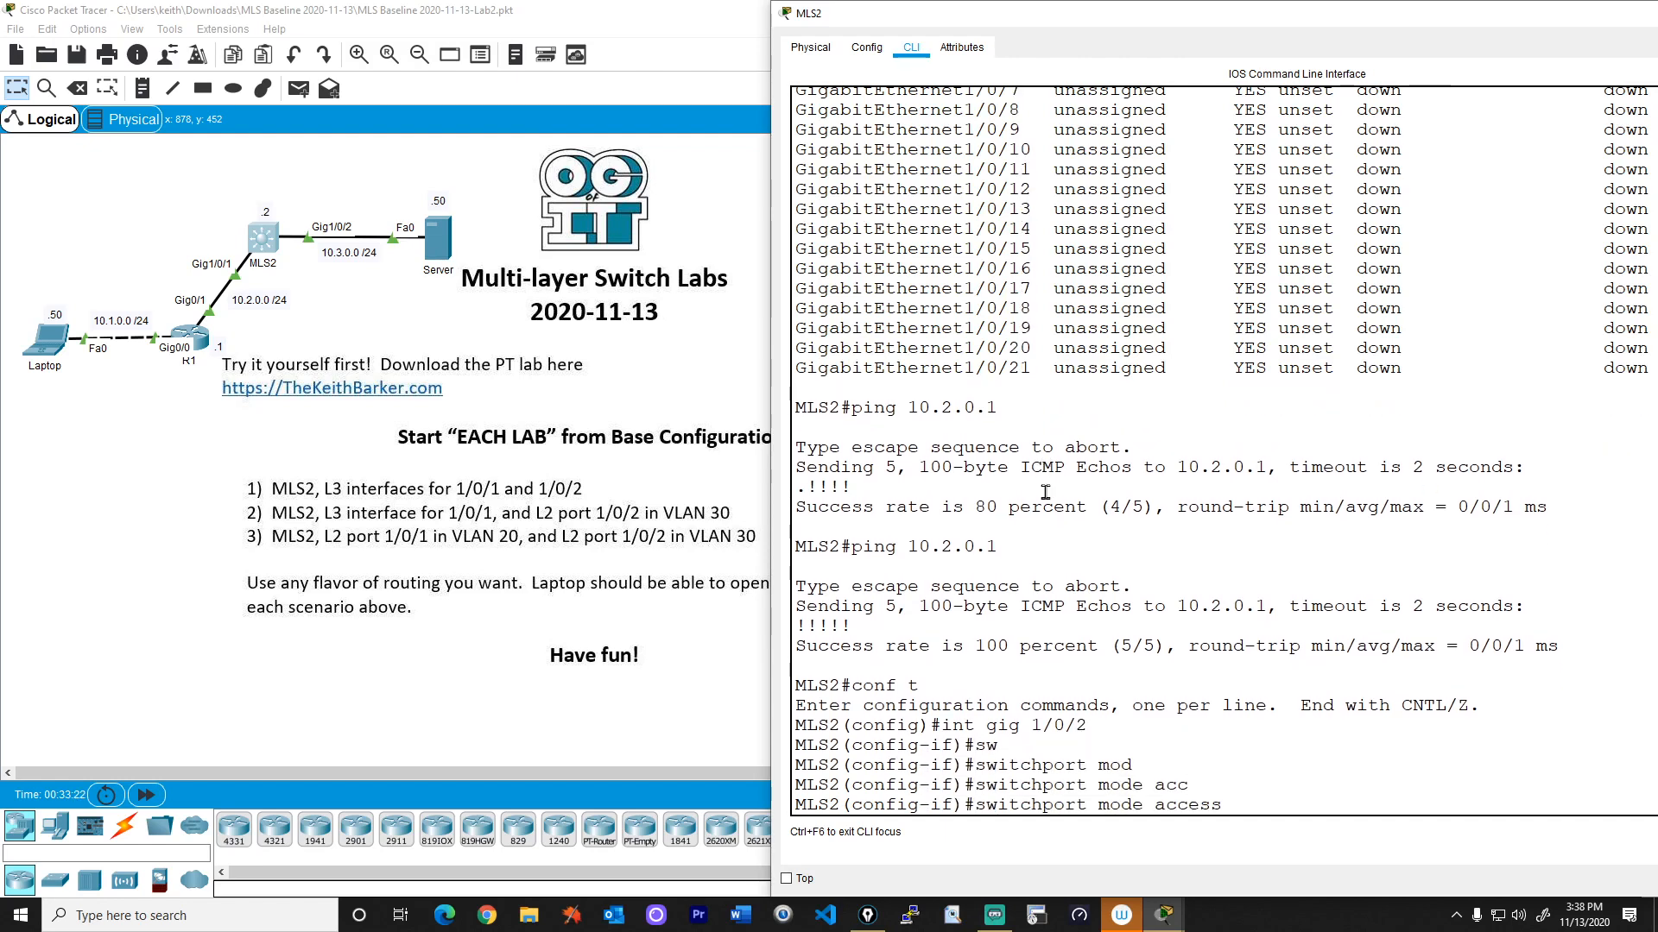
text(switchport acc)
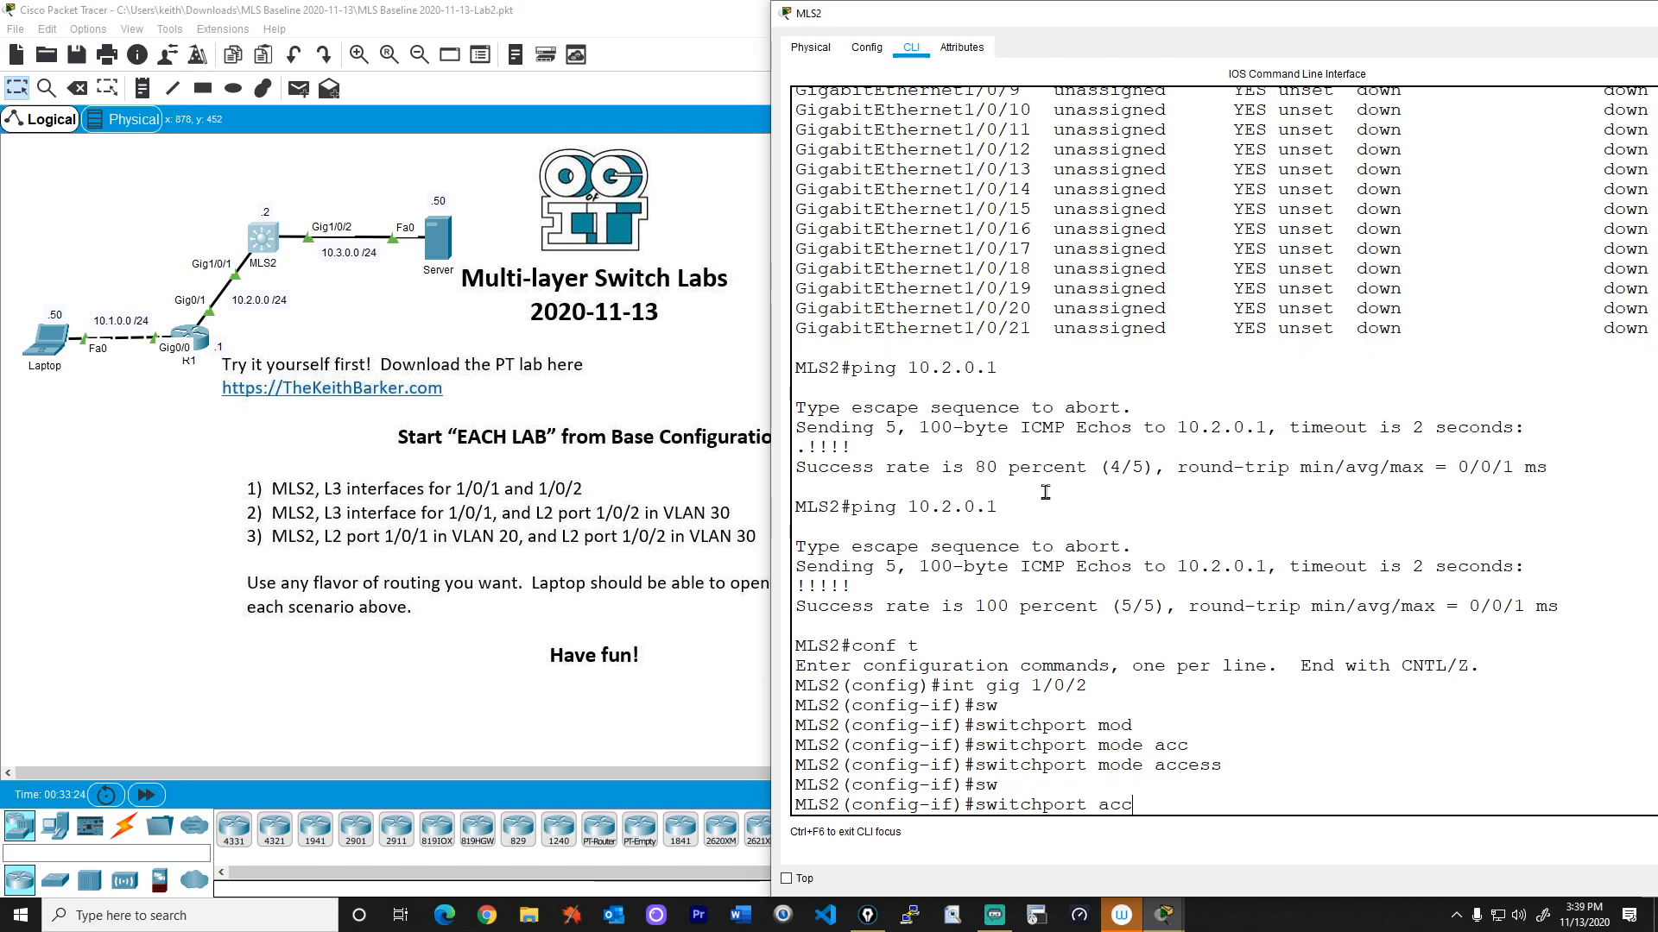
text(ss vlan 230)
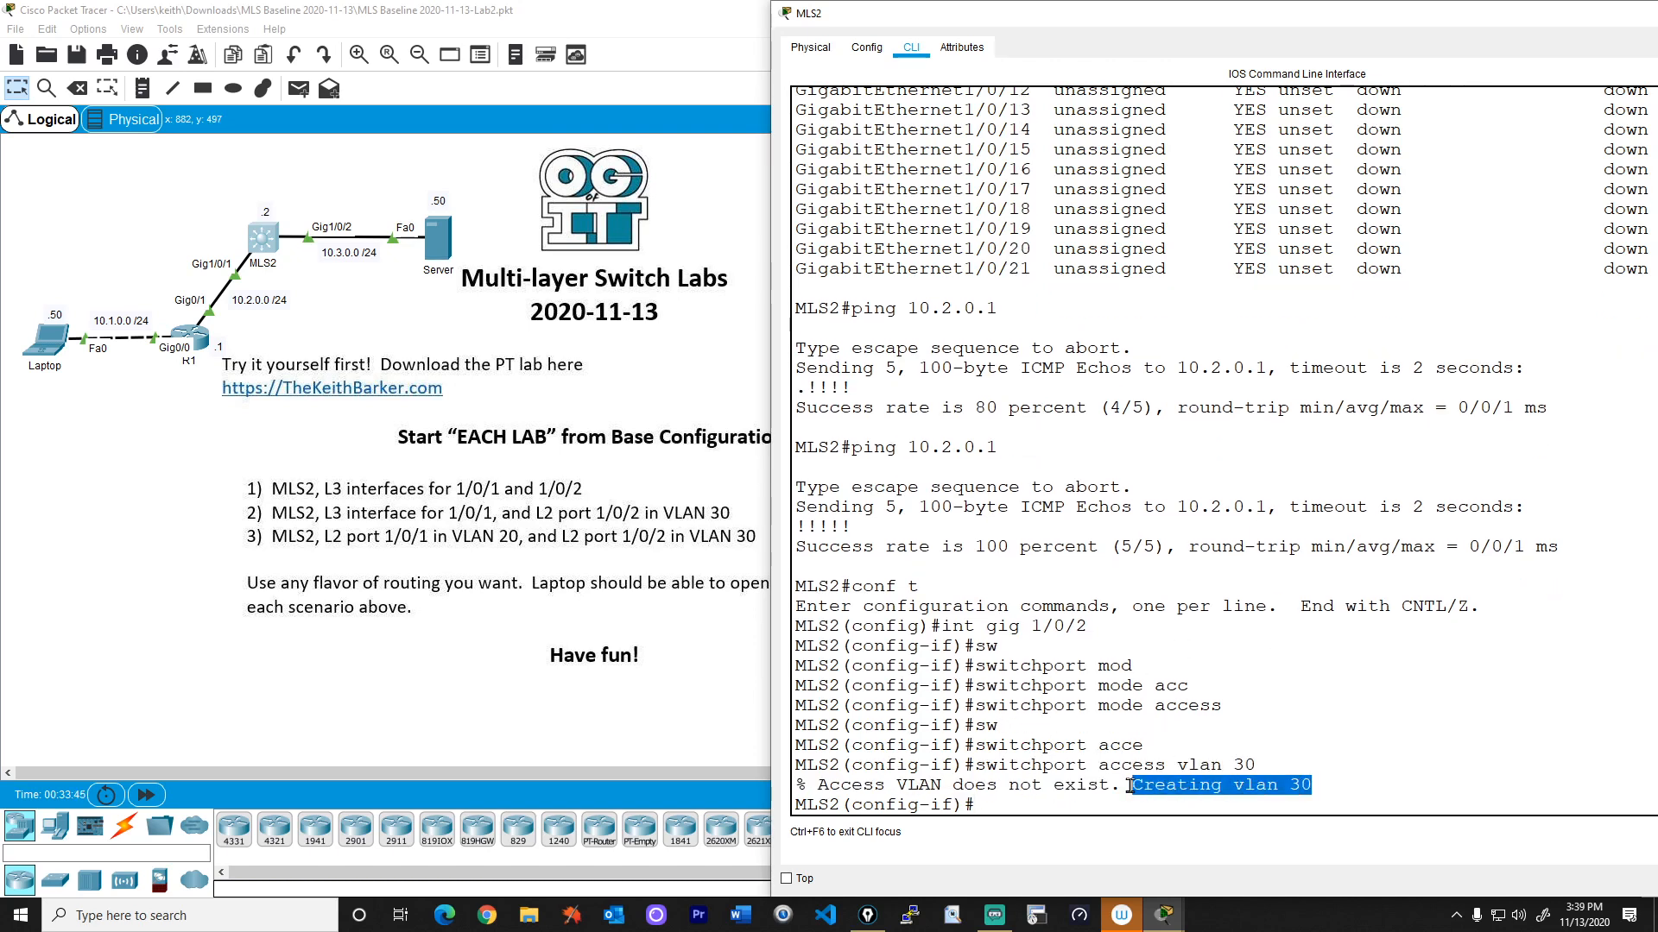
text(do show vlan brief)
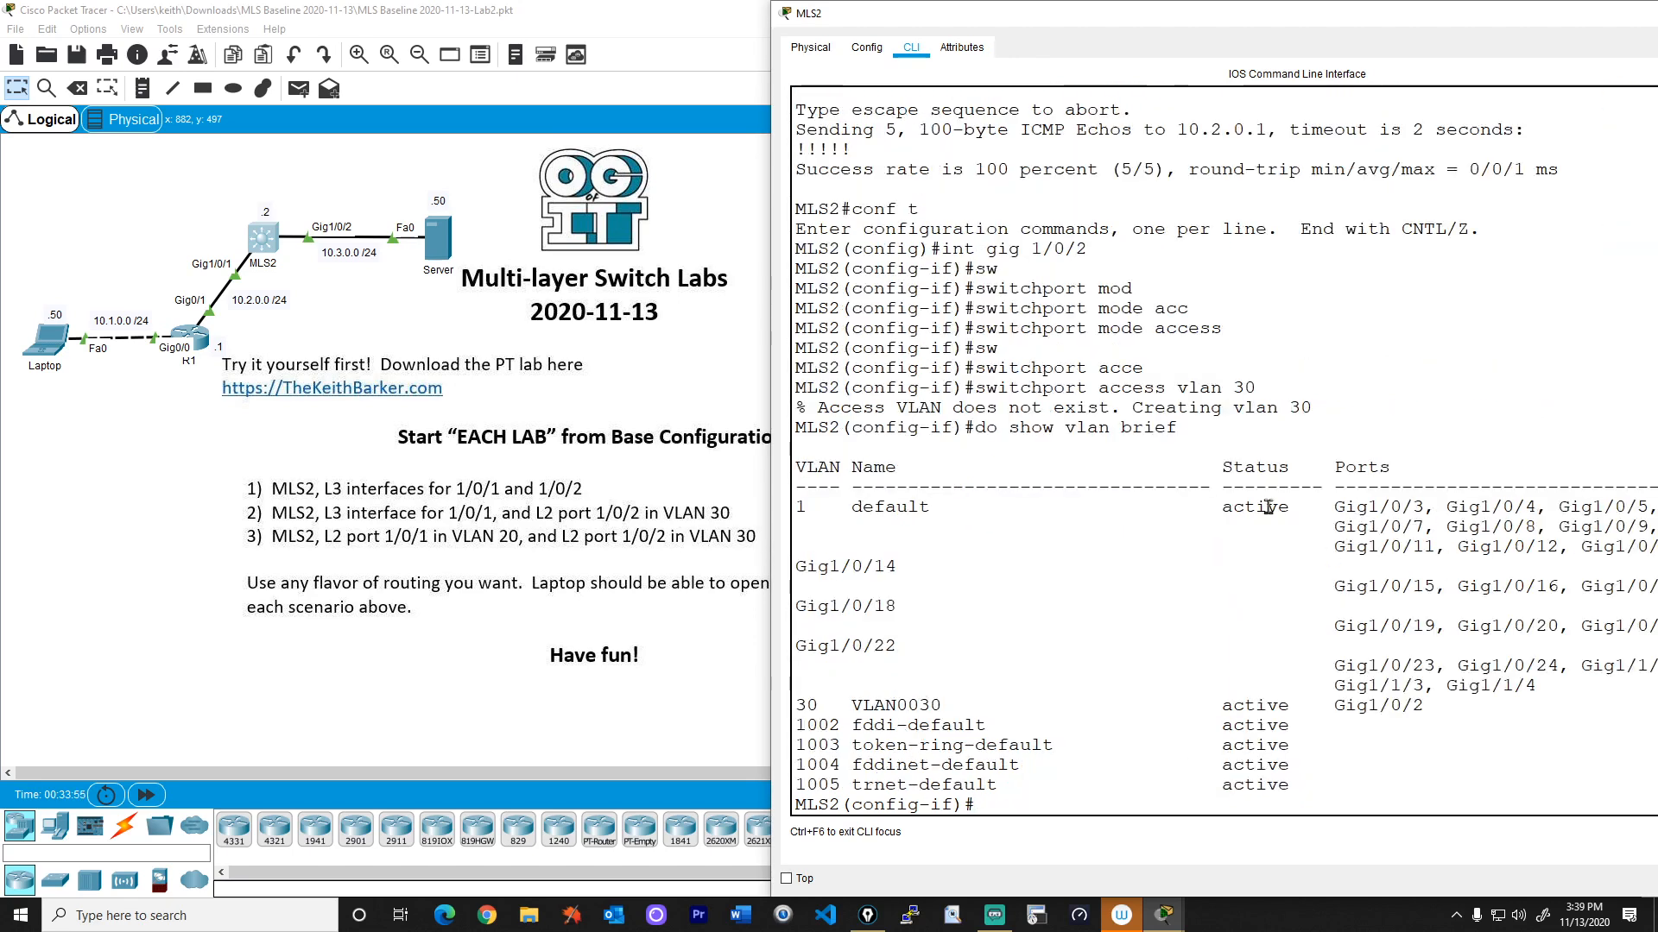
double_click(986, 426)
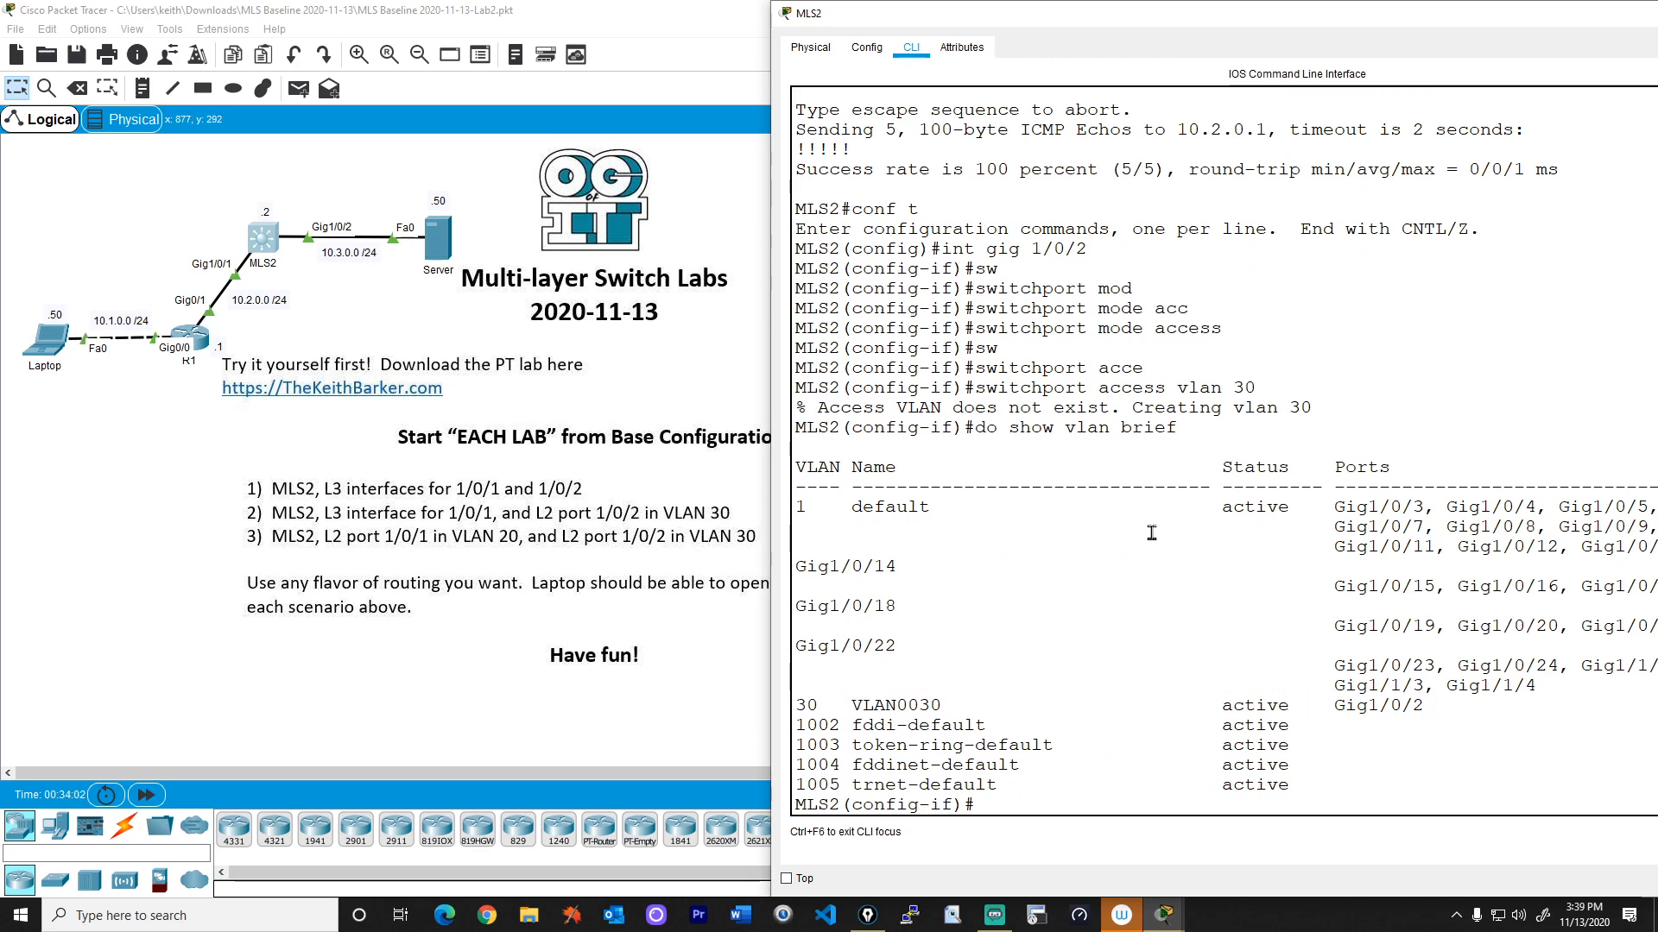
Confirm via interface status and switchport details that Gig1/0/2 is static access VLAN 30, then exit.
text(do show int s)
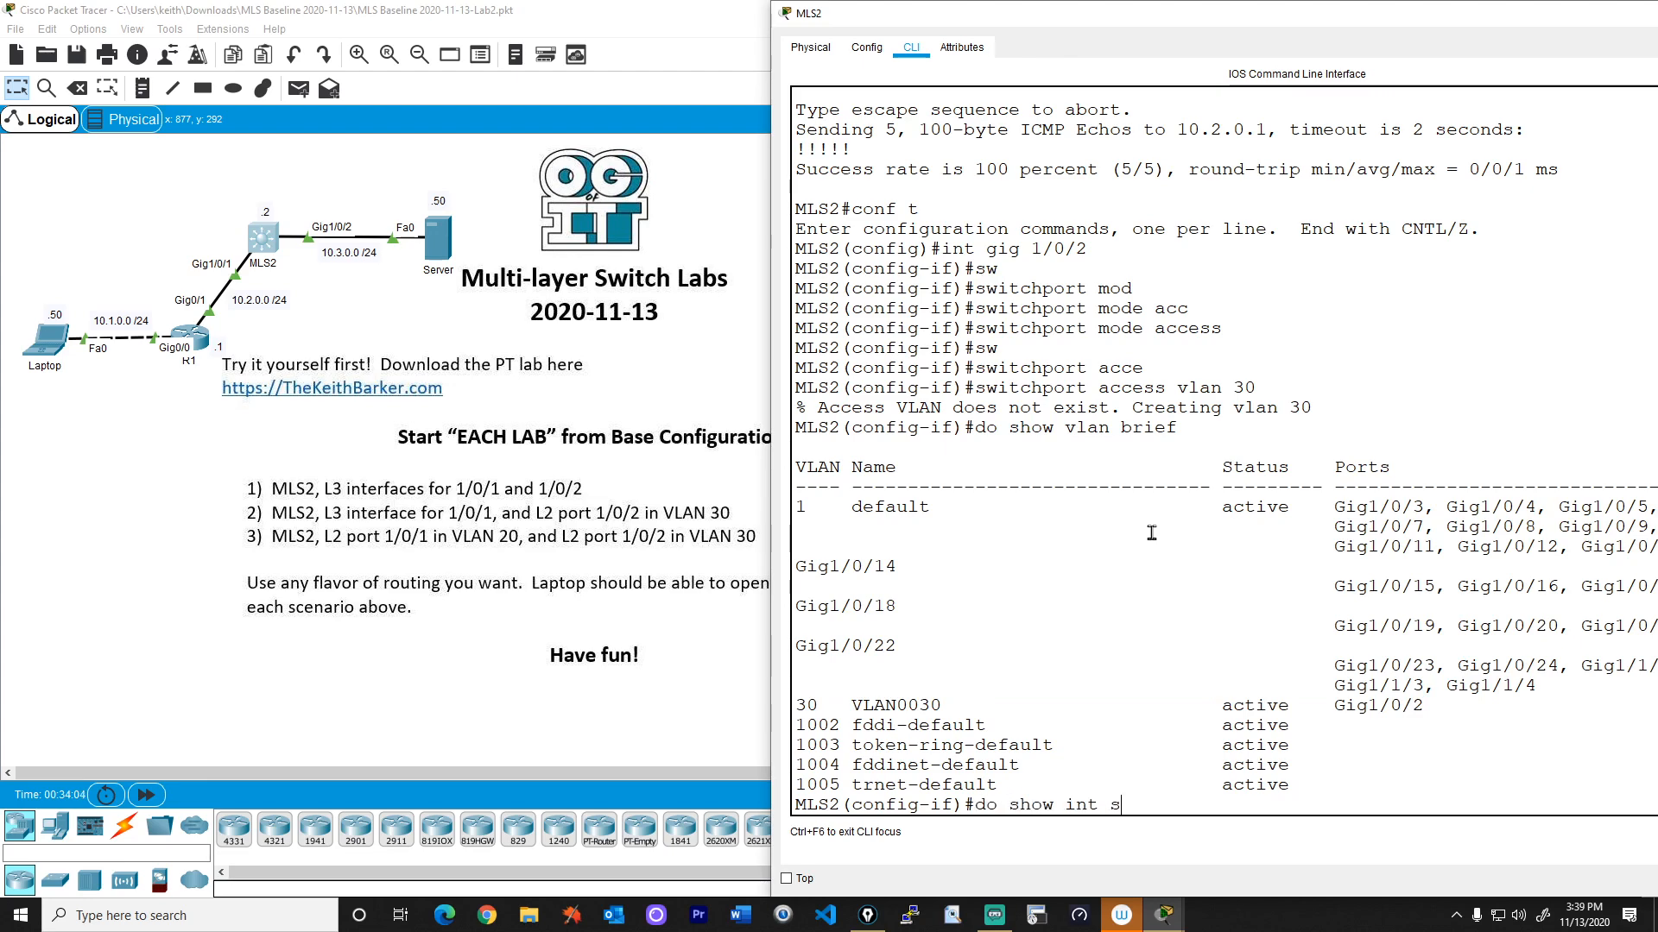
key(Return)
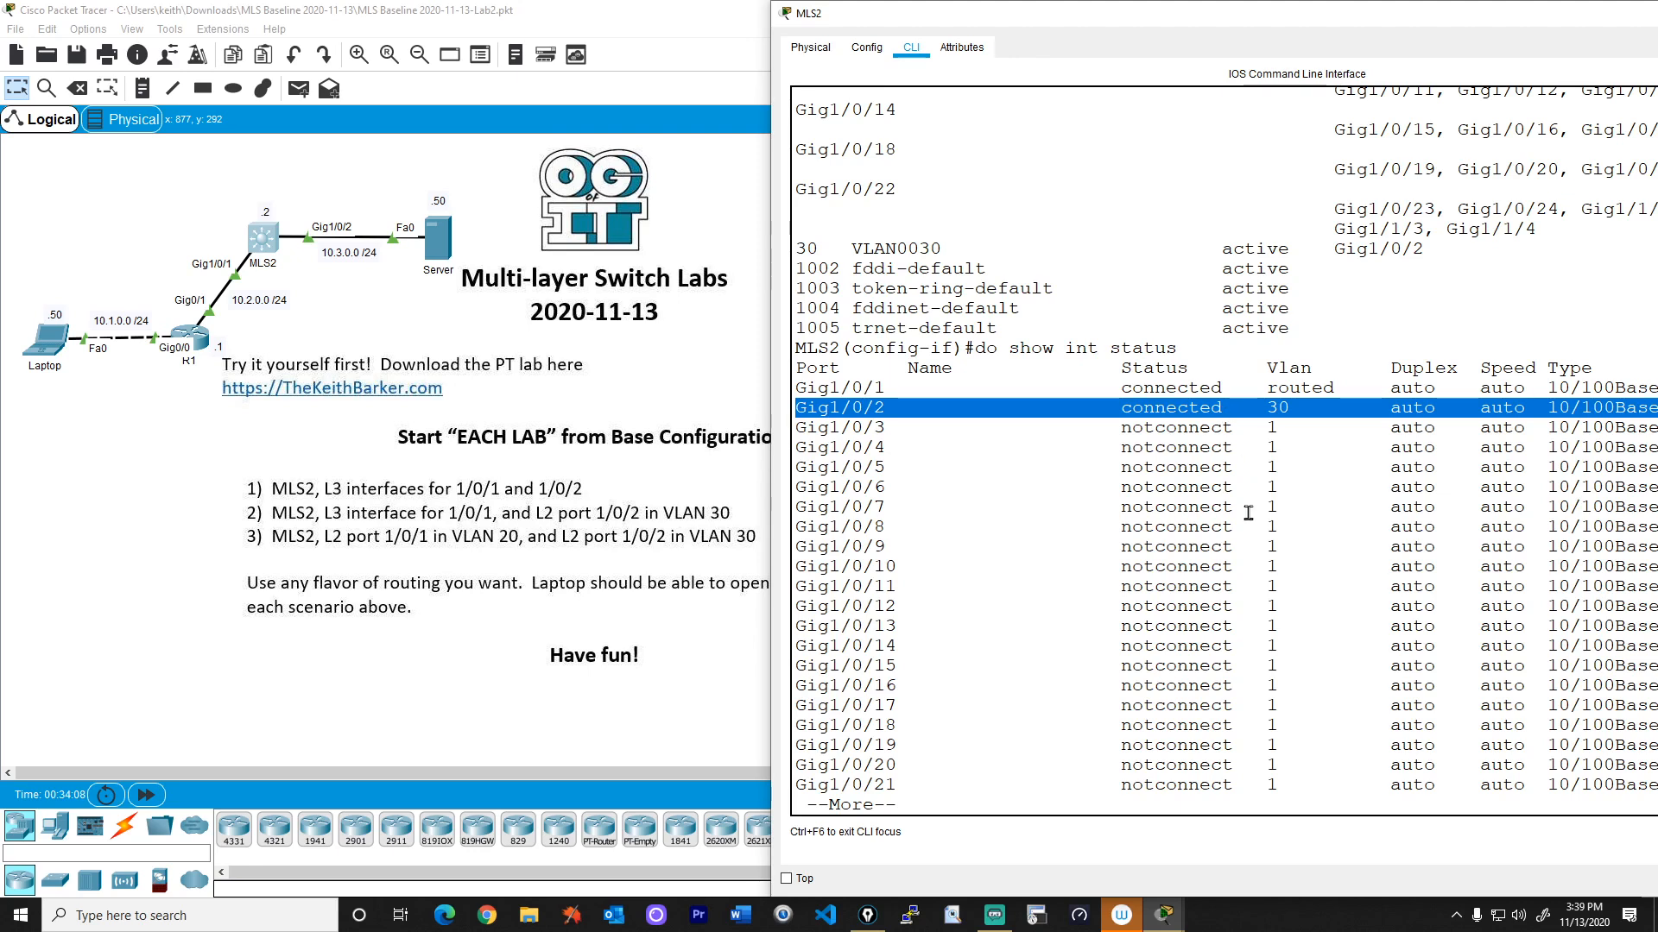
key(space)
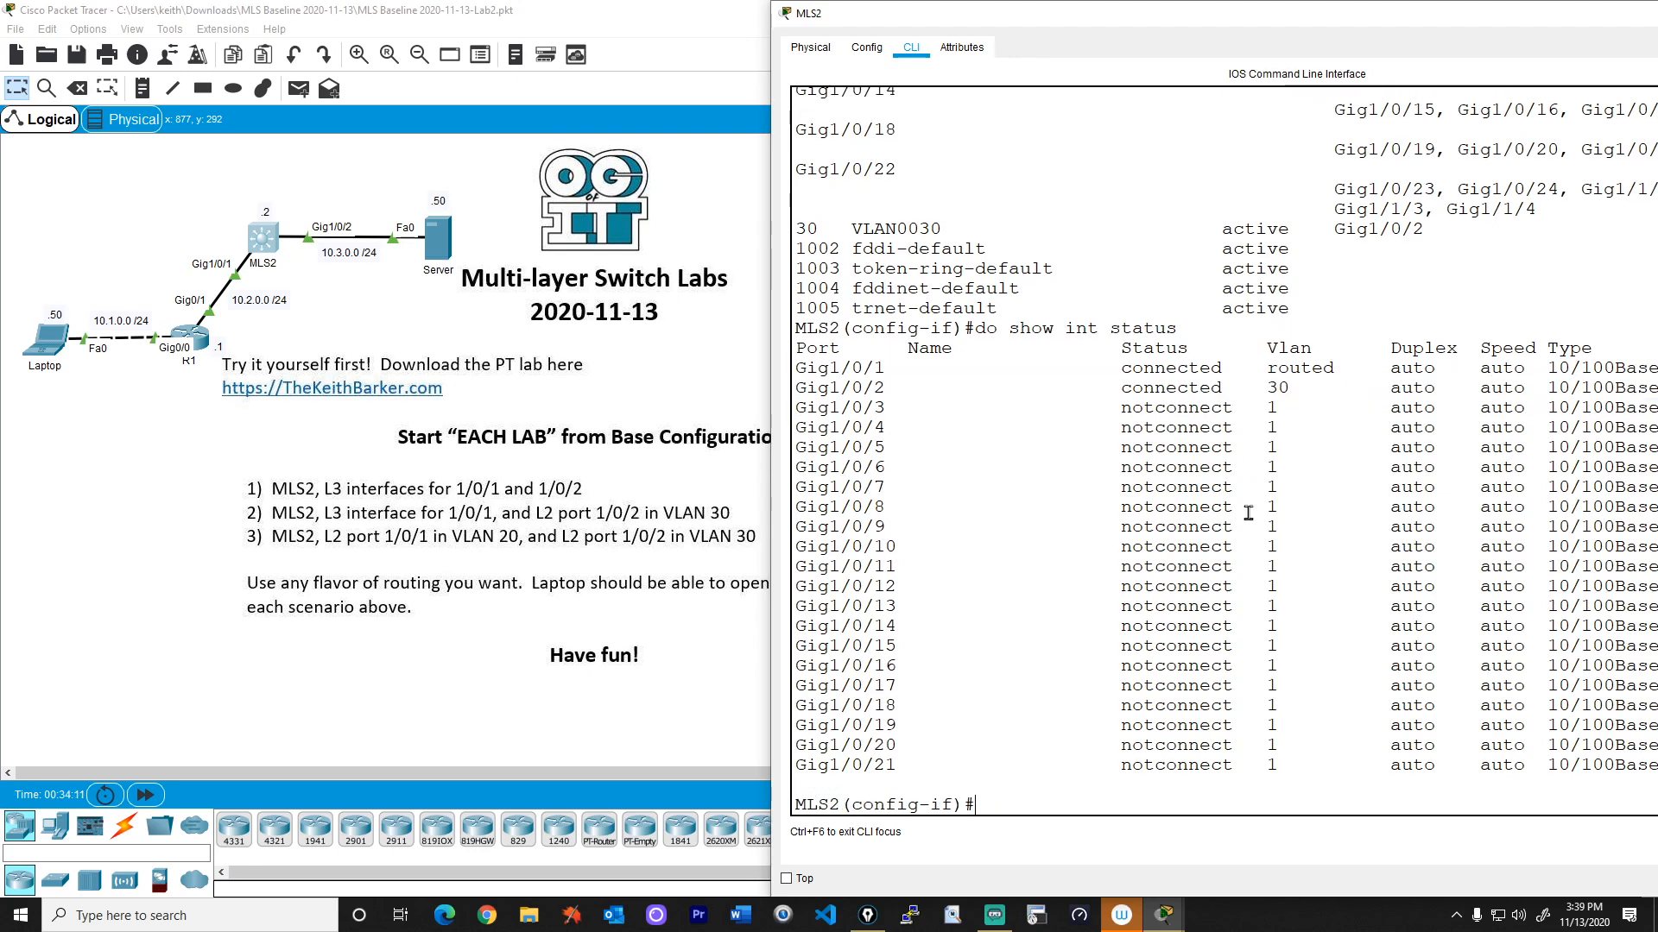
text(do show int gig)
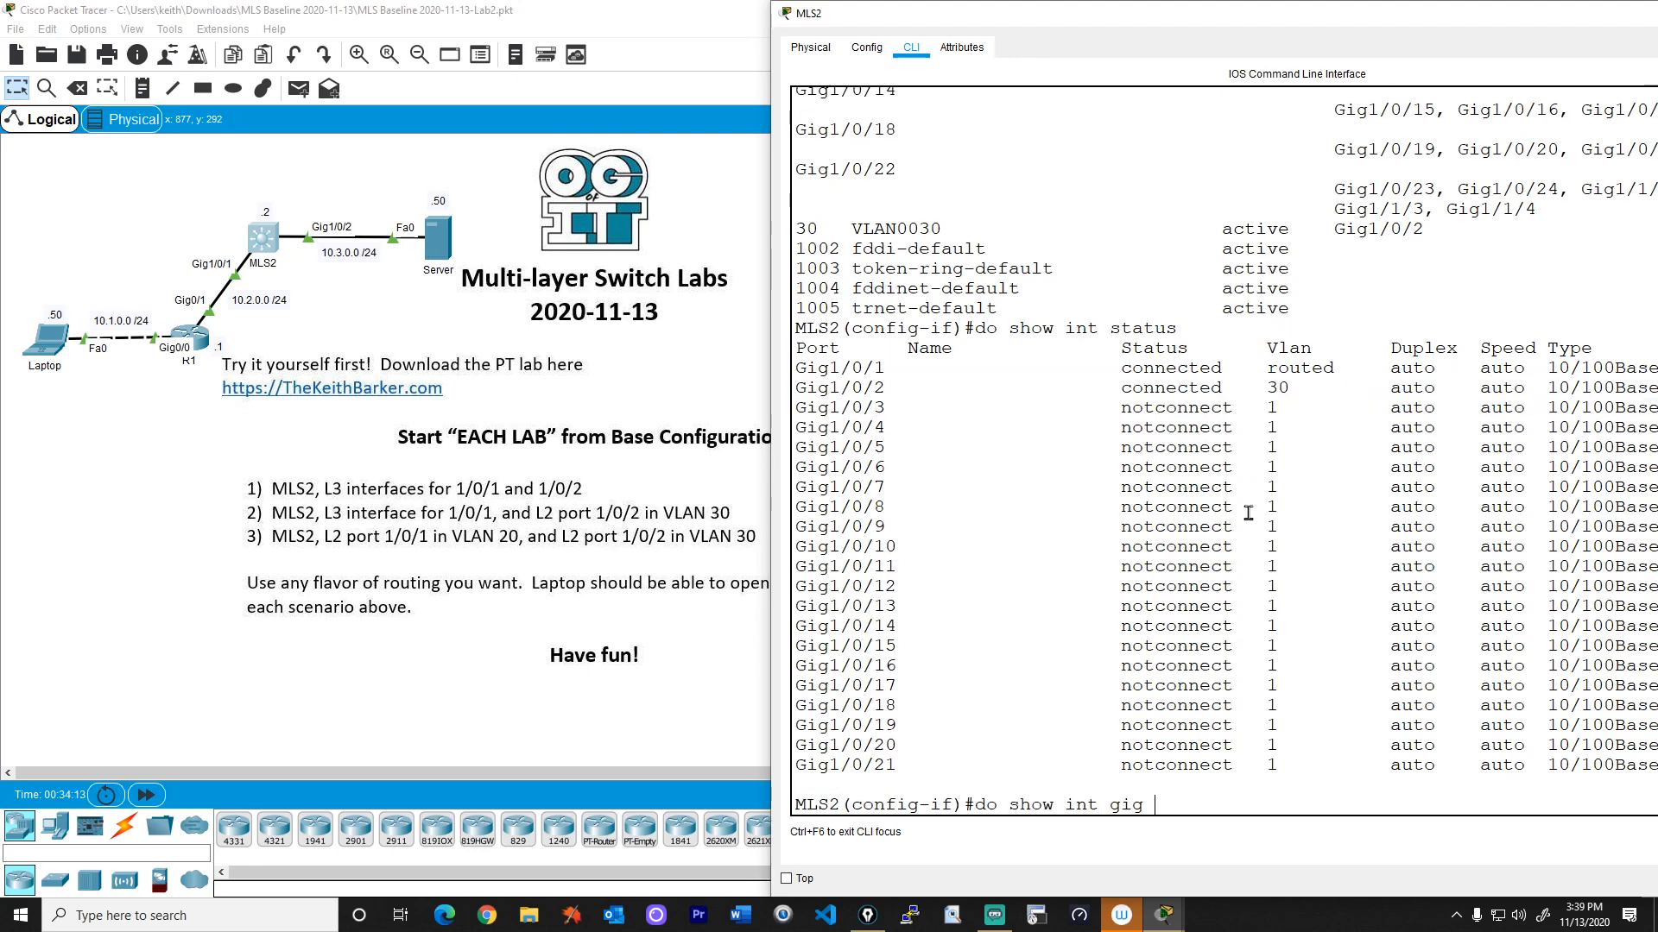
text(1/0/2 sw)
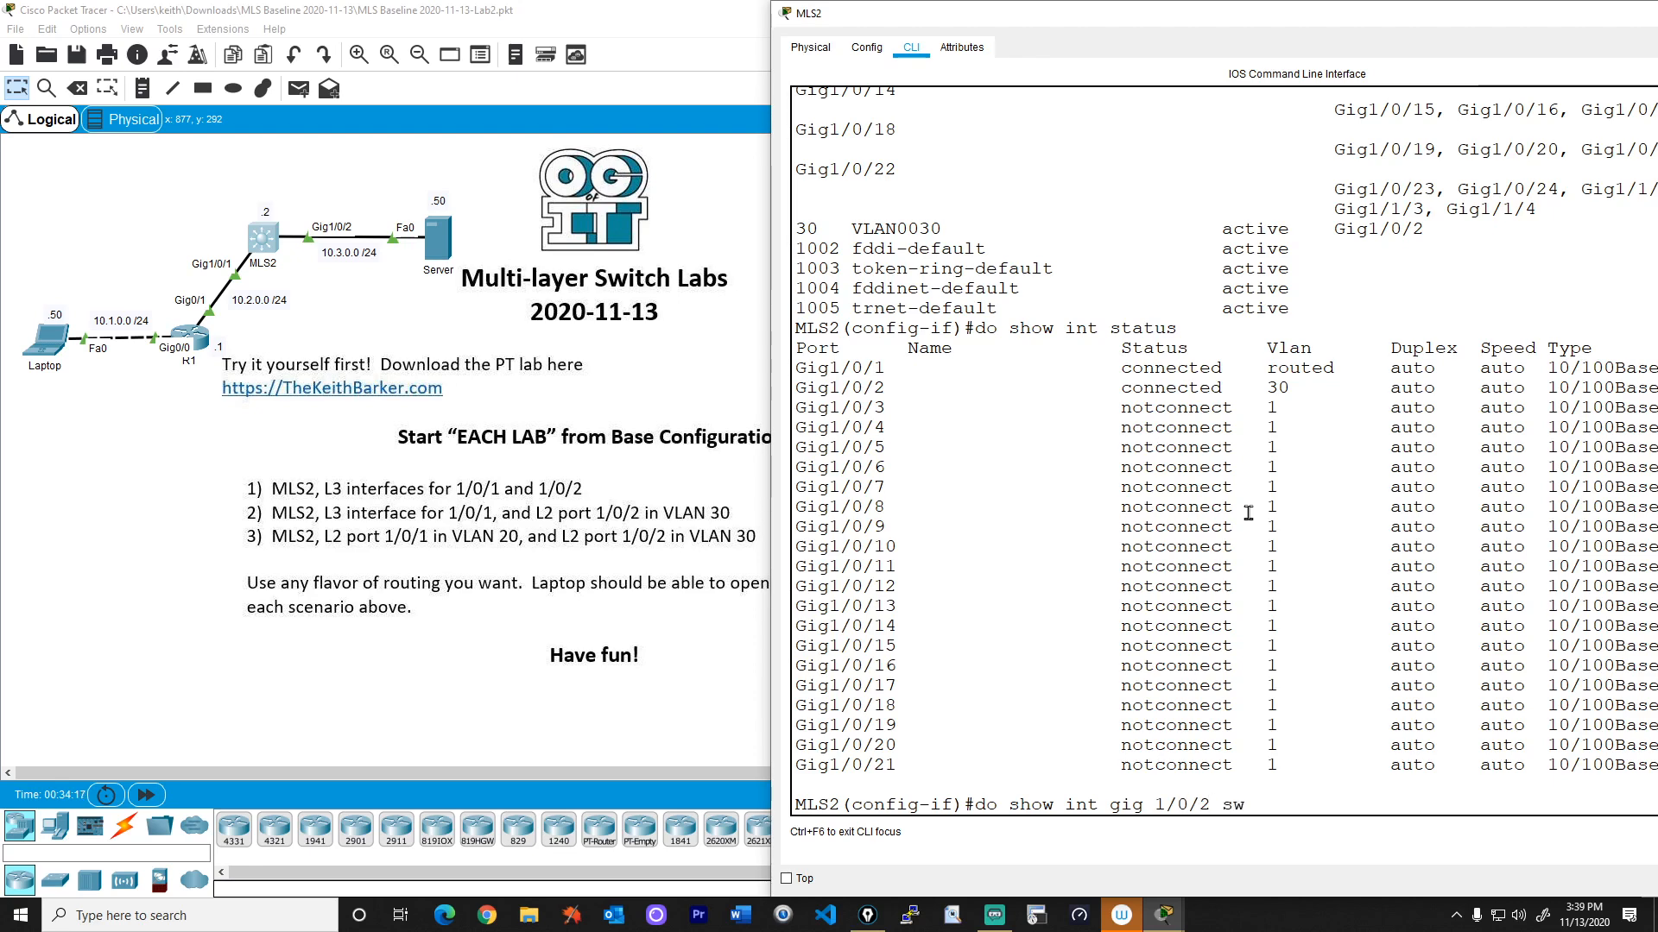
key(Return)
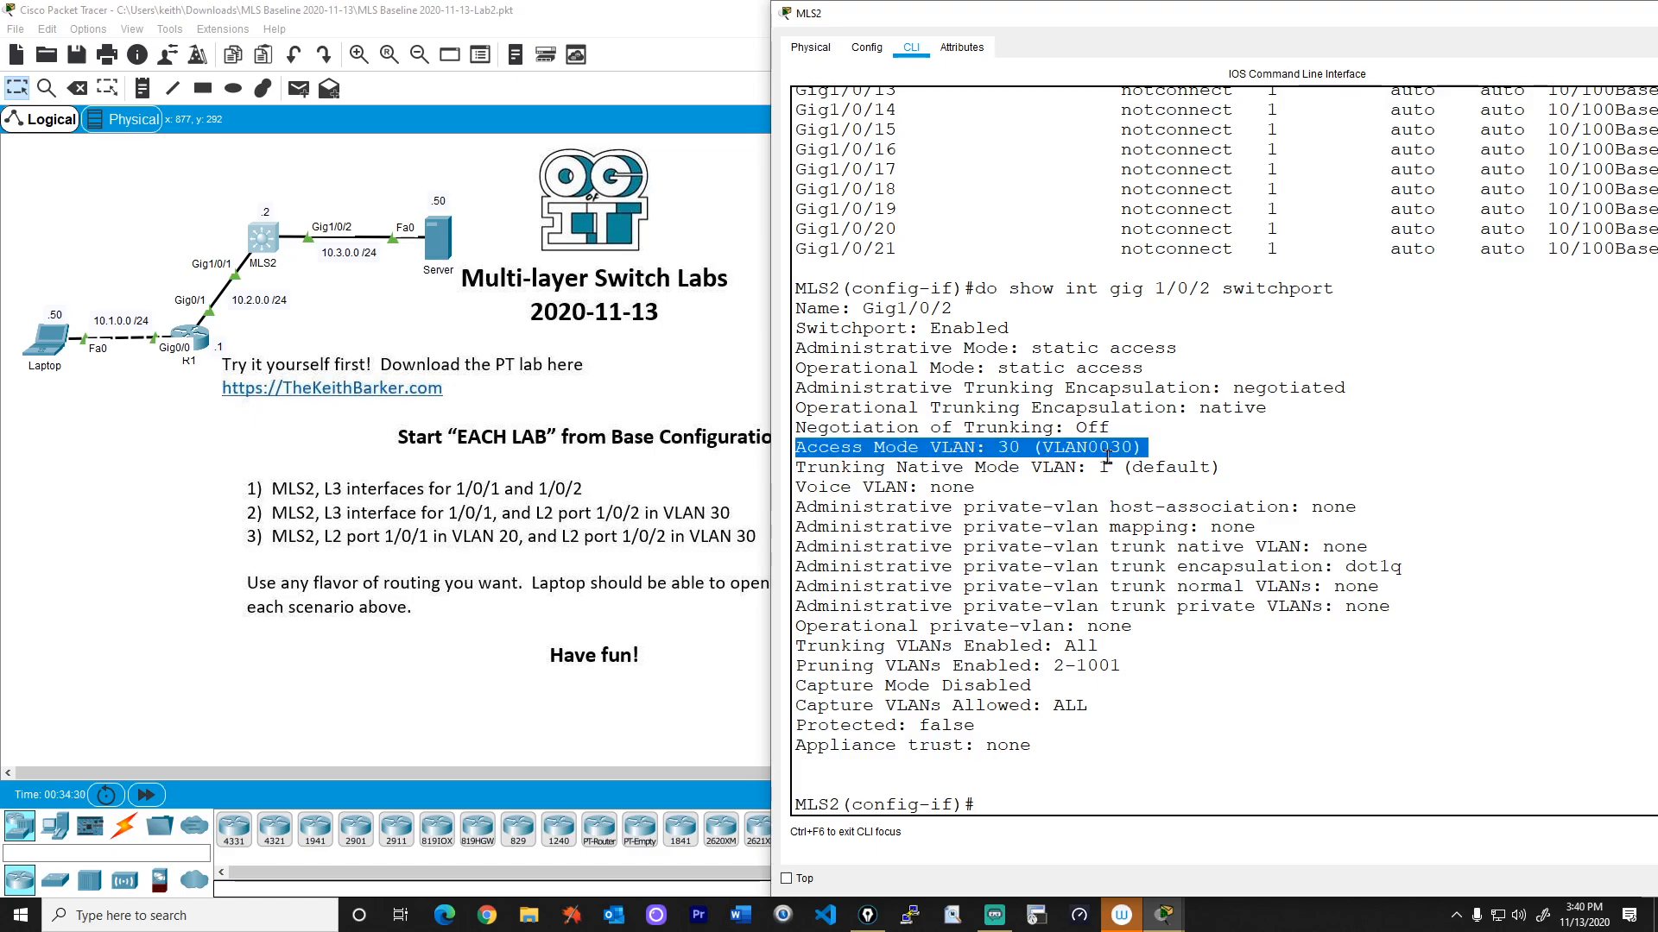
text(exit)
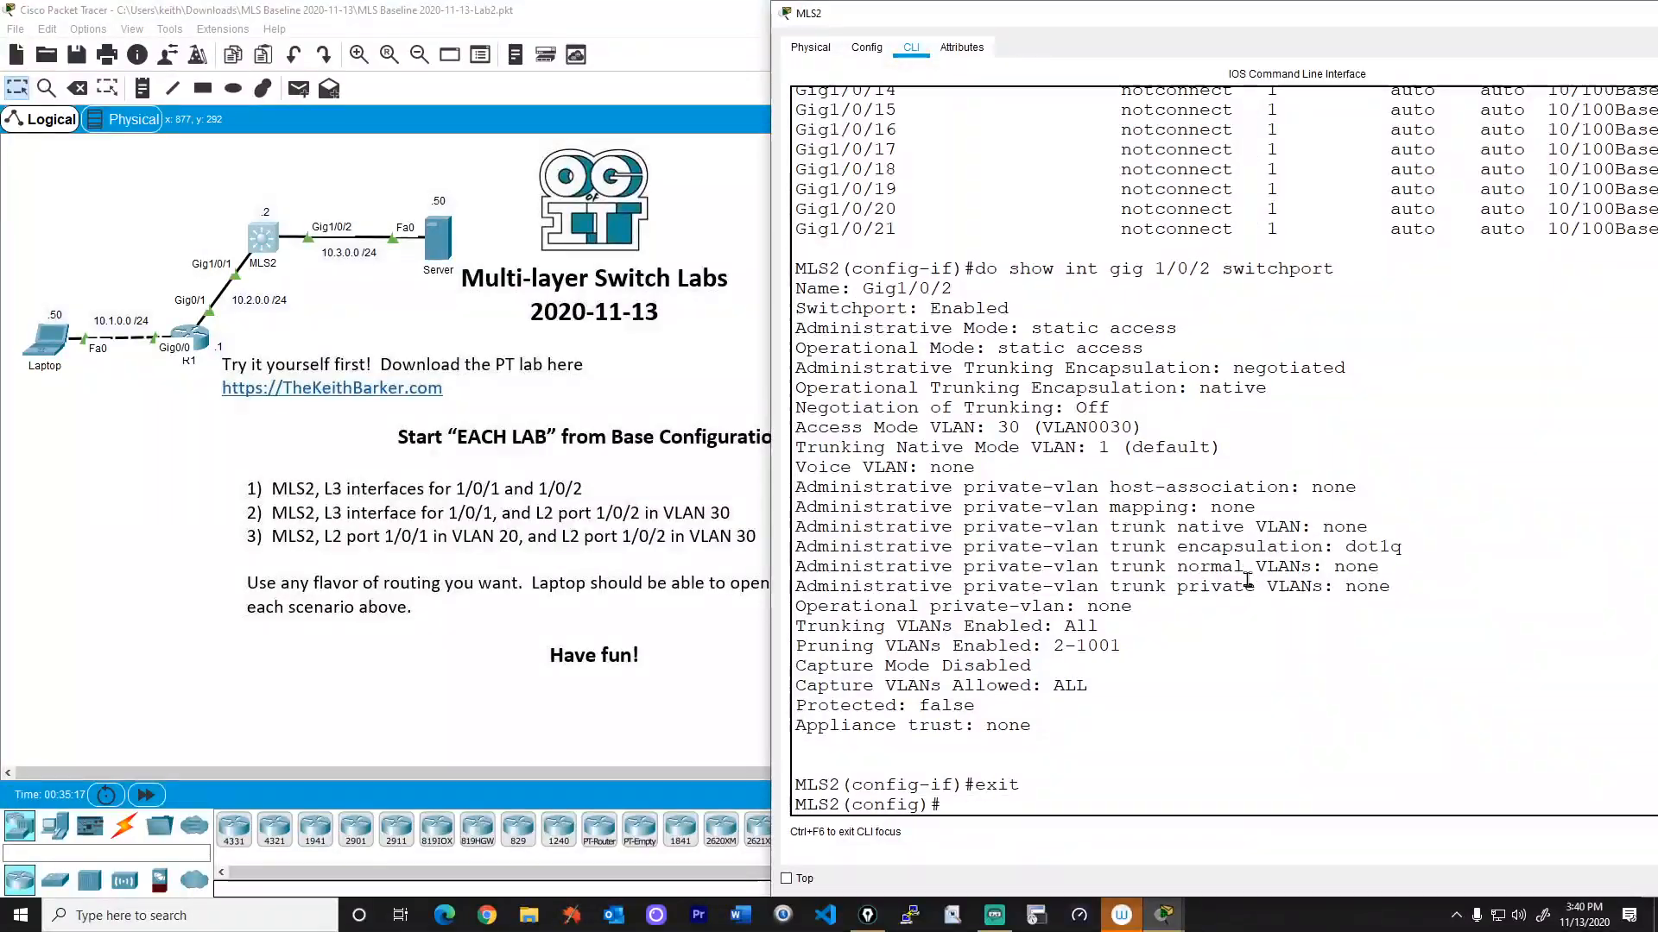
Create interface VLAN 30 with IP 10.3.0.2 255.255.255.0.
text(int vlan 30)
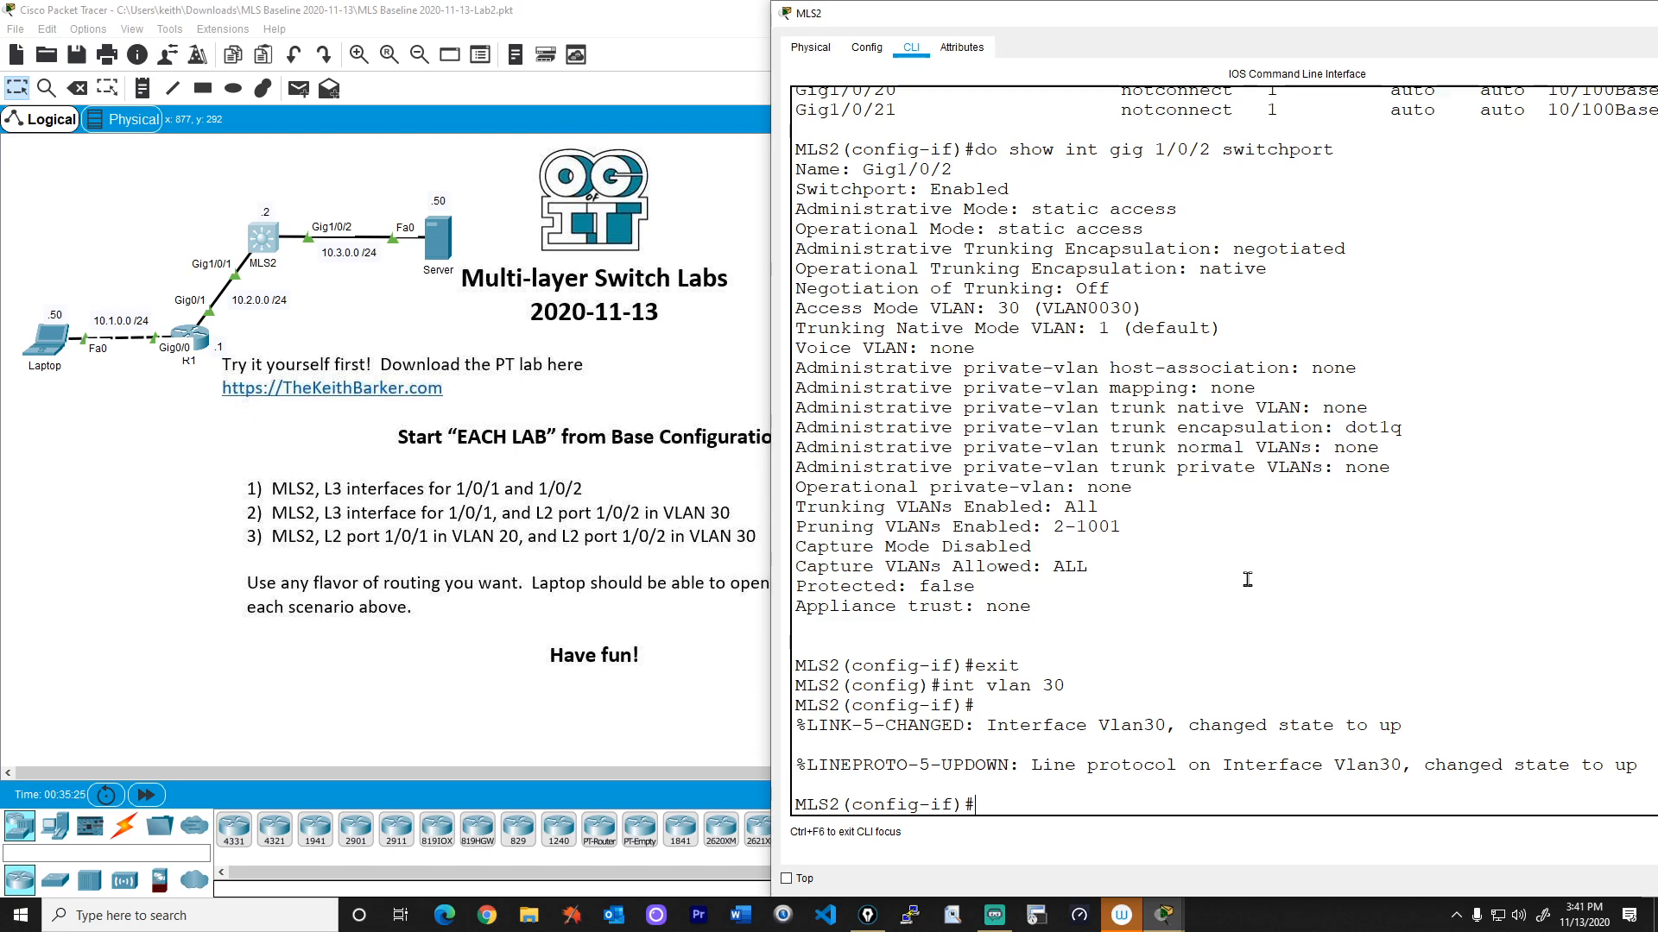
text(ip add 1)
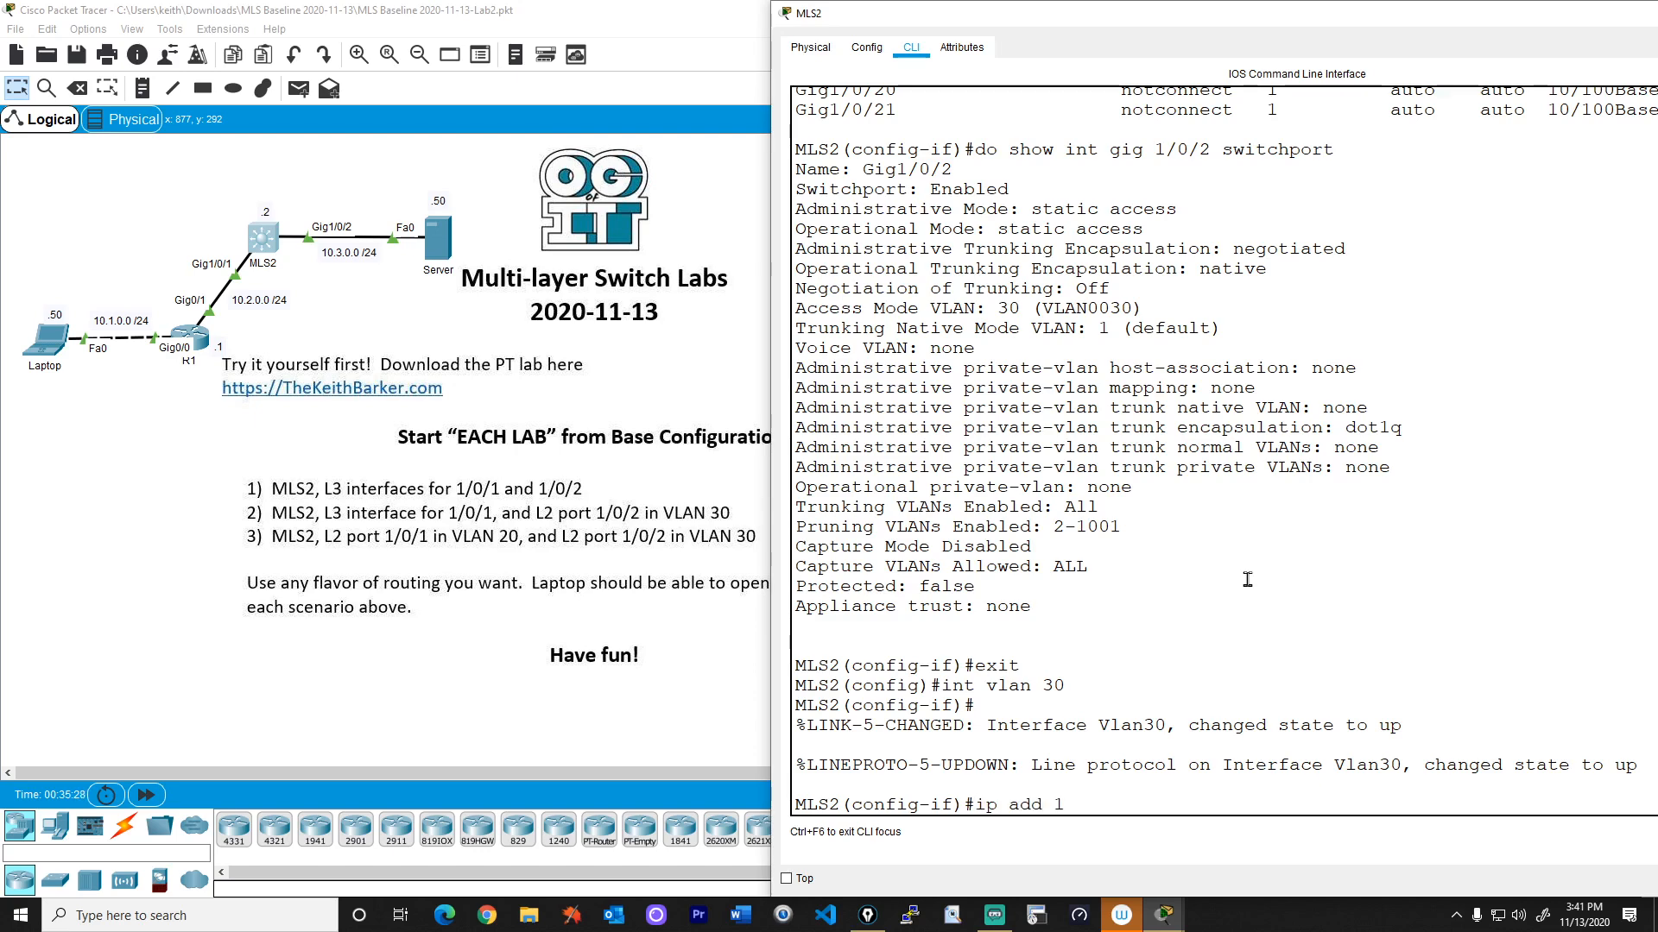
text(0.3.0.2 255.255.255.0)
text(end)
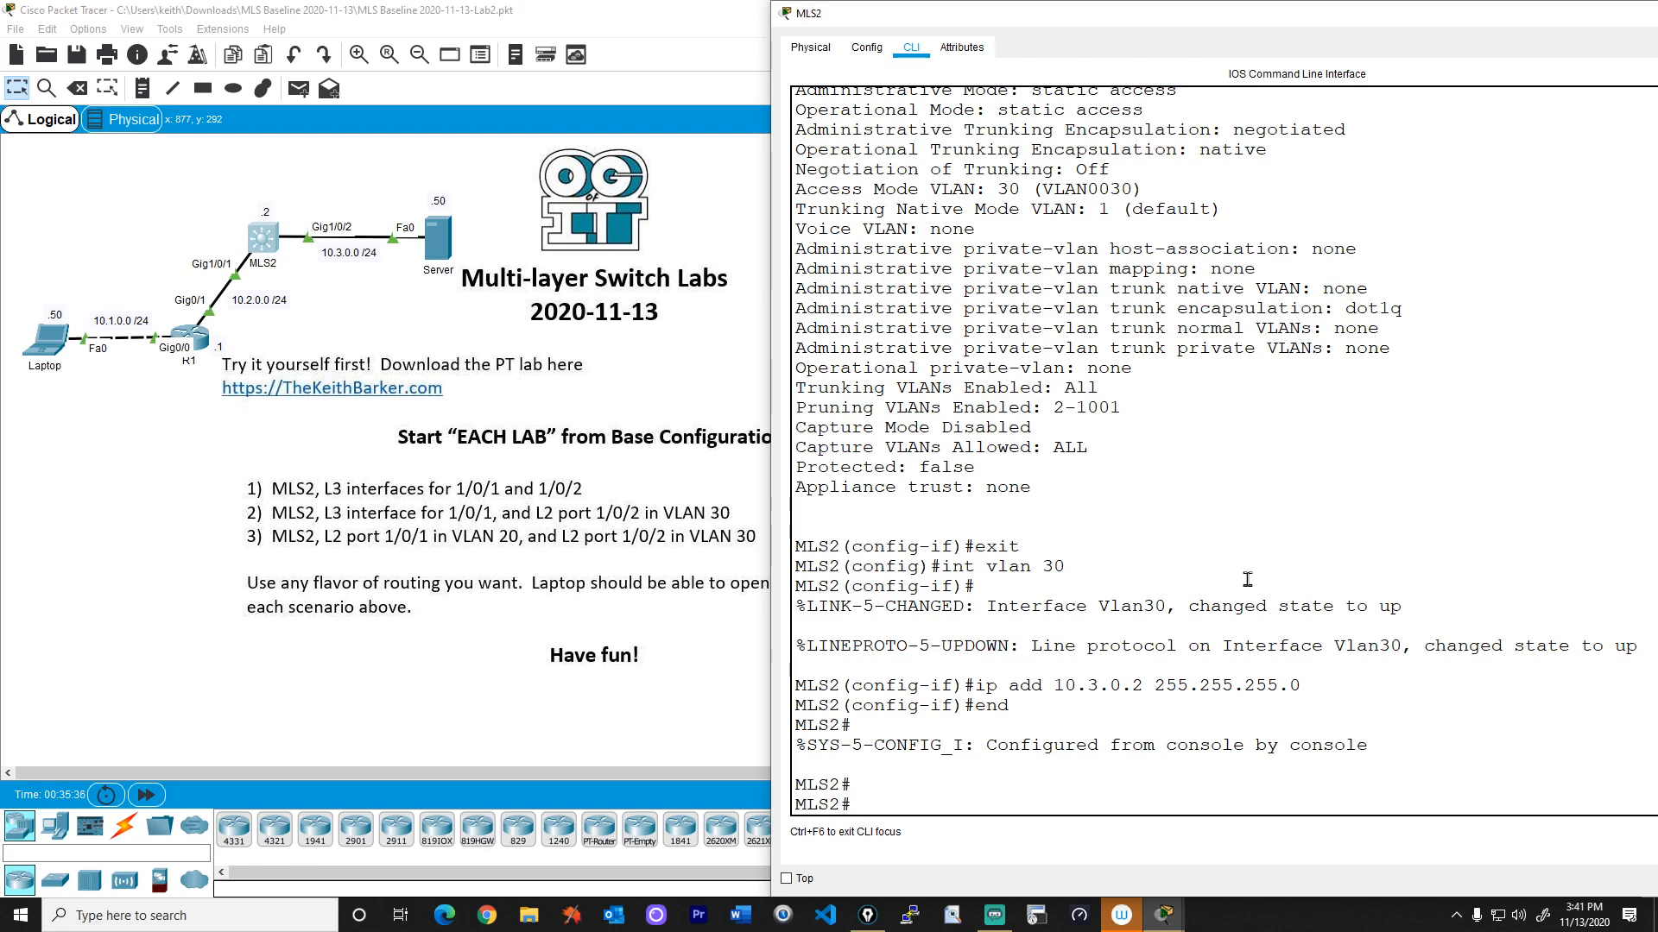
Check assigned interfaces with 'show ip int brief | exclude unassigned' and ping server 10.3.0.50.
text(show ip int br)
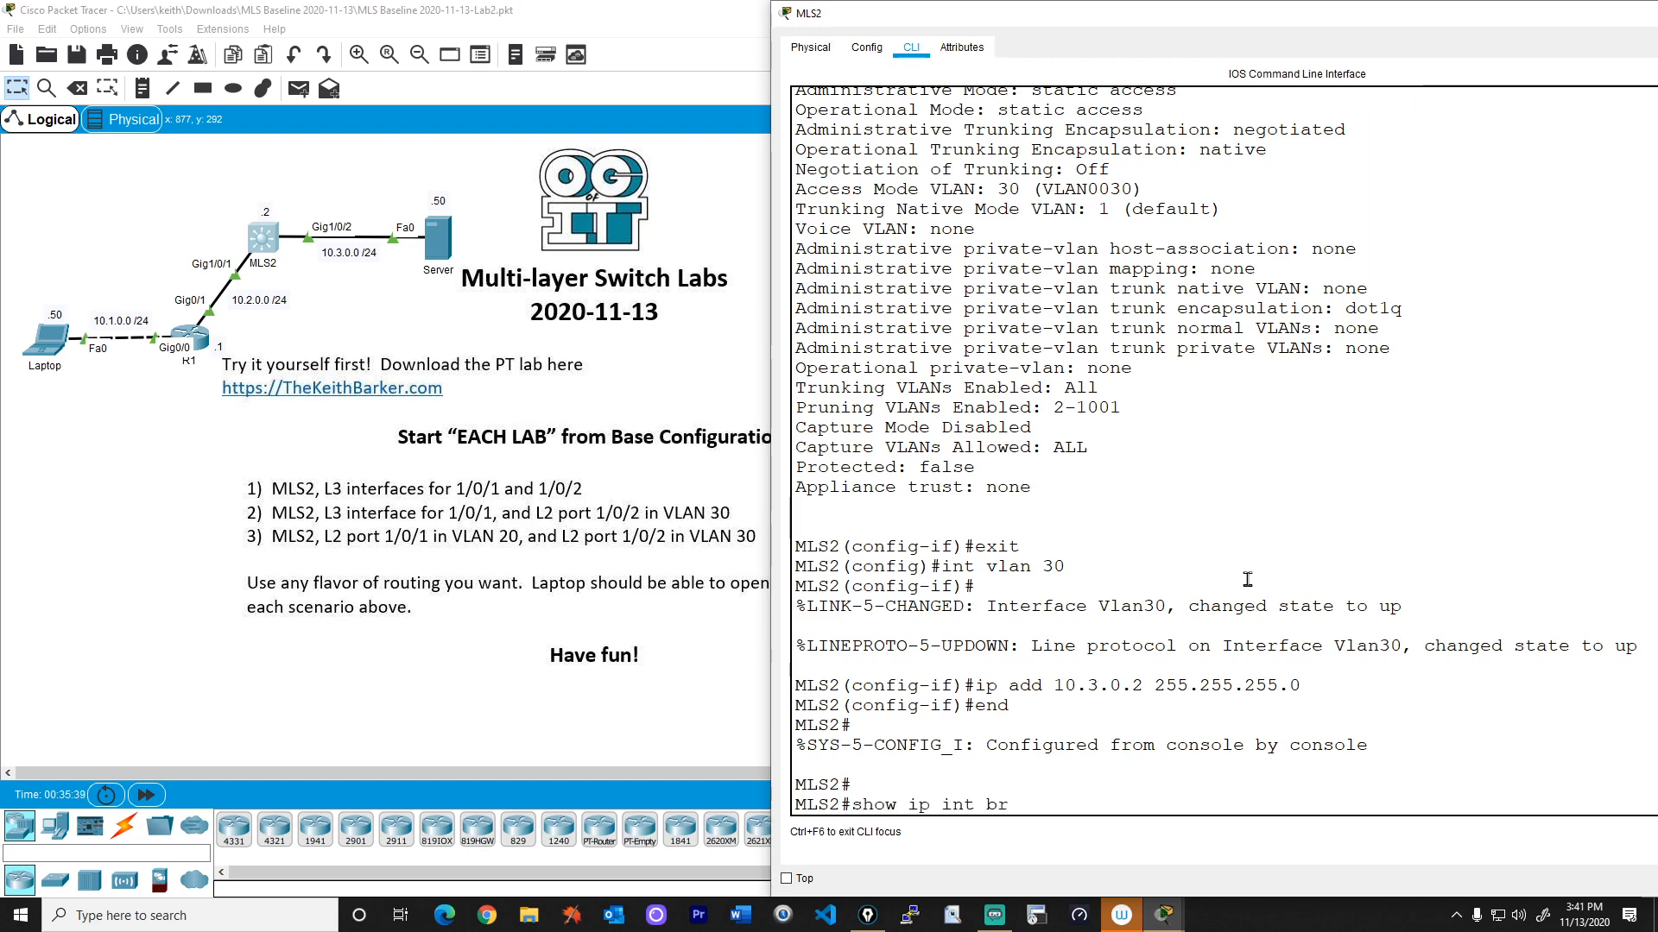
text(ief | exc)
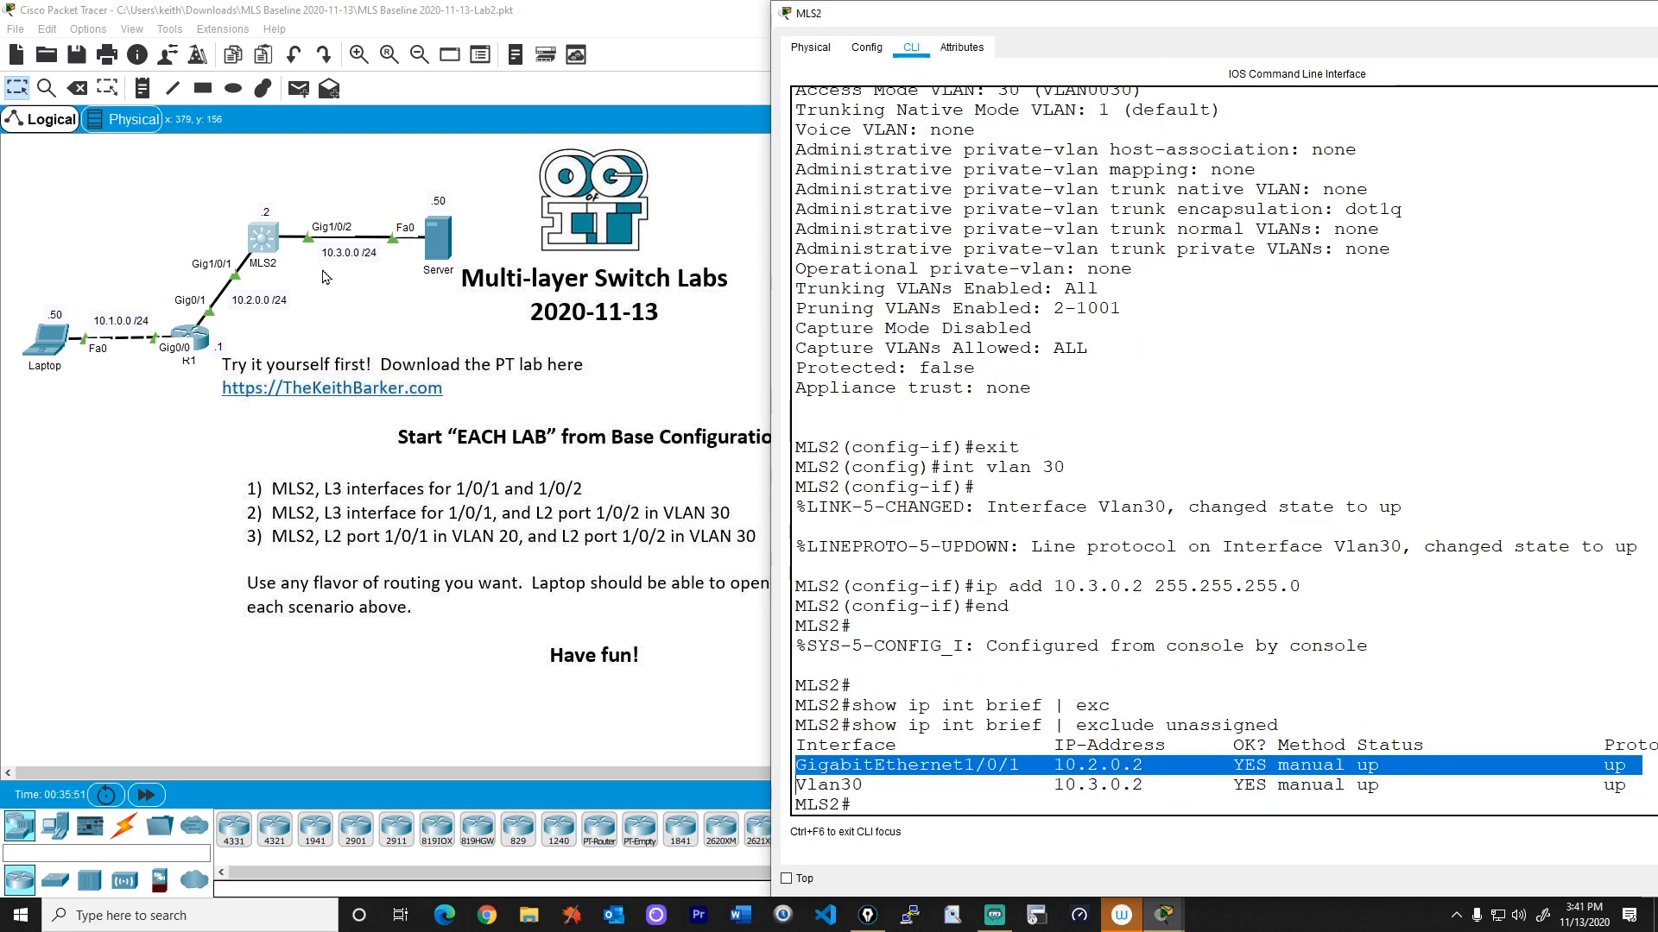
mouse_move(254, 281)
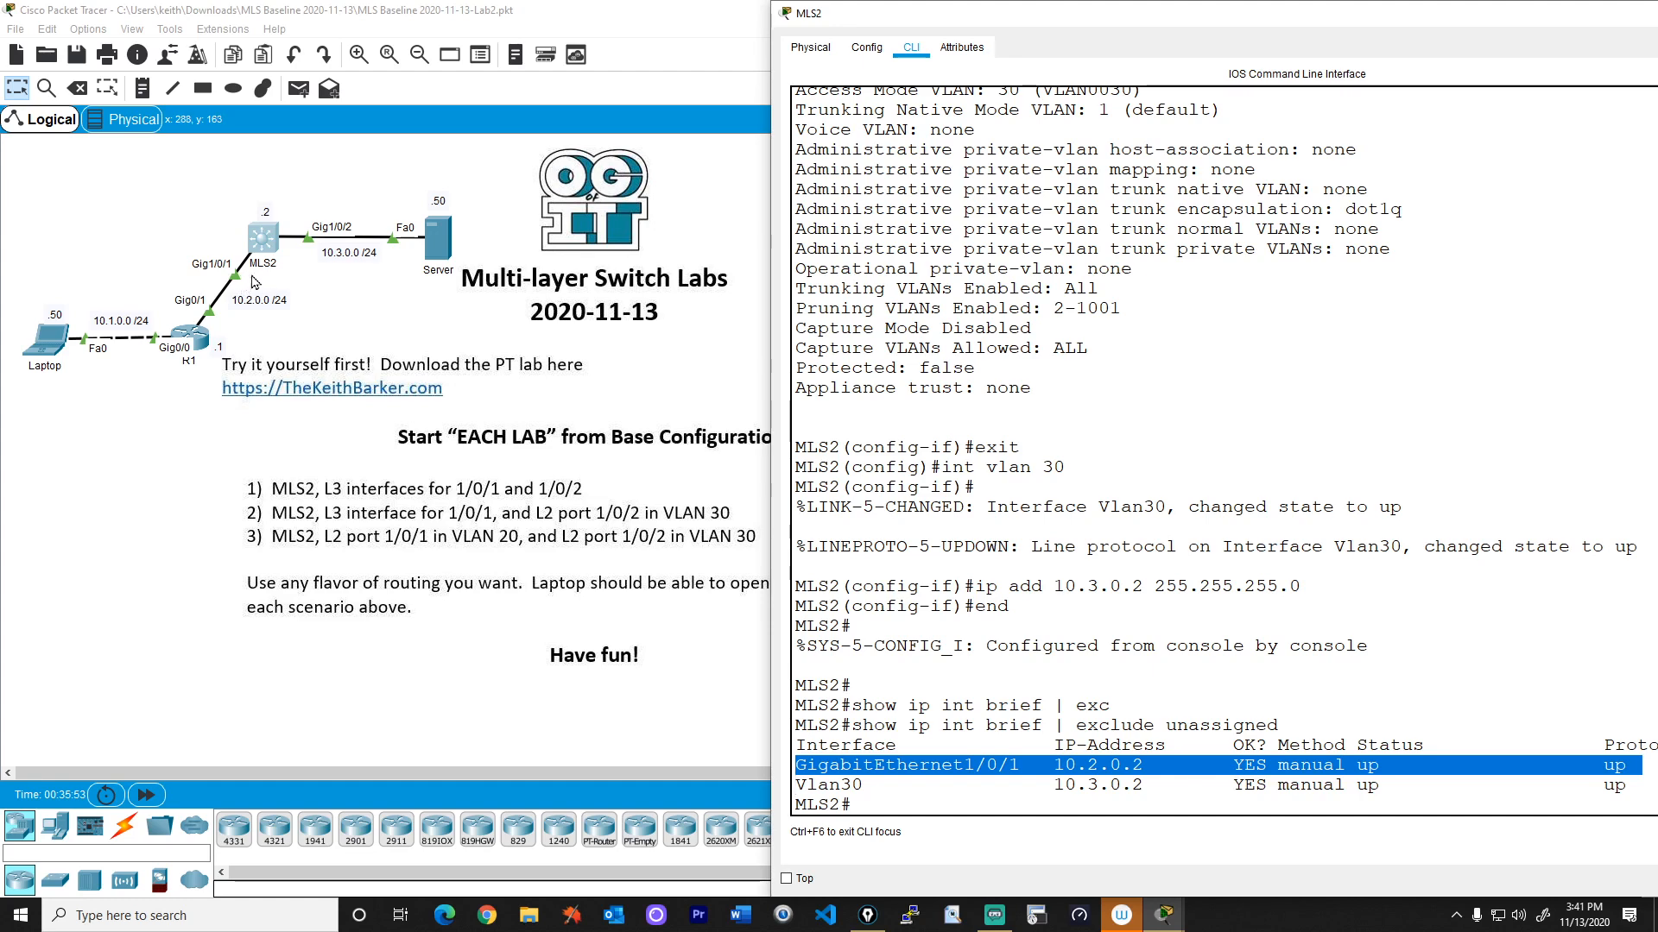
mouse_move(1098, 781)
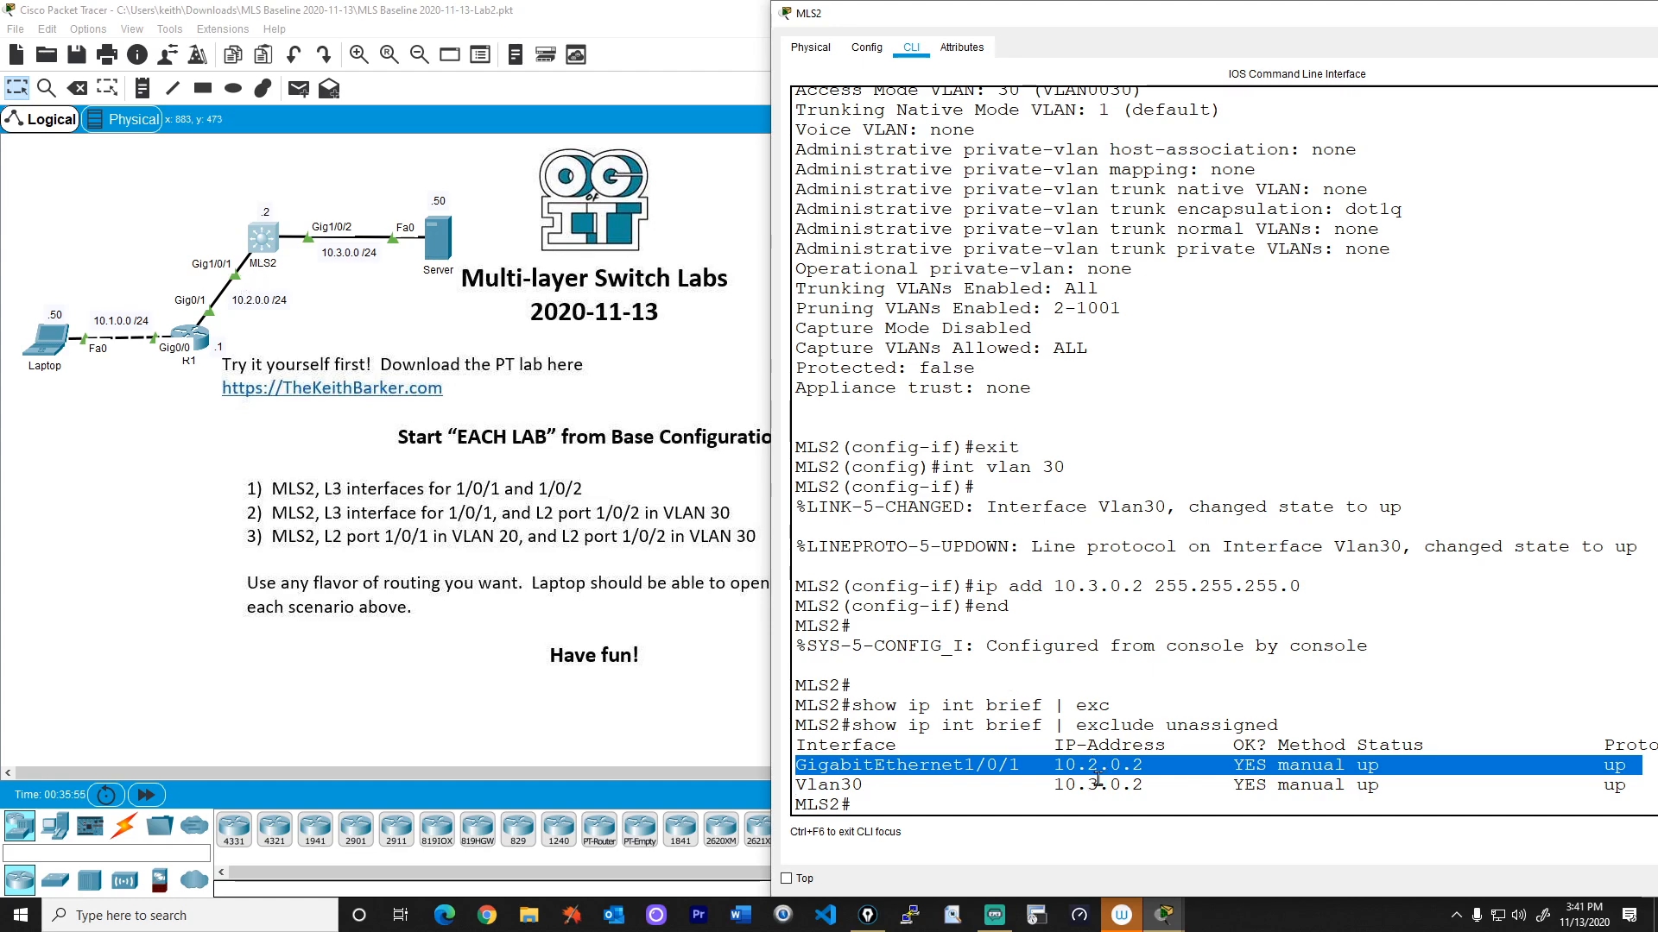
click(951, 783)
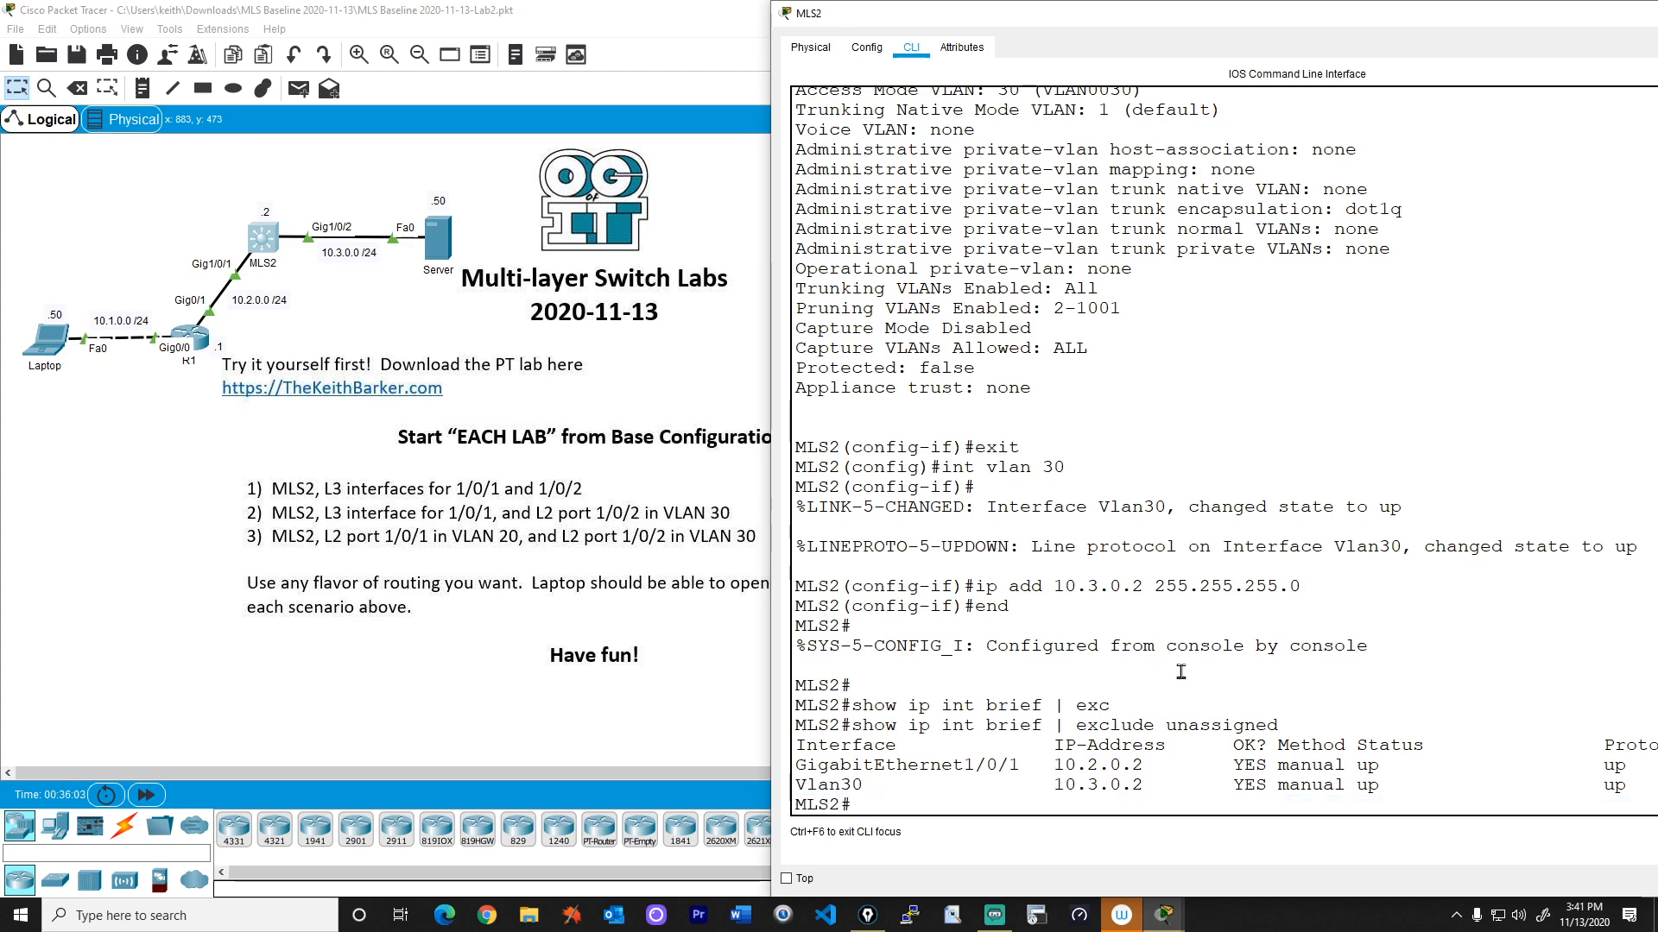
text(ping 10.3)
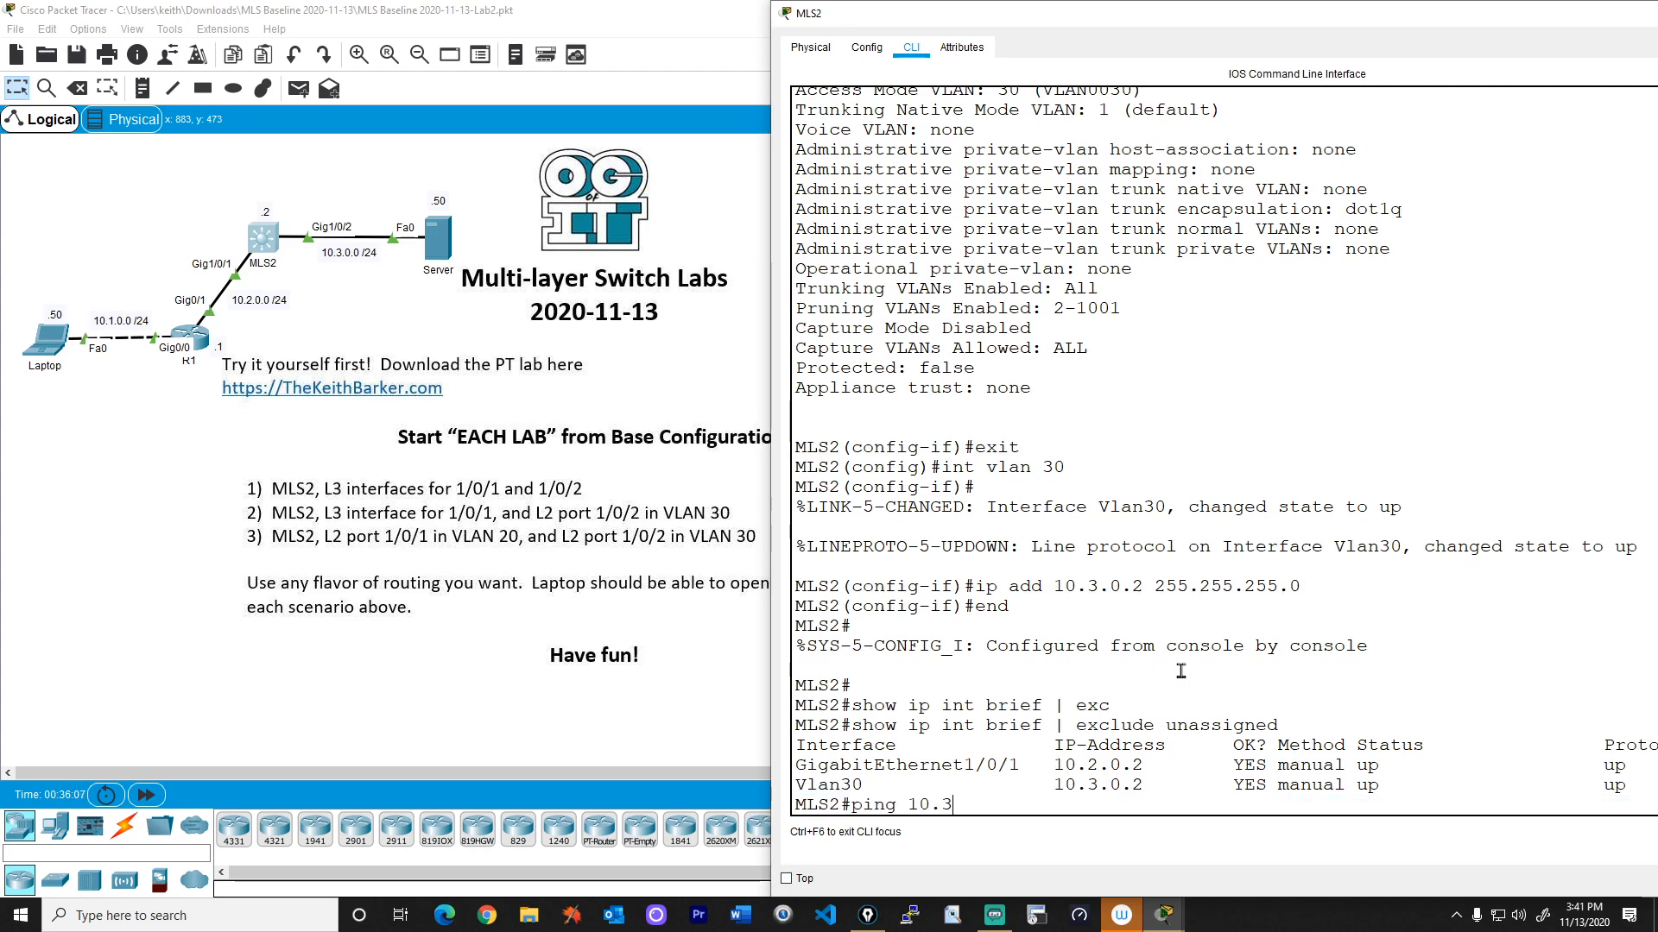
text(.0.50)
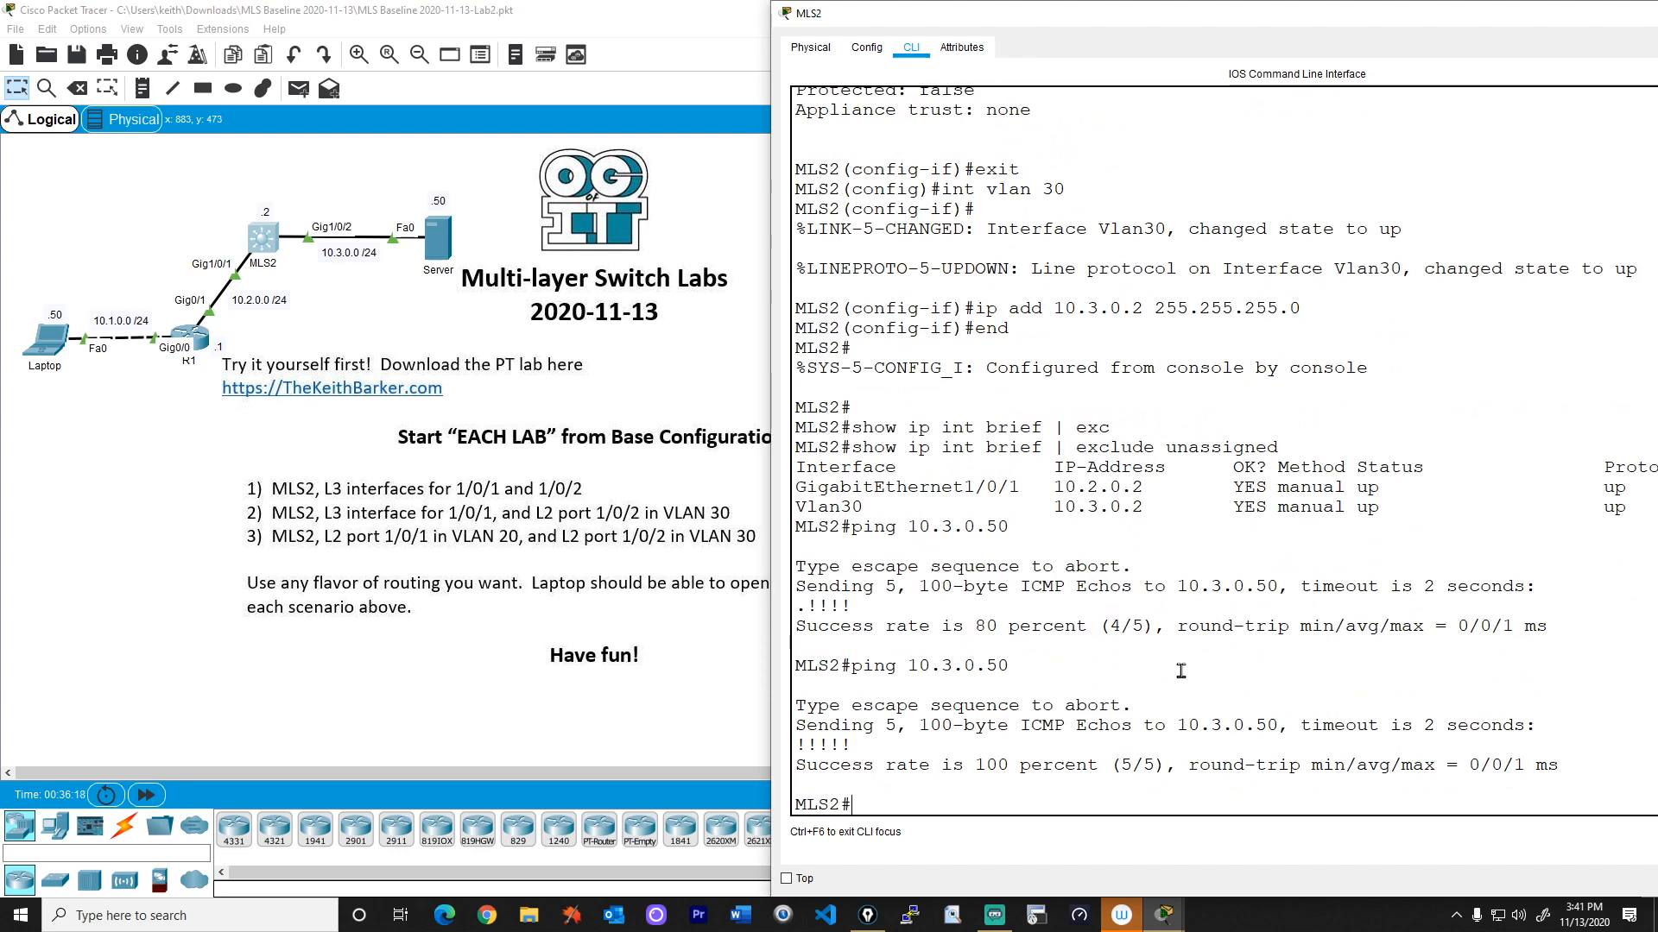
mouse_move(380, 528)
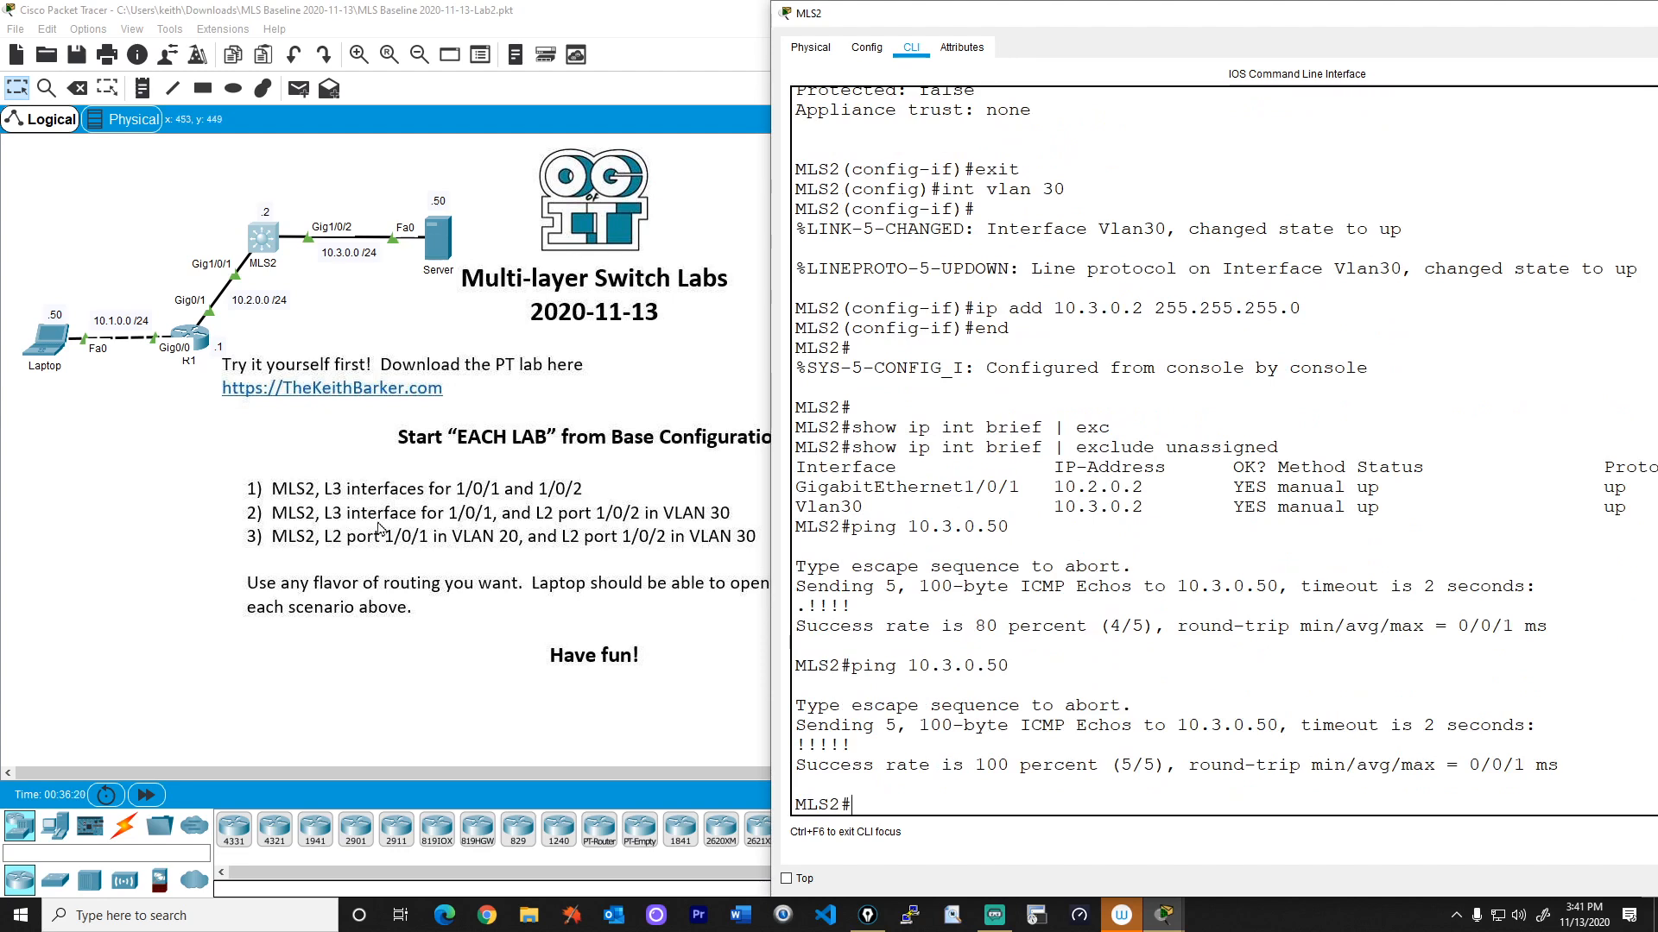
mouse_move(344, 307)
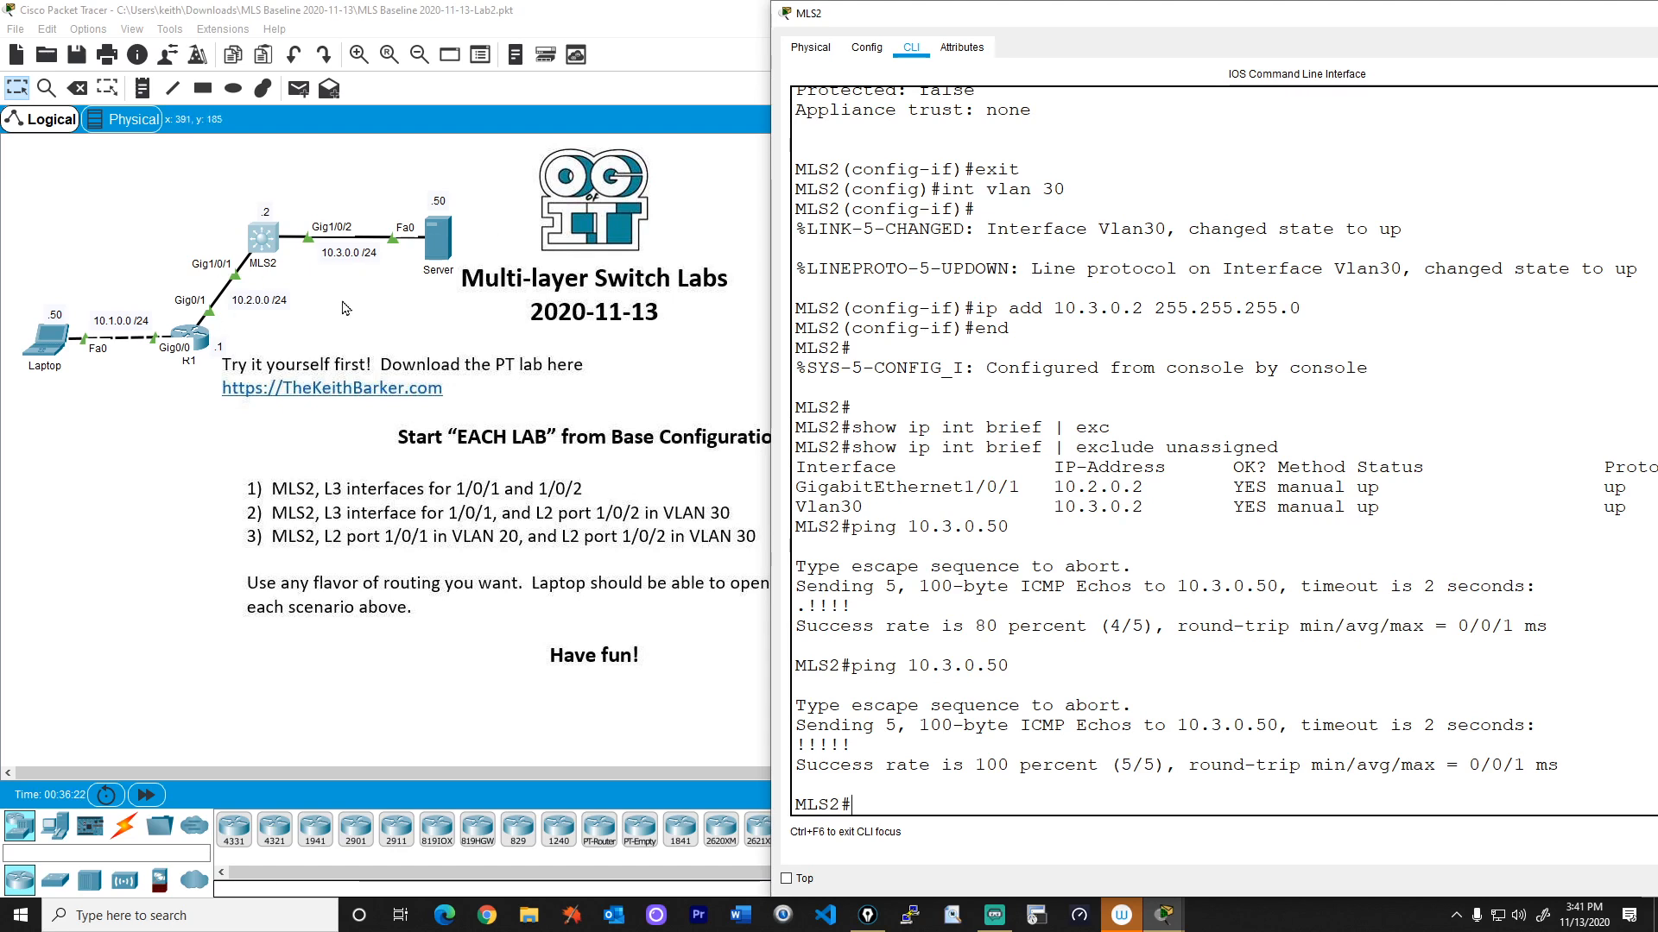
mouse_move(428, 571)
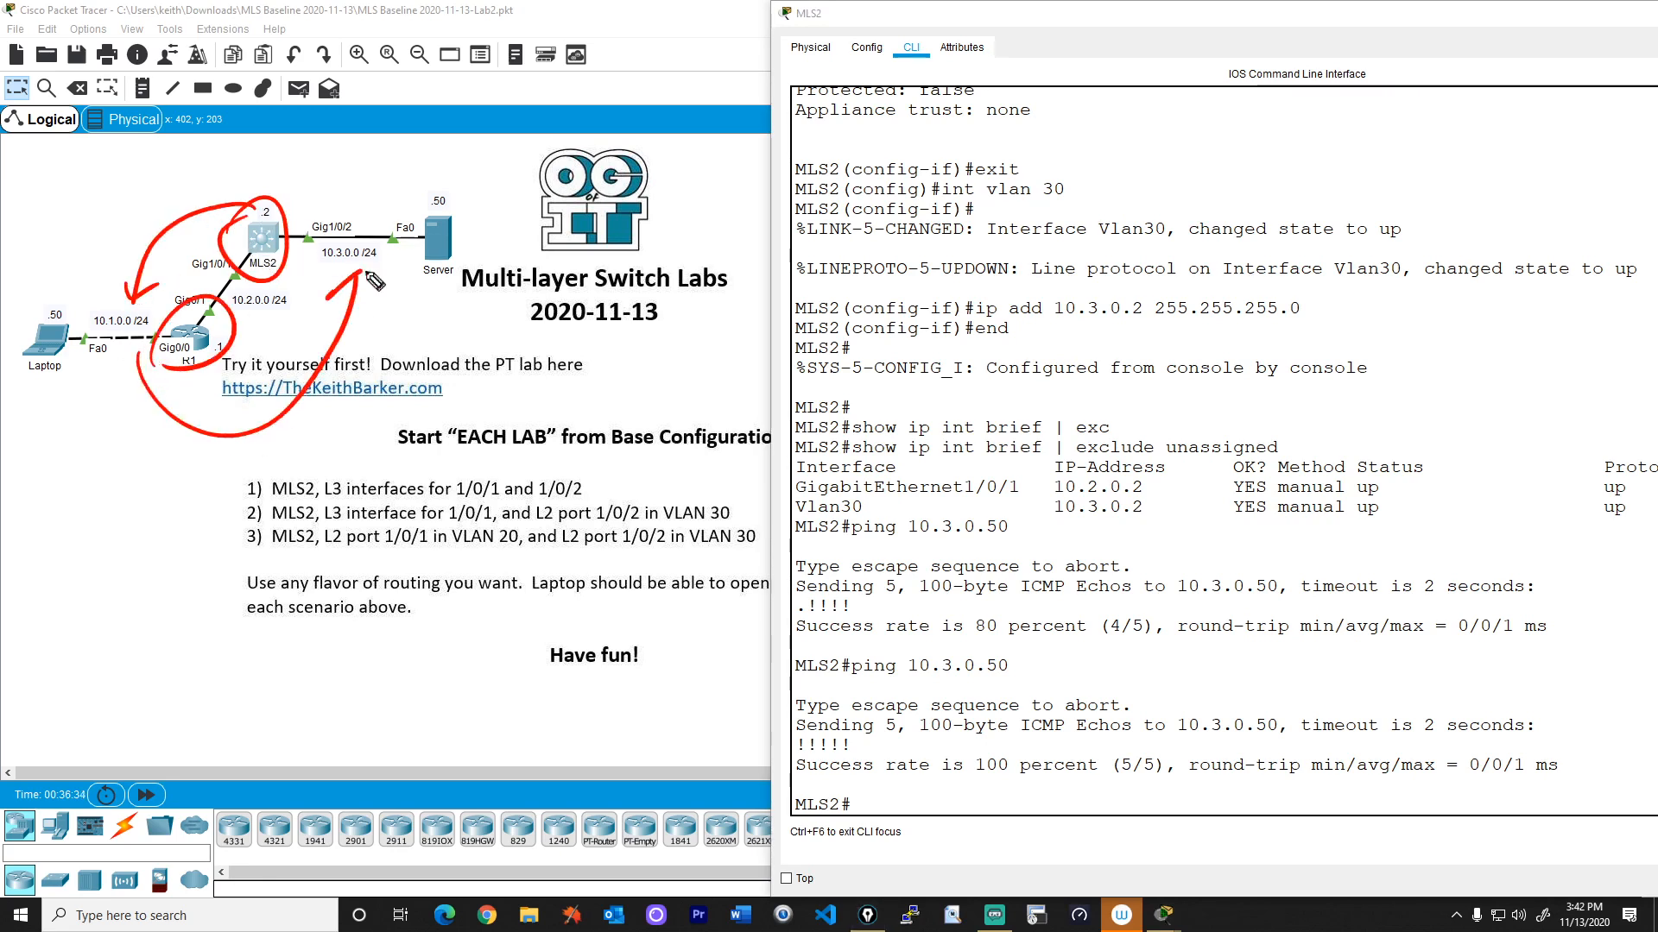
mouse_move(285, 235)
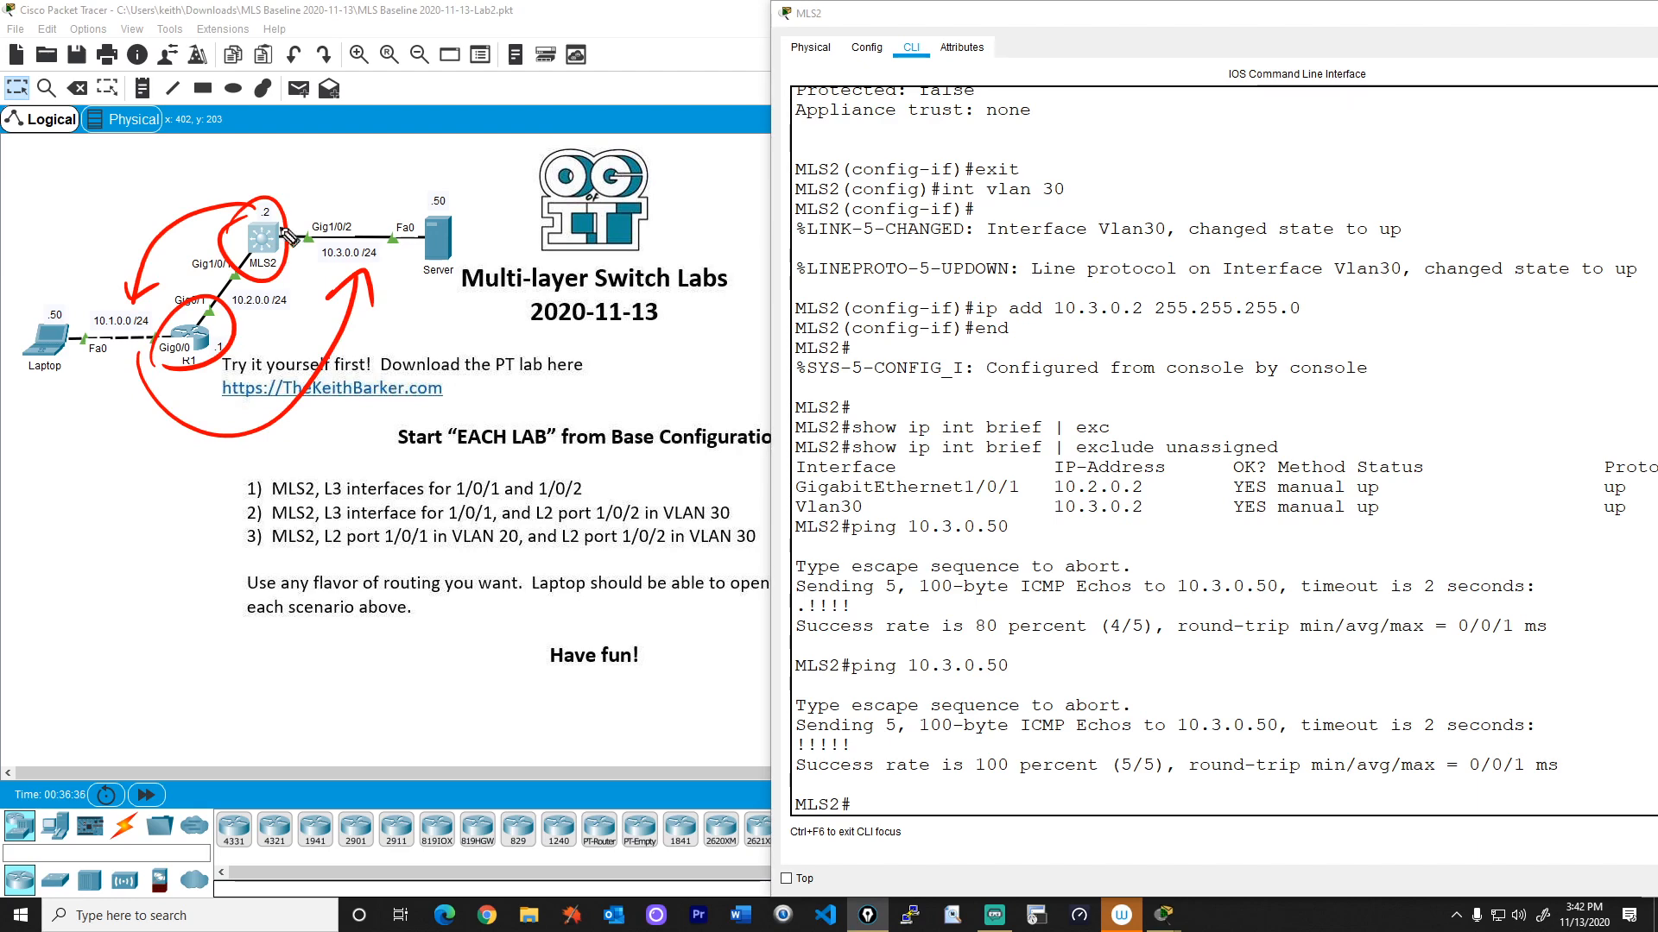
mouse_move(254, 347)
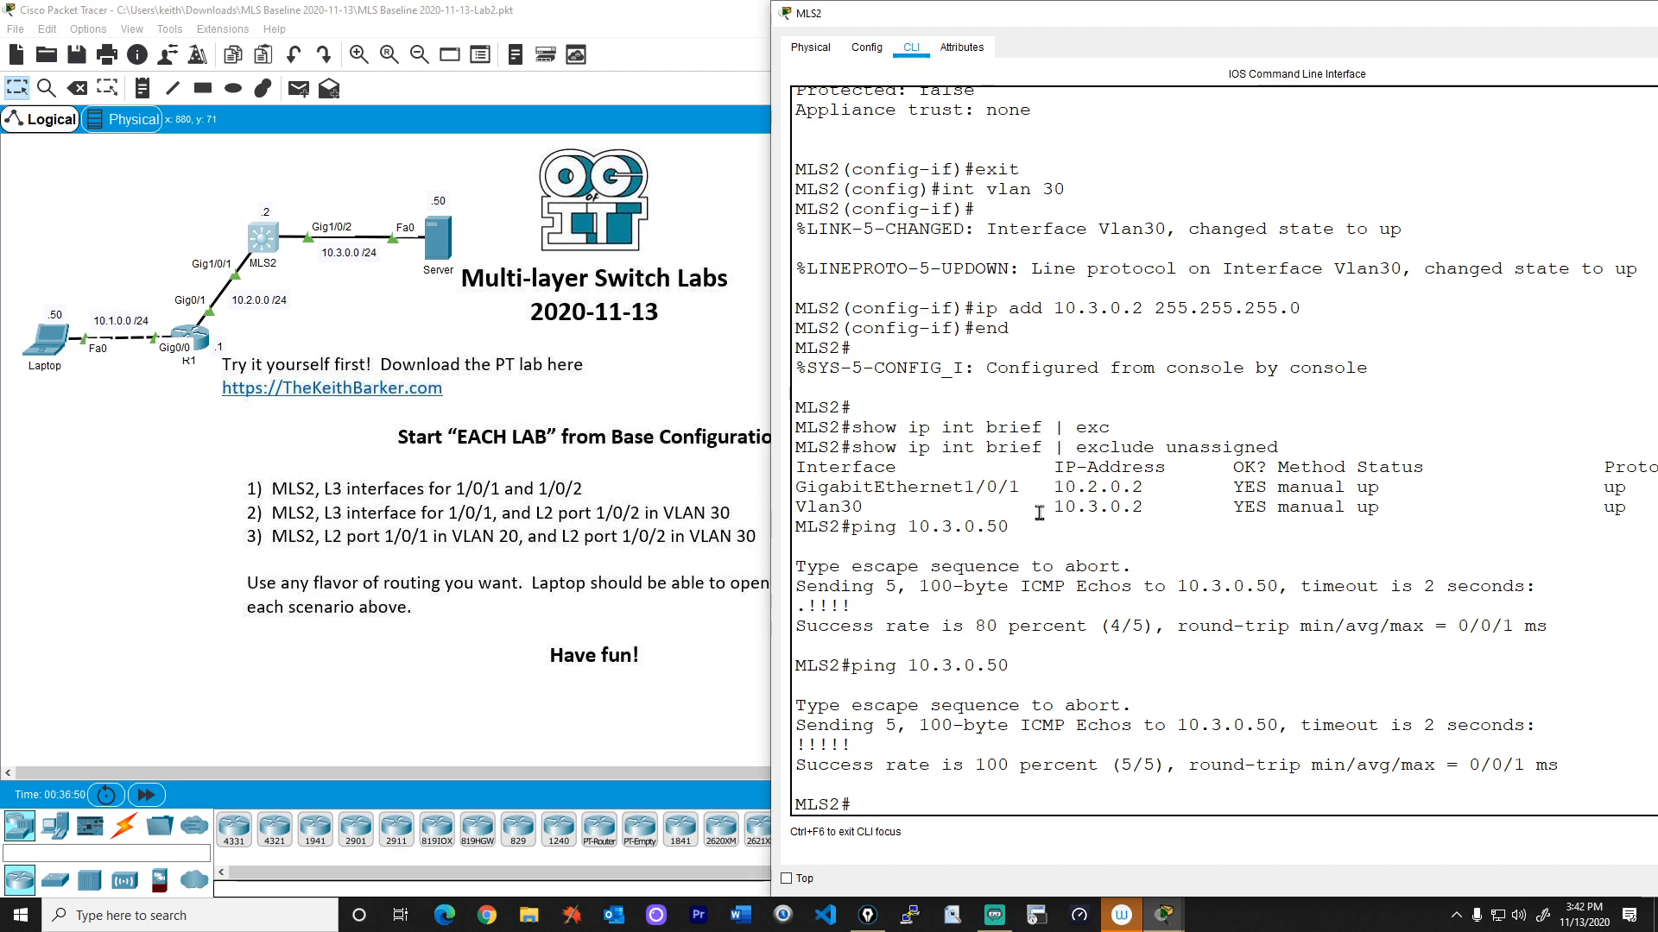
Enable ip routing on MLS2 and create OSPF process 1.
text(conf t)
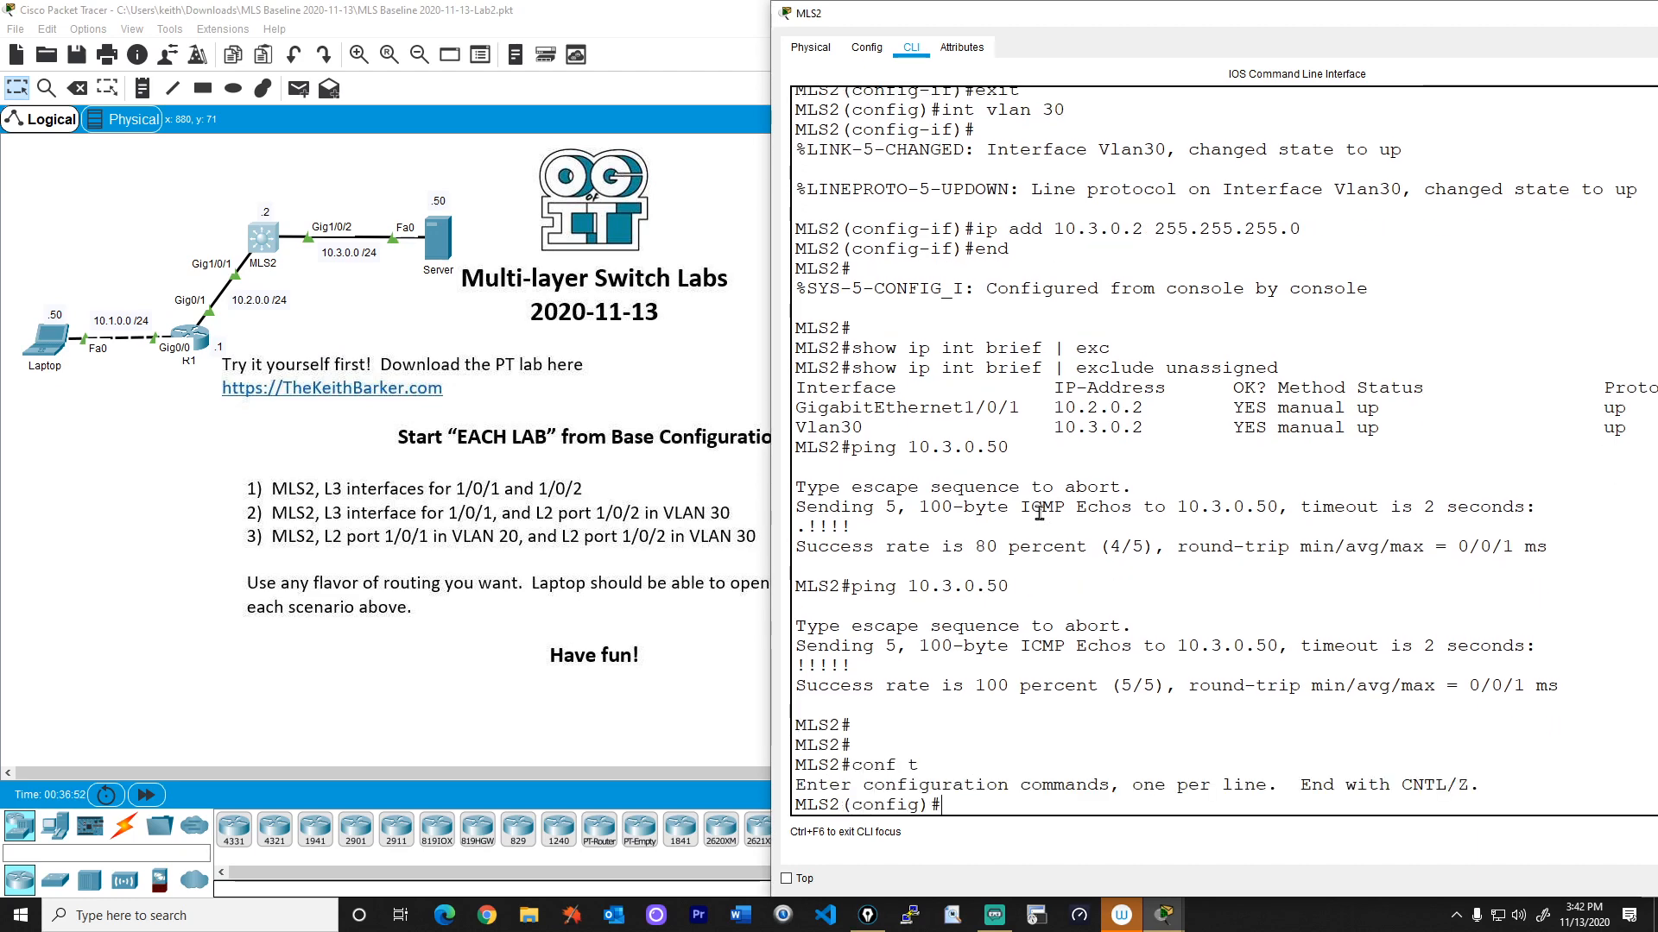
text(ip routing)
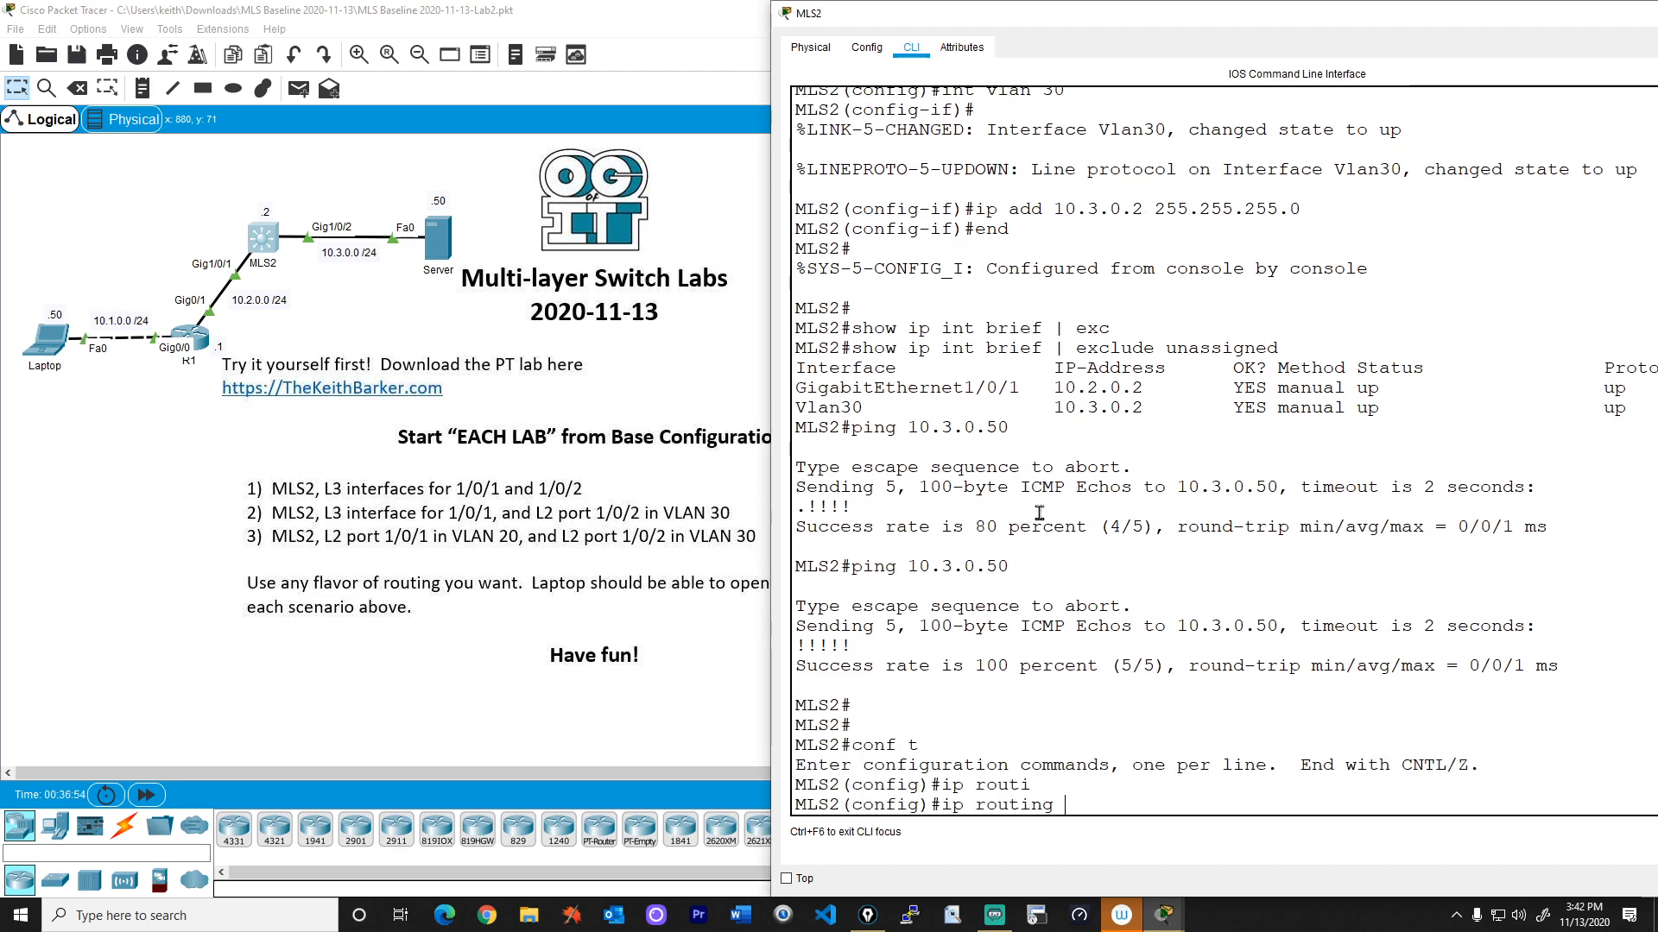
key(Return)
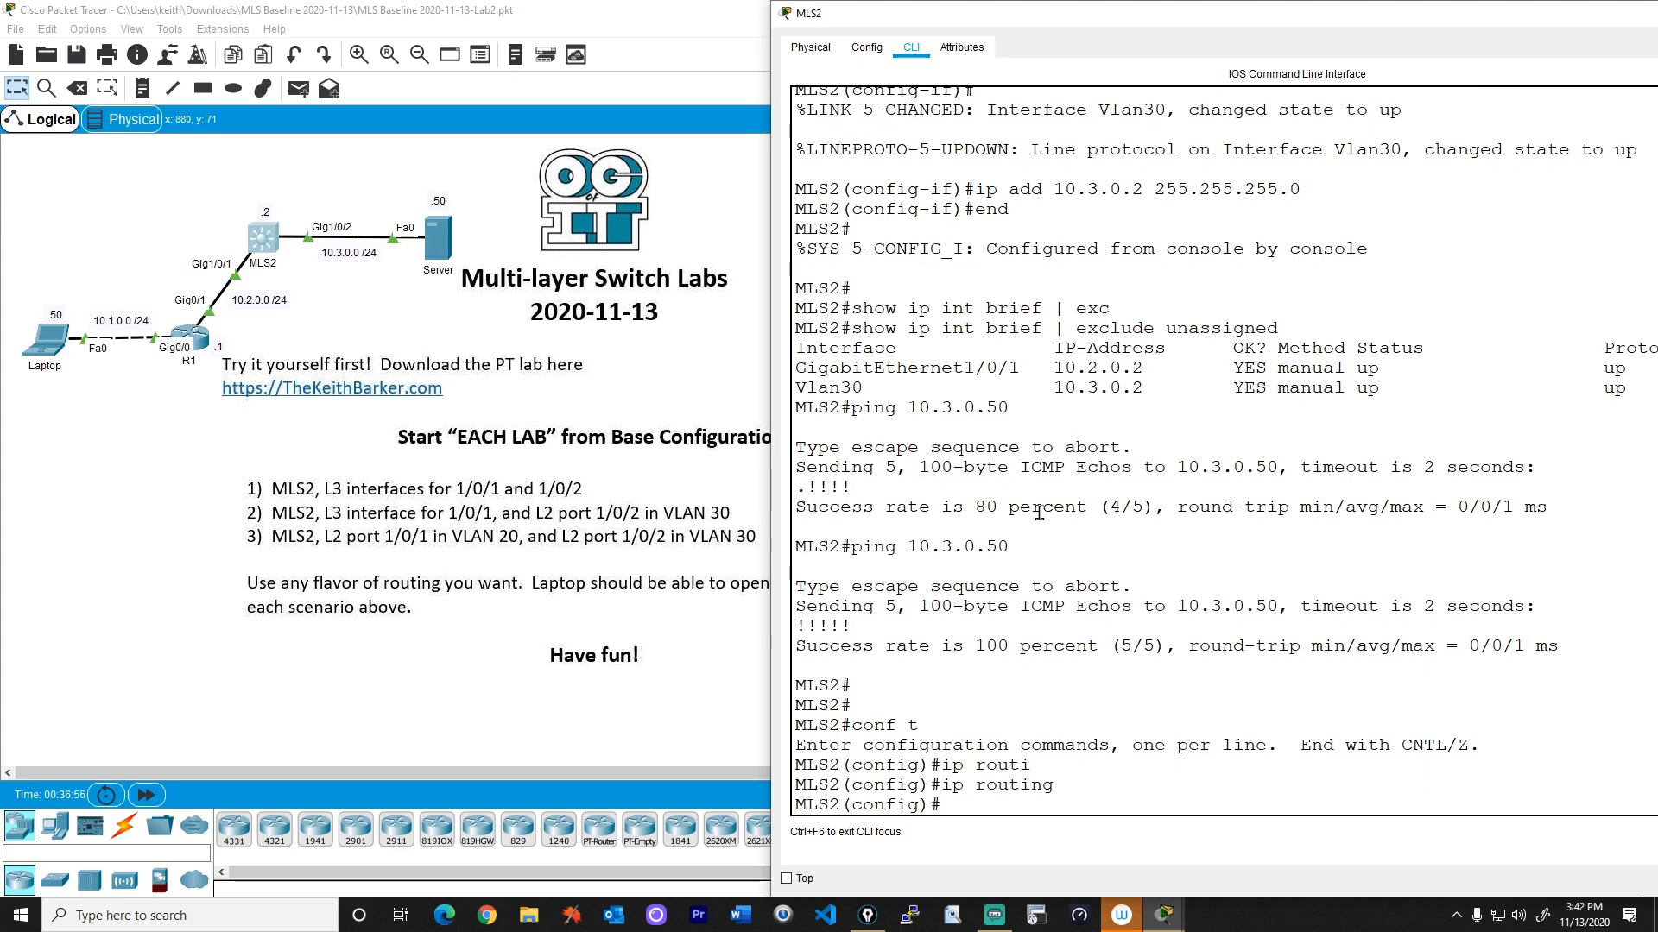
text(r)
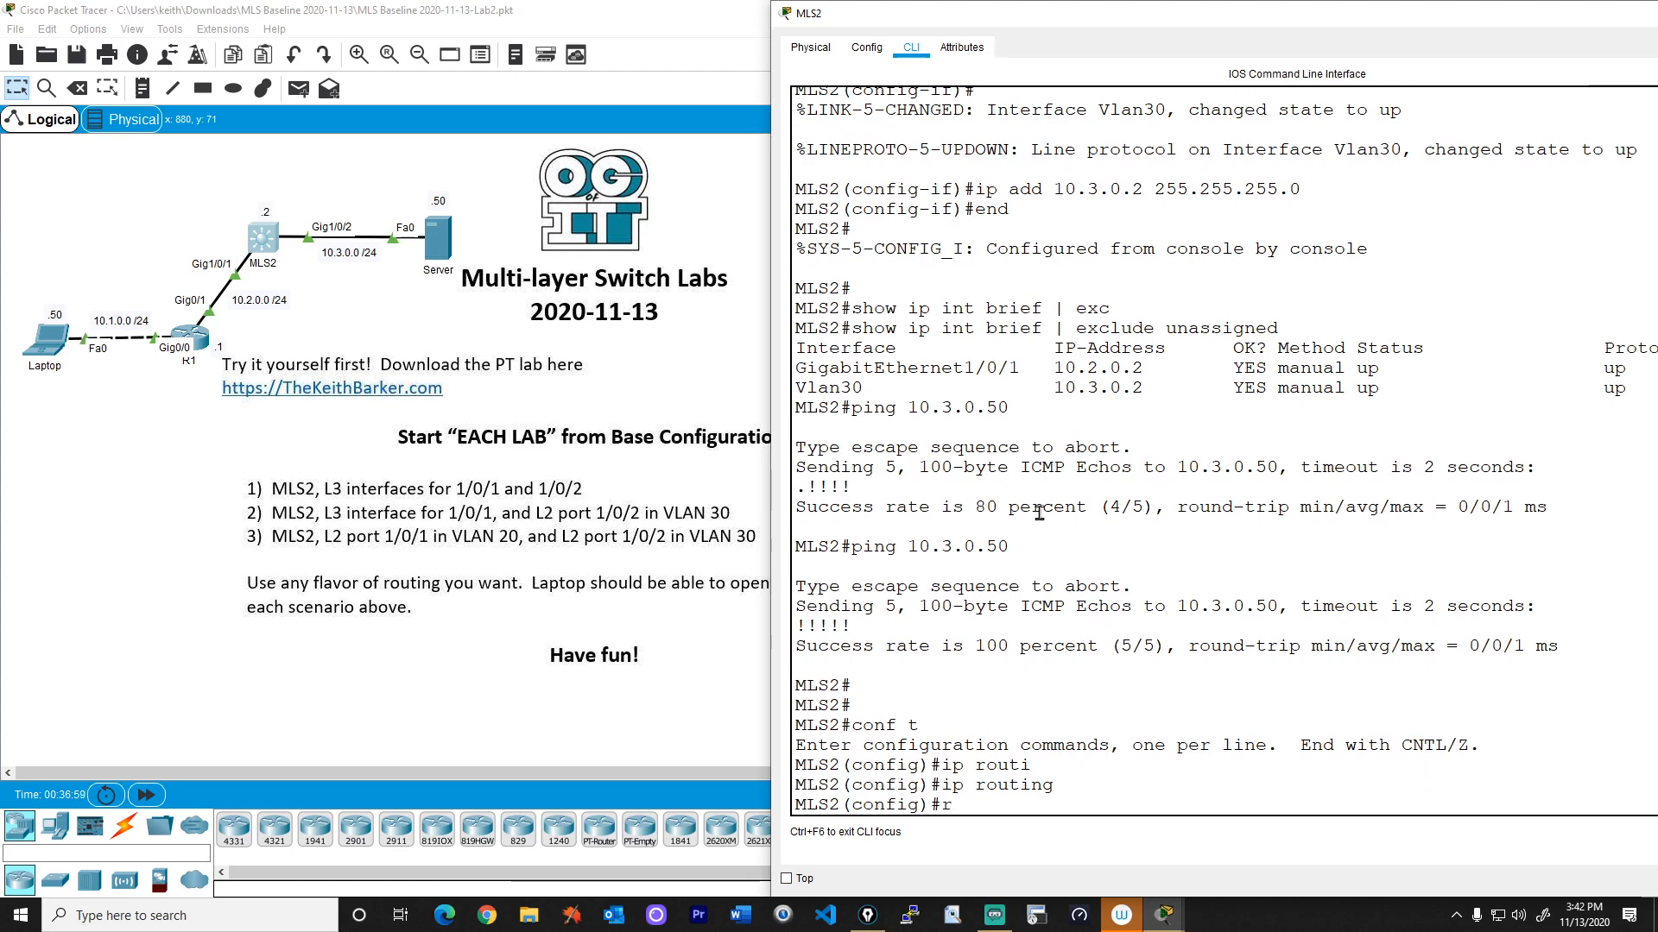
text(router ospf 1)
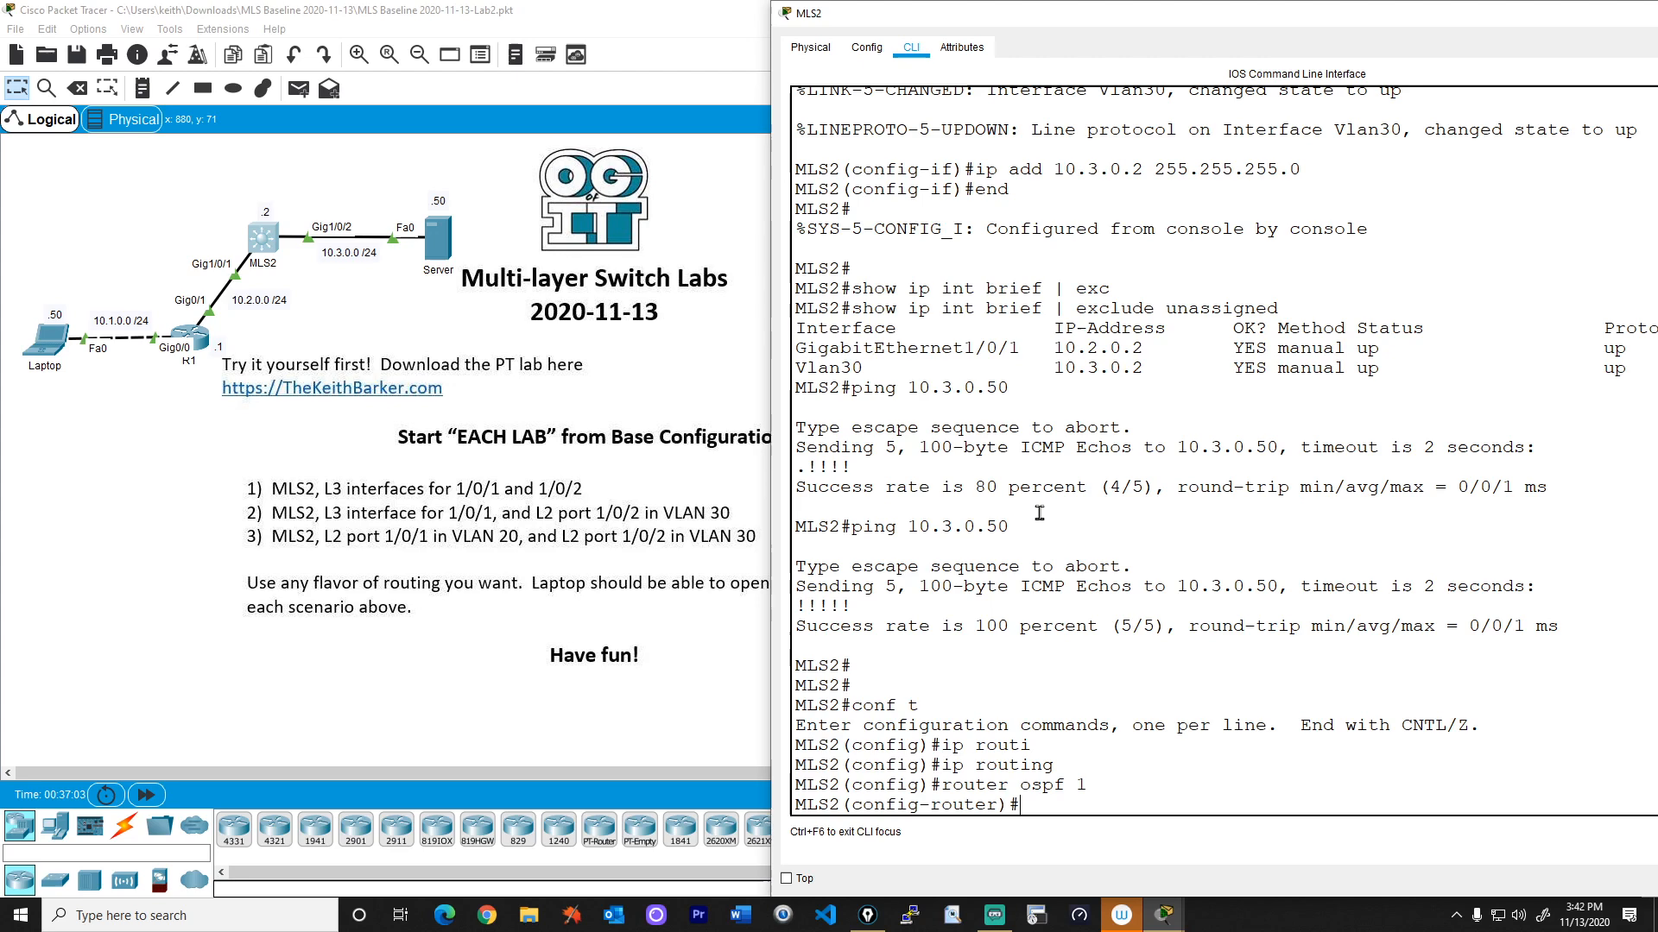
Remove OSPF process 1 again with 'no router ospf 1'.
text(exit)
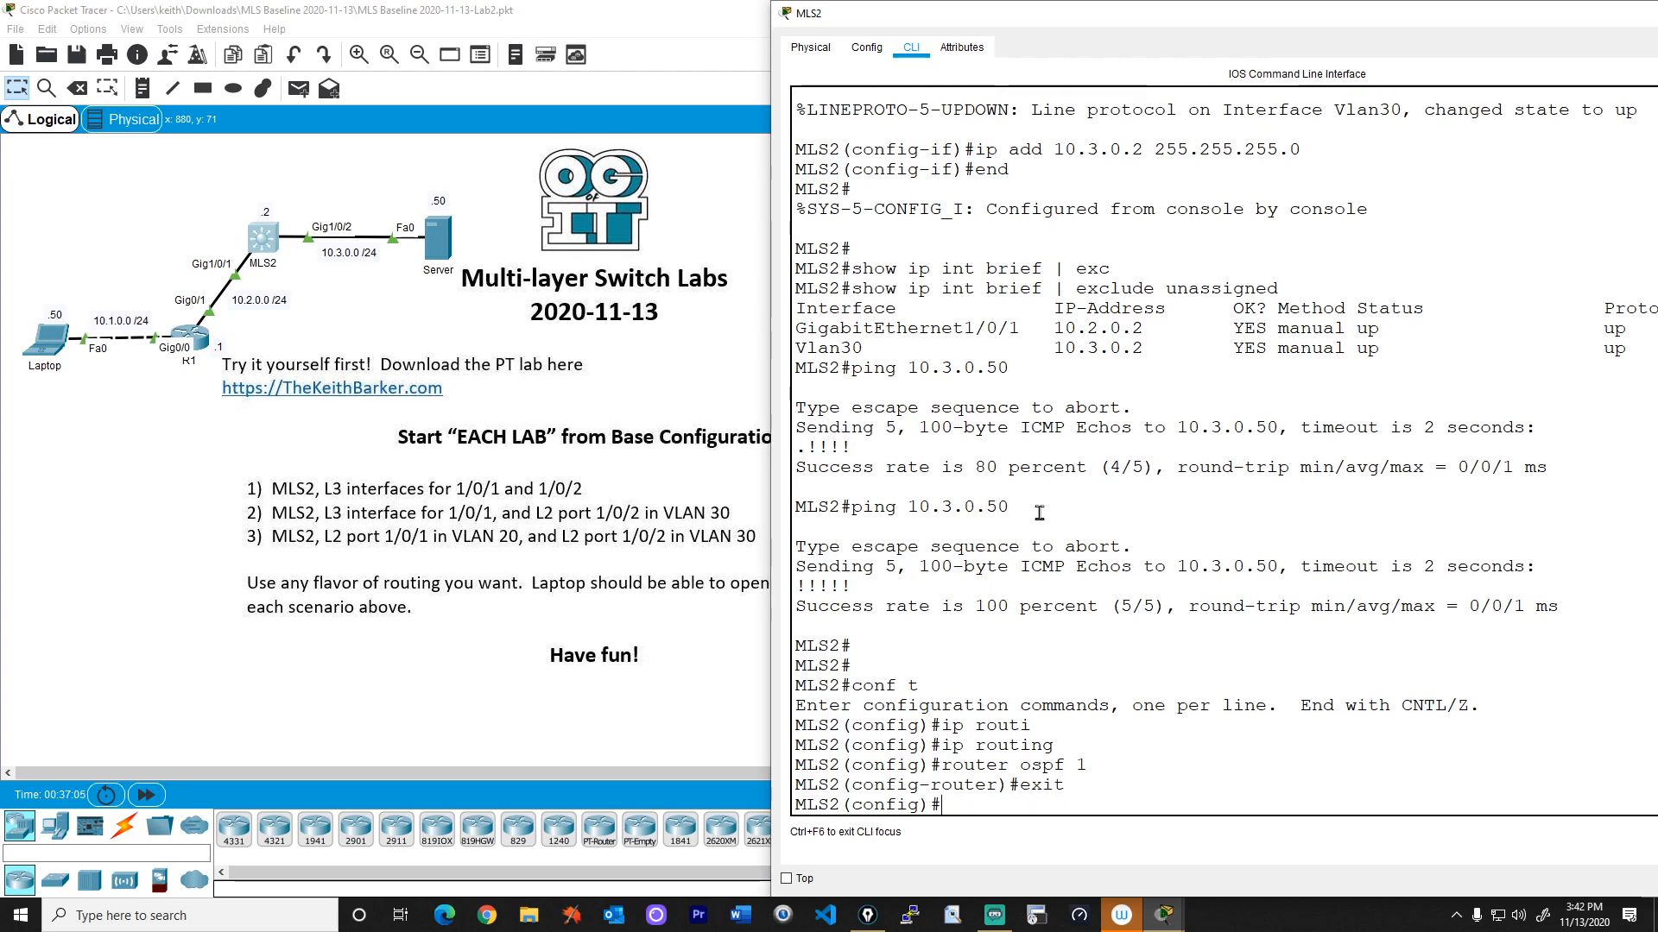
text(no rou)
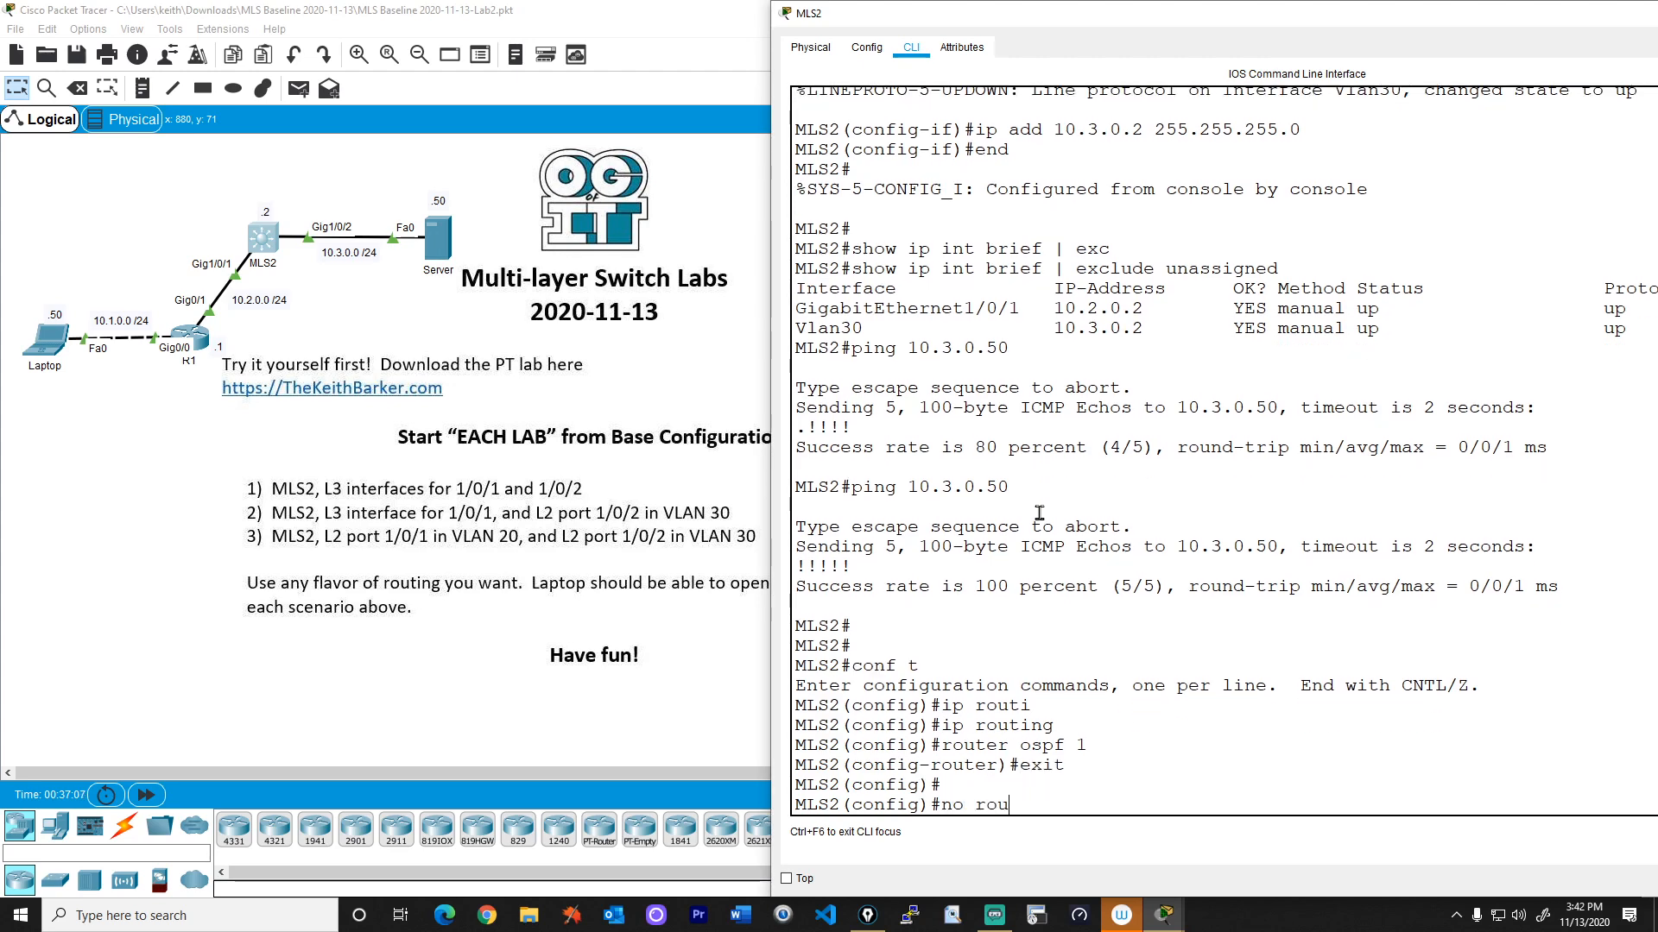
text(ter ospf 1)
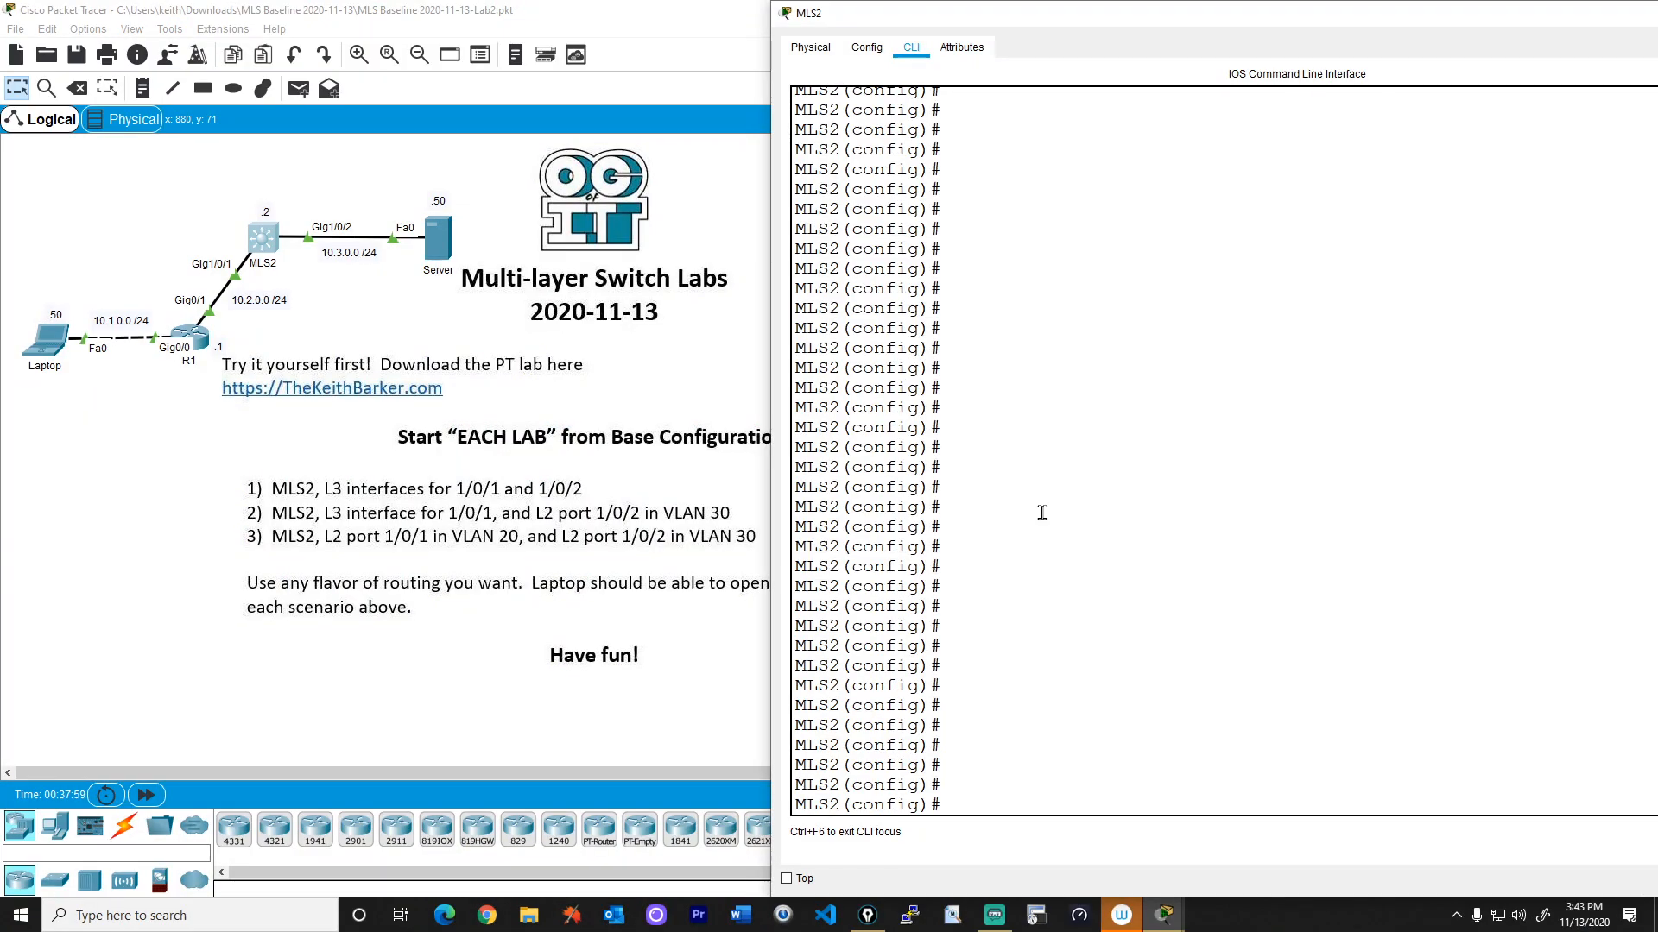
Start EIGRP 1 with network 0.0.0.0 on MLS2 and list Gig1/0/1 and Vlan as EIGRP interfaces.
text(router eigrp 1)
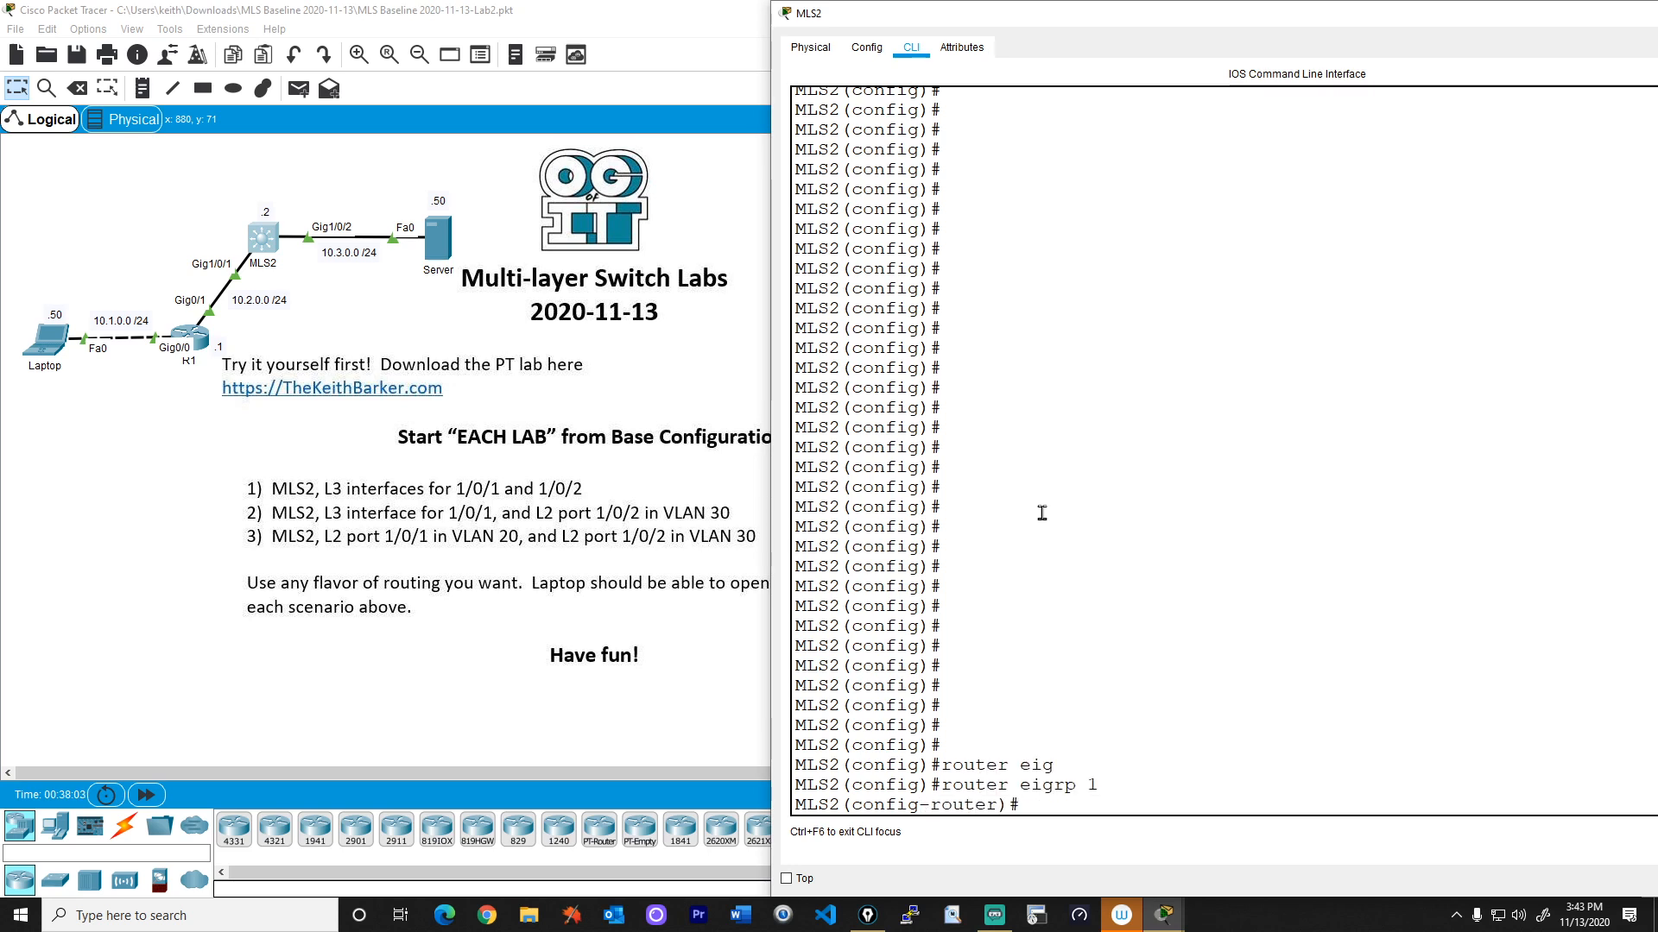
mouse_move(1091, 784)
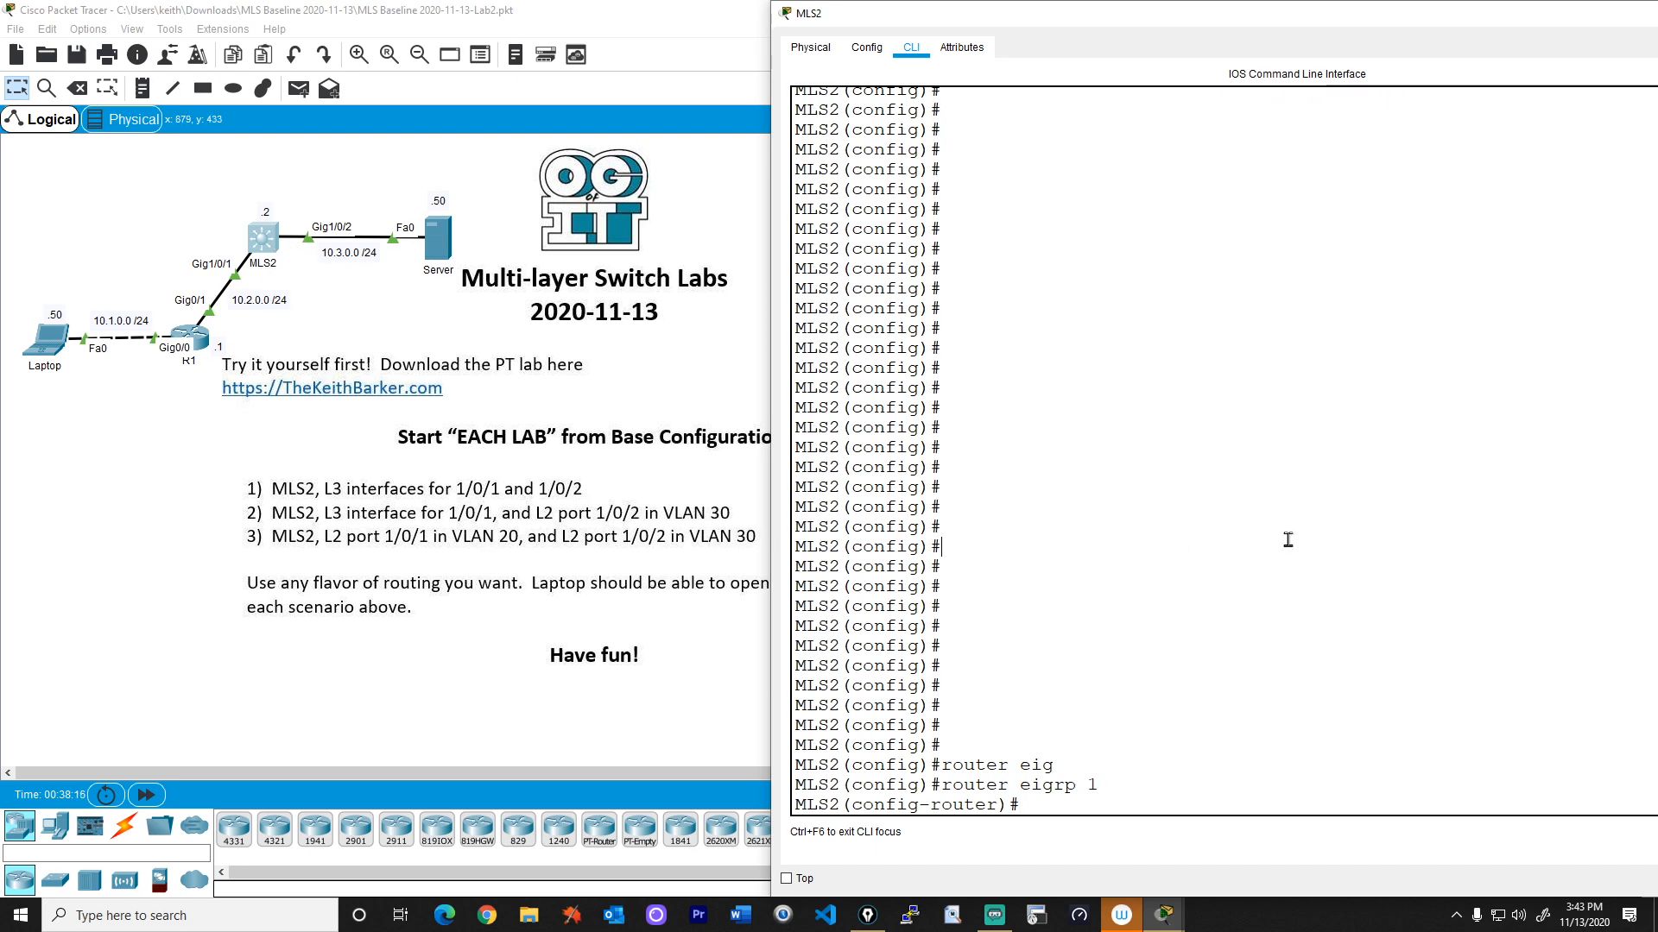
text(net 0.0.0.0)
text(end)
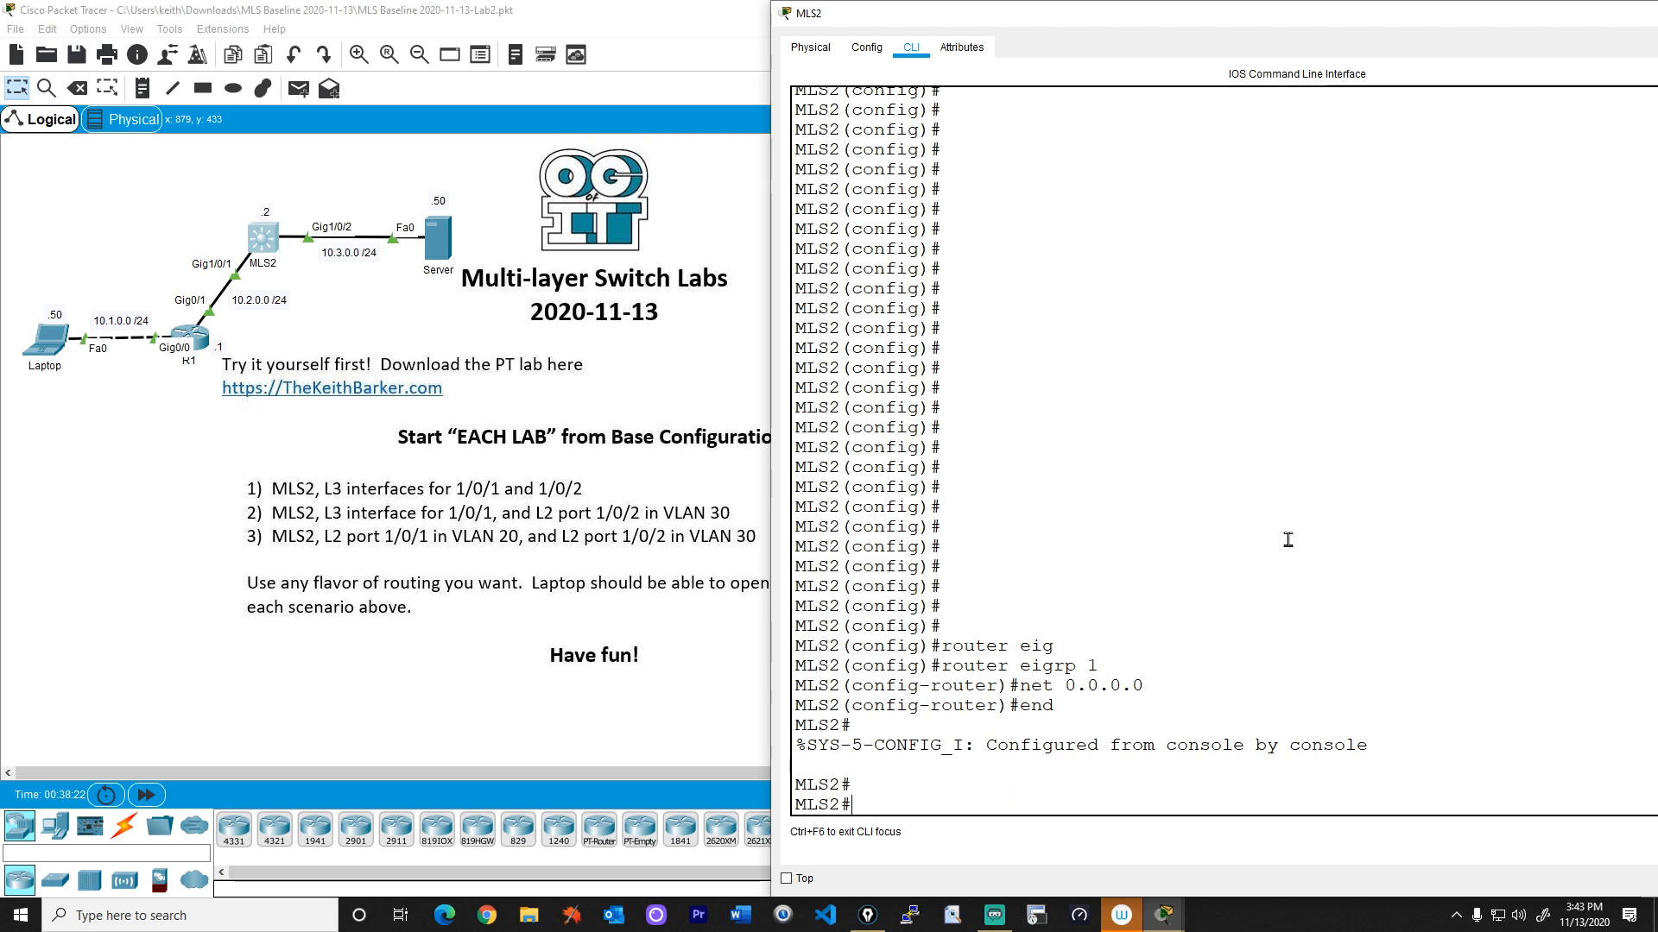
text(show ip eigrp interfaces)
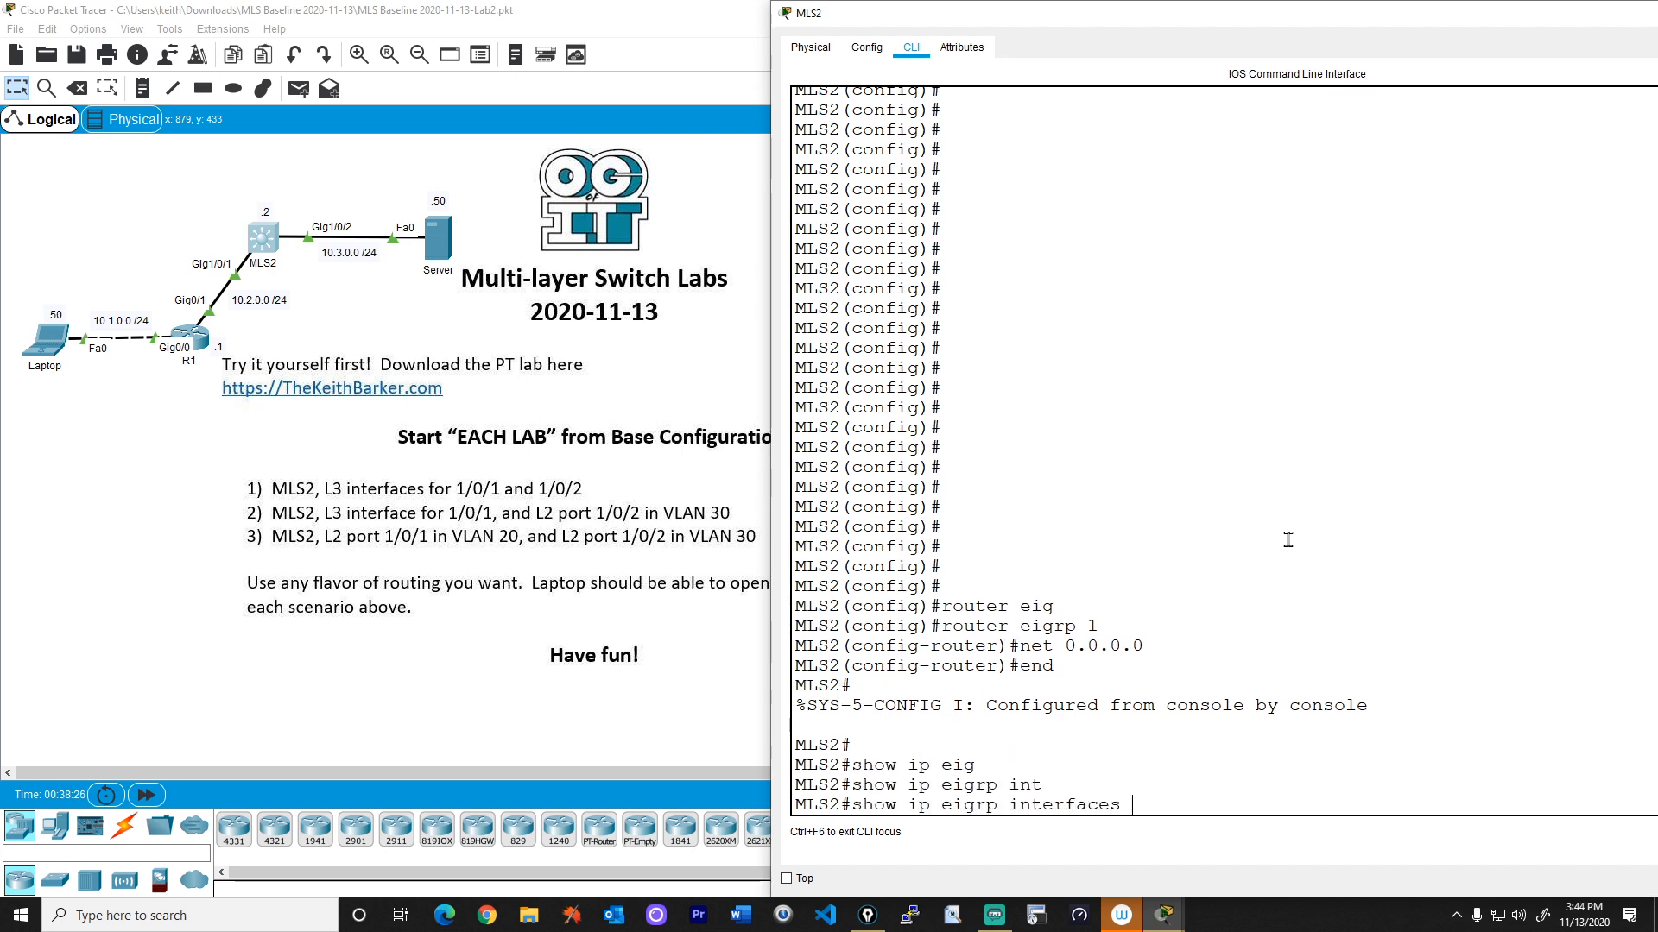
key(Return)
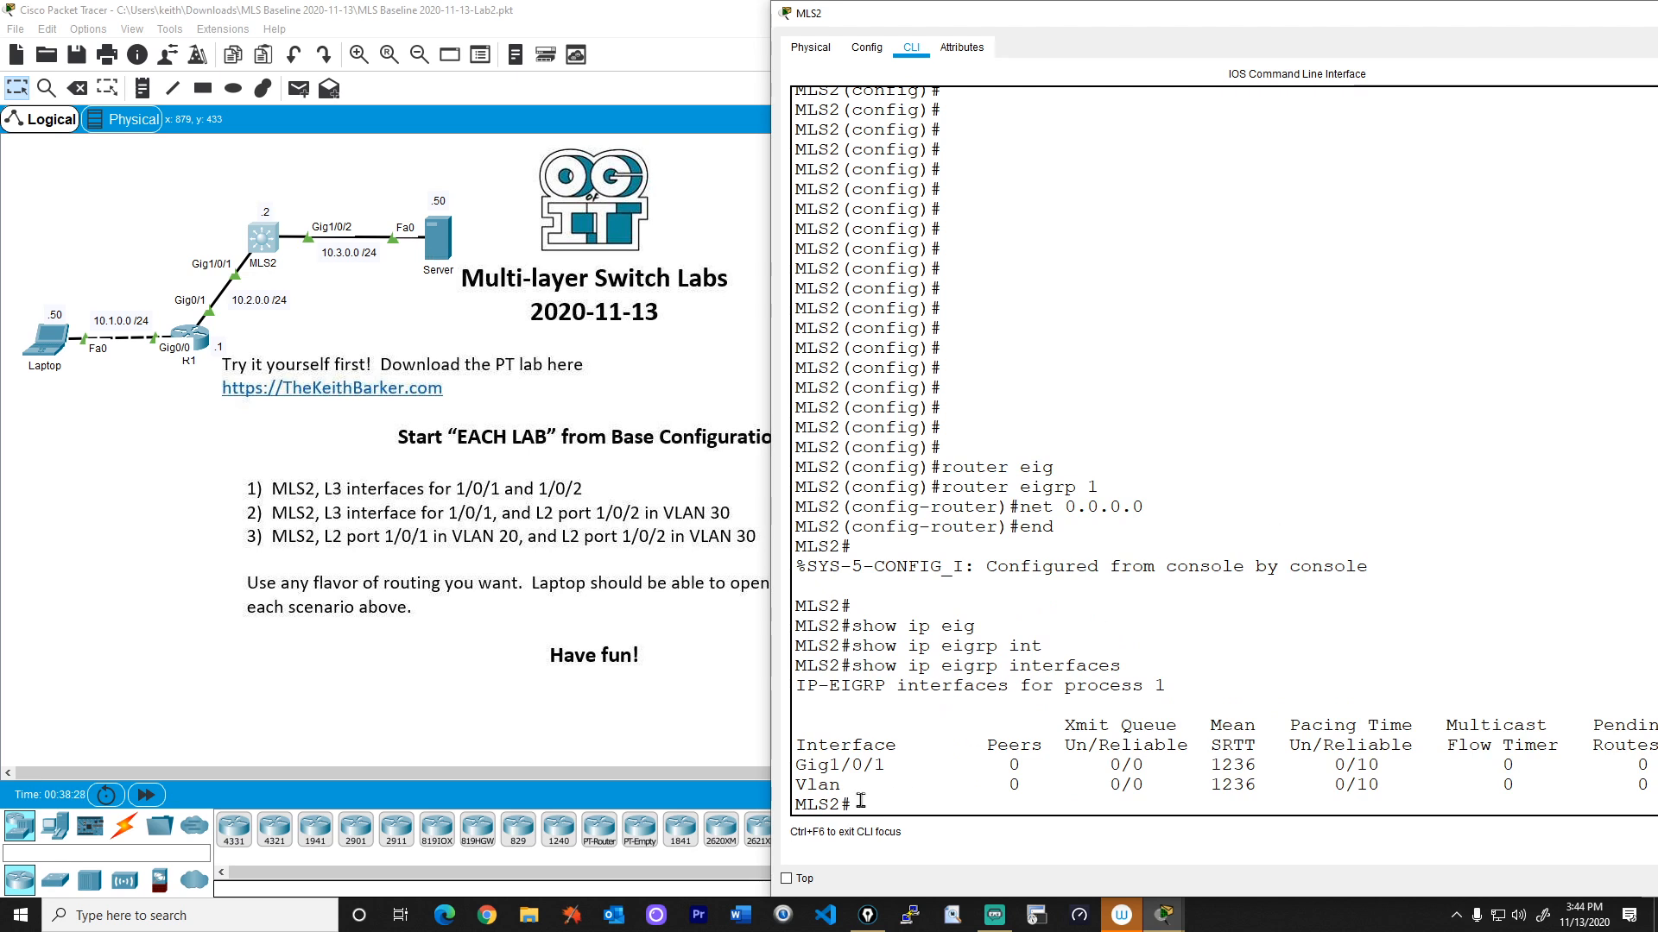
double_click(813, 785)
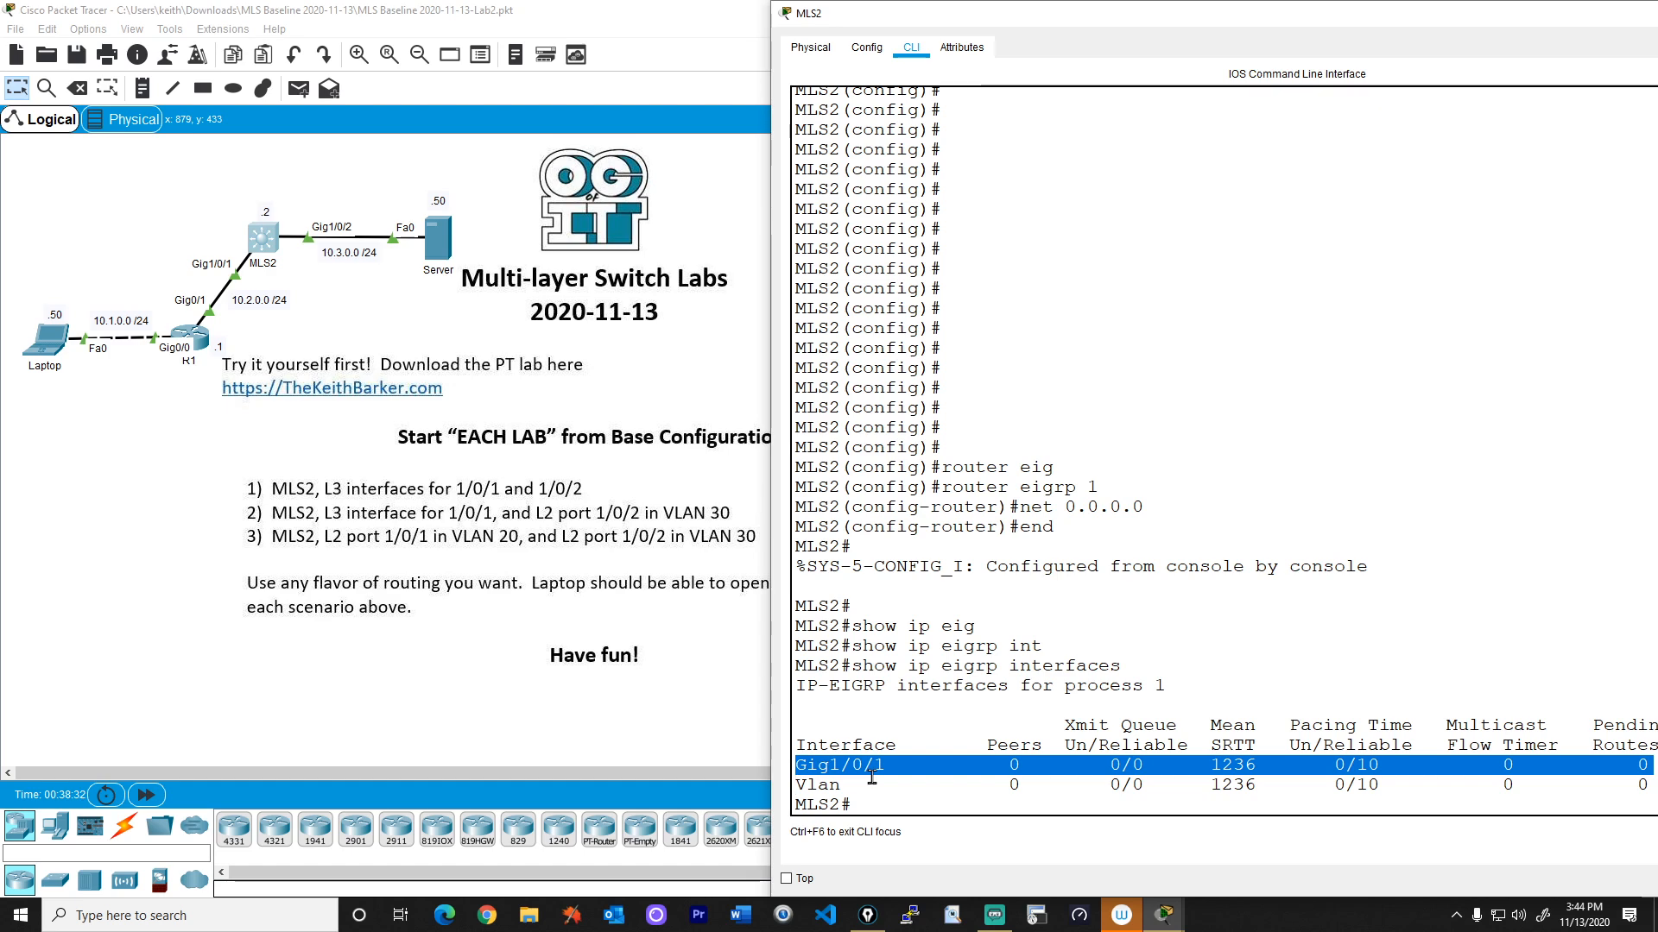
mouse_move(1222, 378)
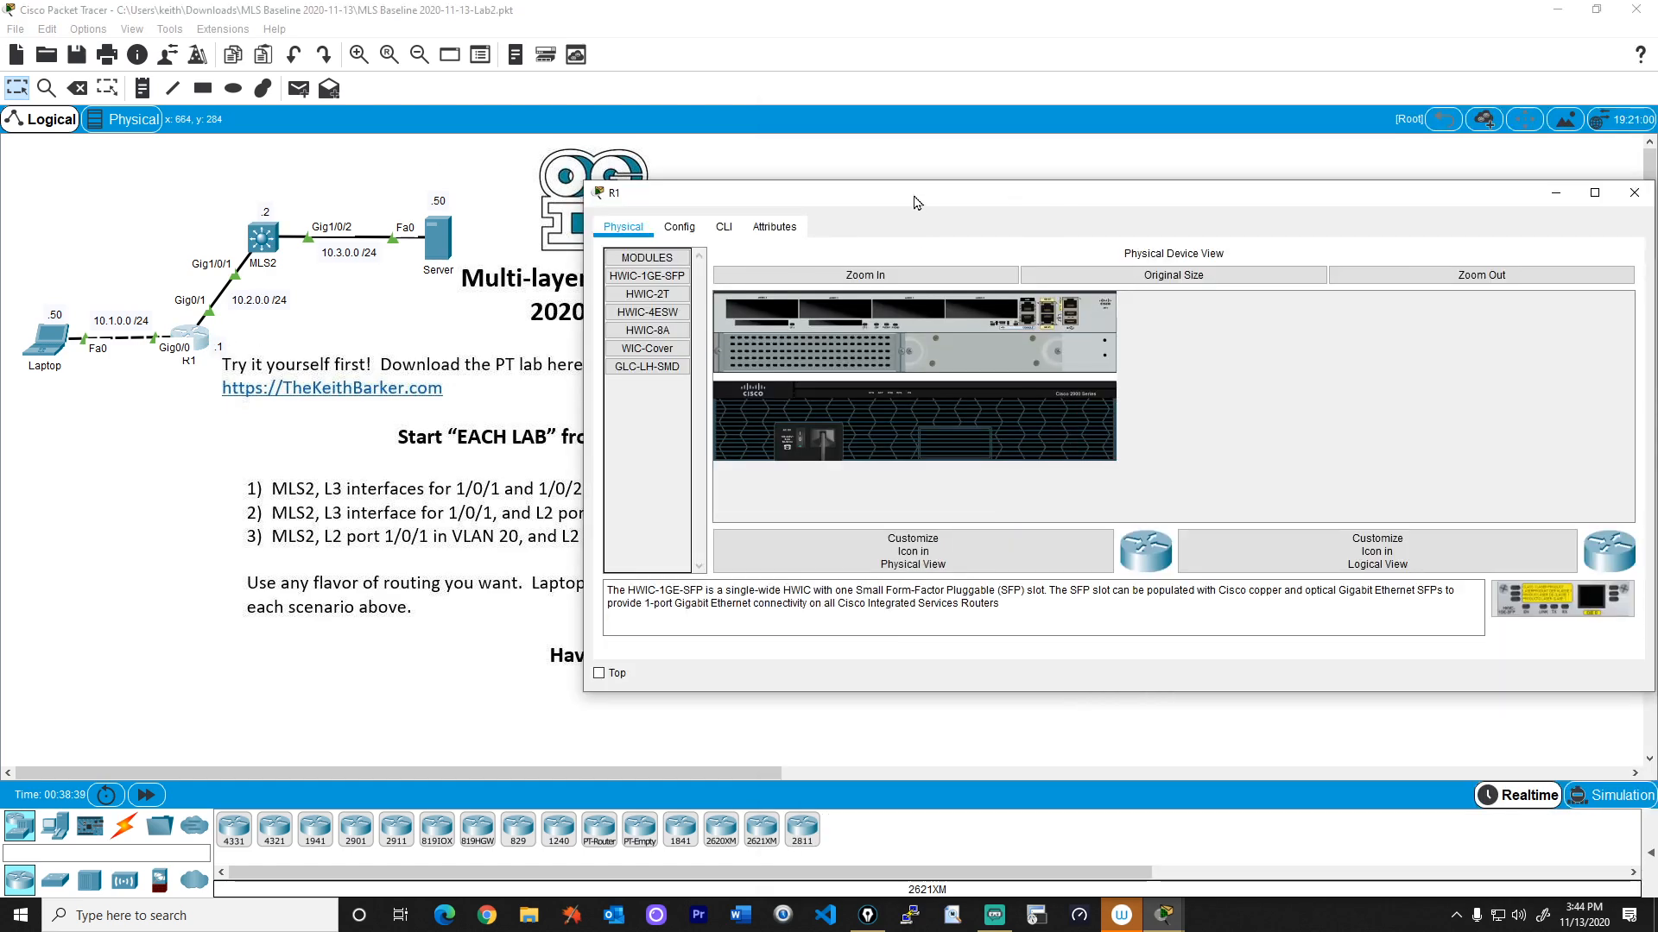
Configure EIGRP 1 network 0.0.0.0 on R1 and see the D route to 10.3.0.0/24 with its metric.
click(723, 226)
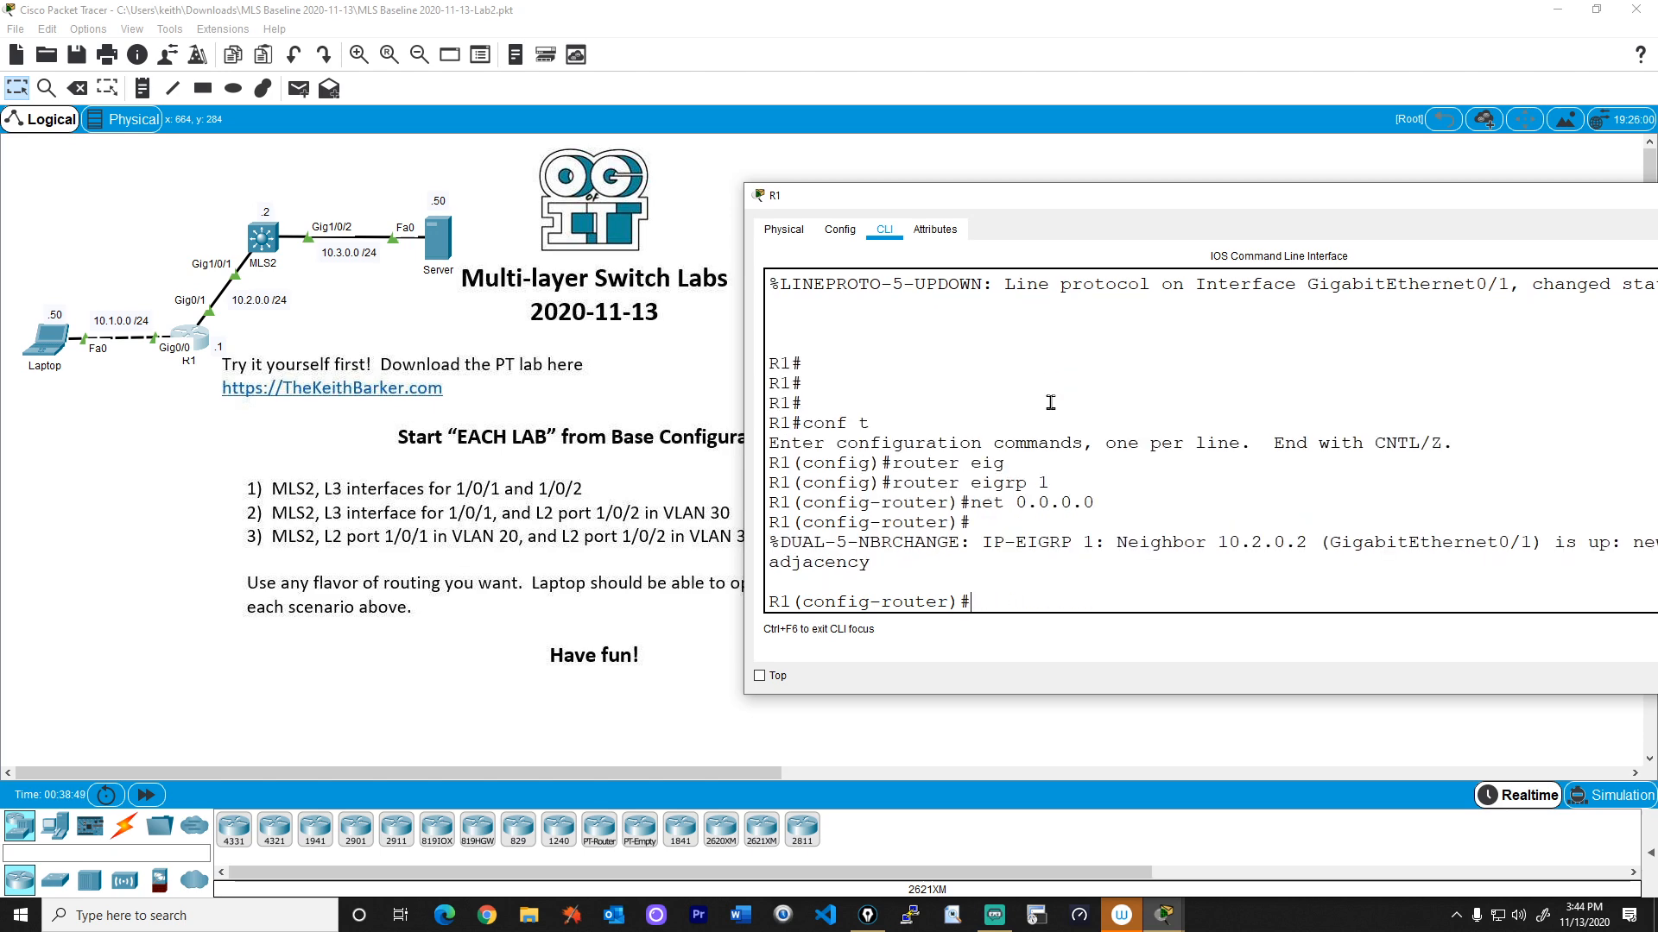
text(end)
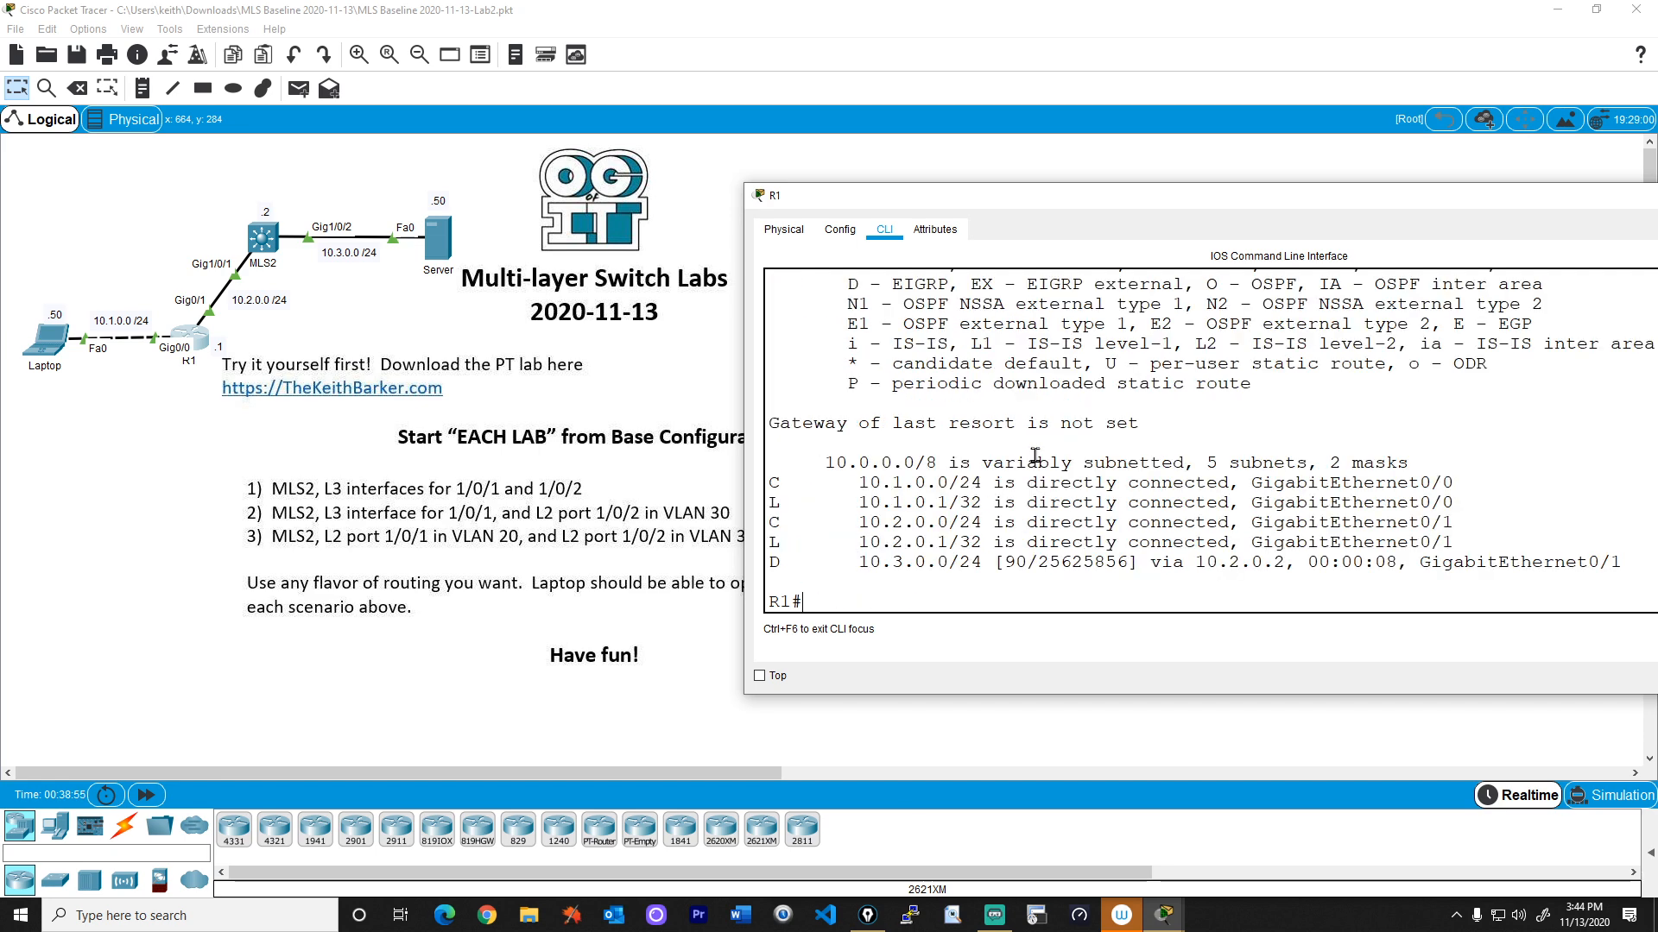
double_click(887, 562)
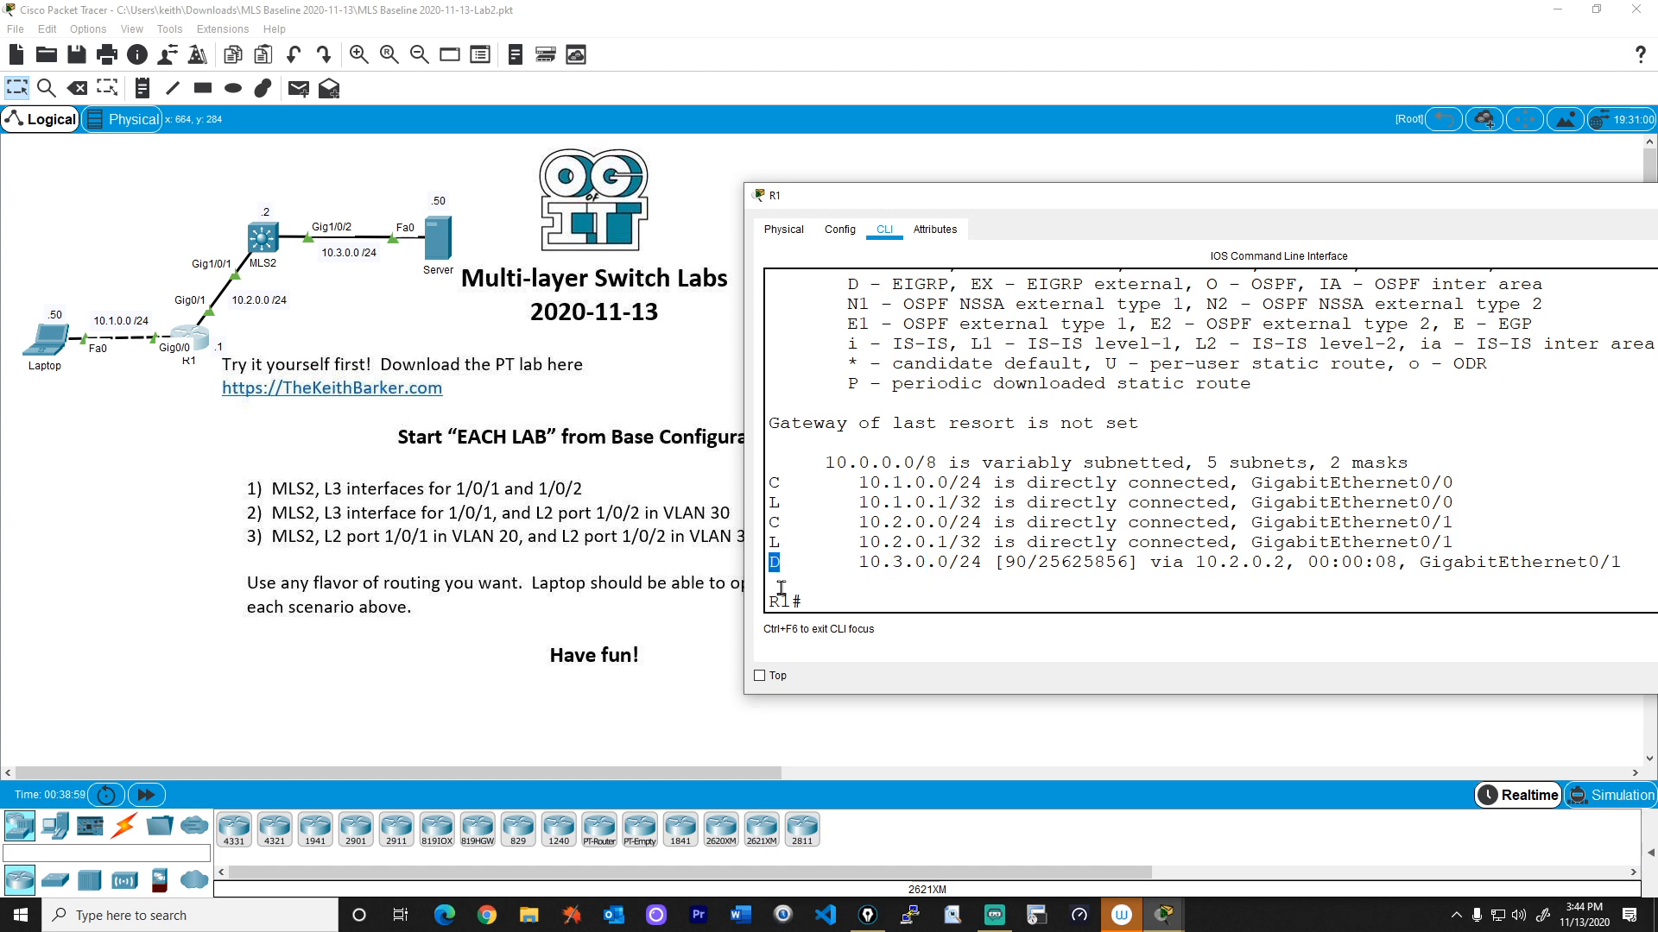
double_click(1019, 561)
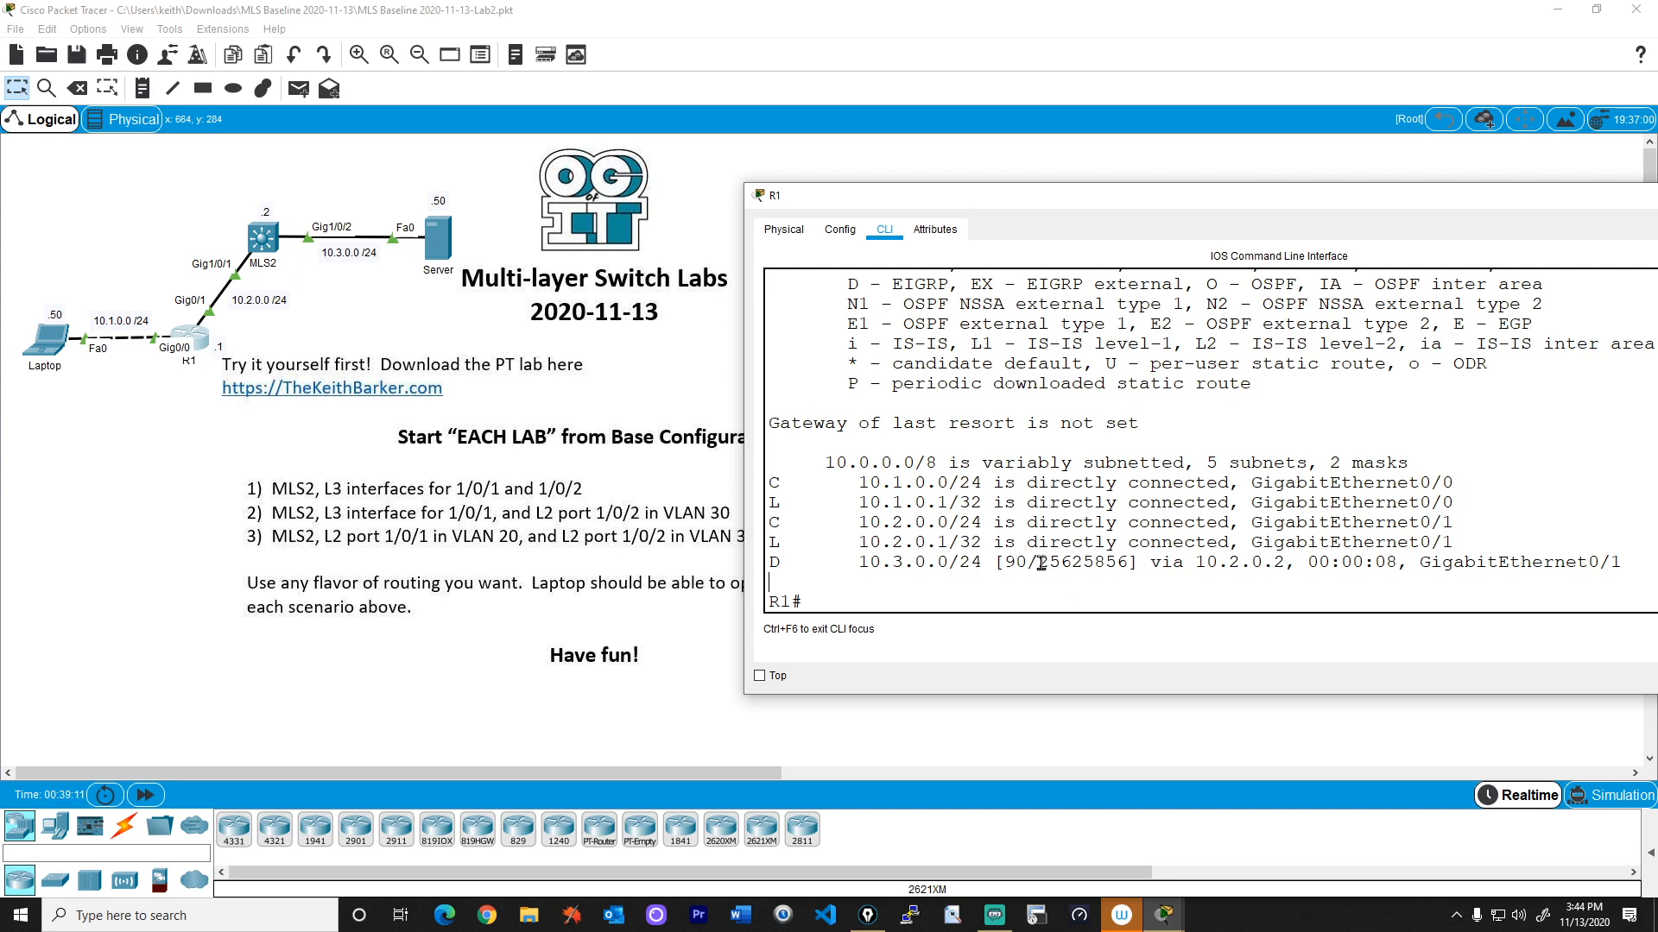
double_click(1081, 562)
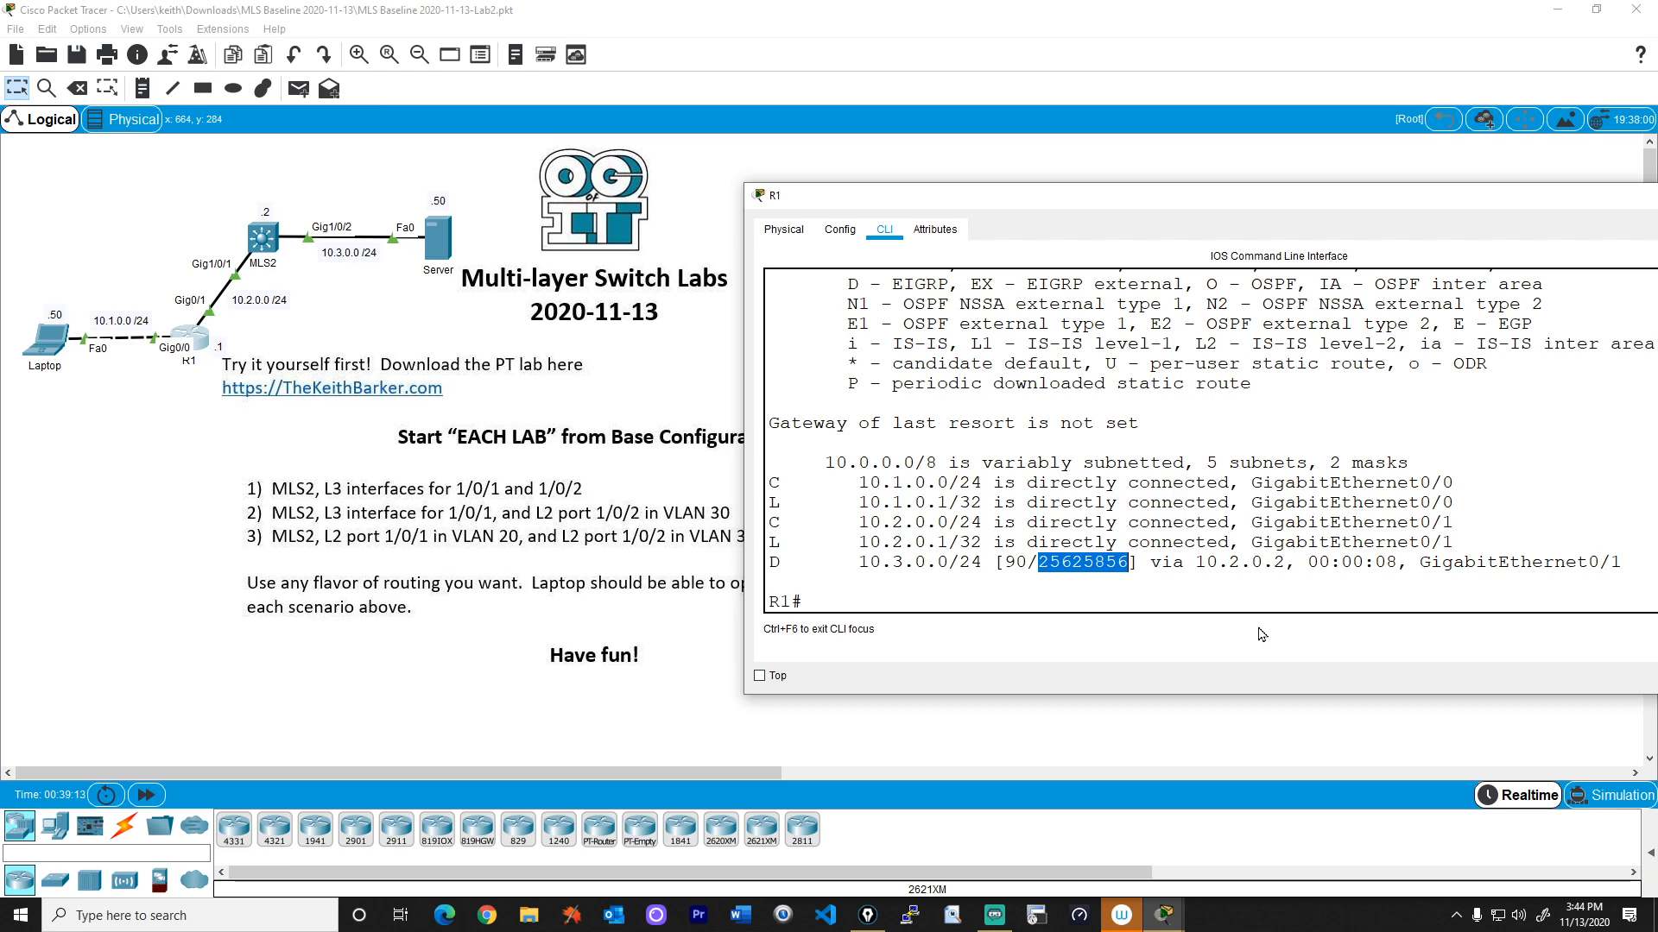
mouse_move(756, 542)
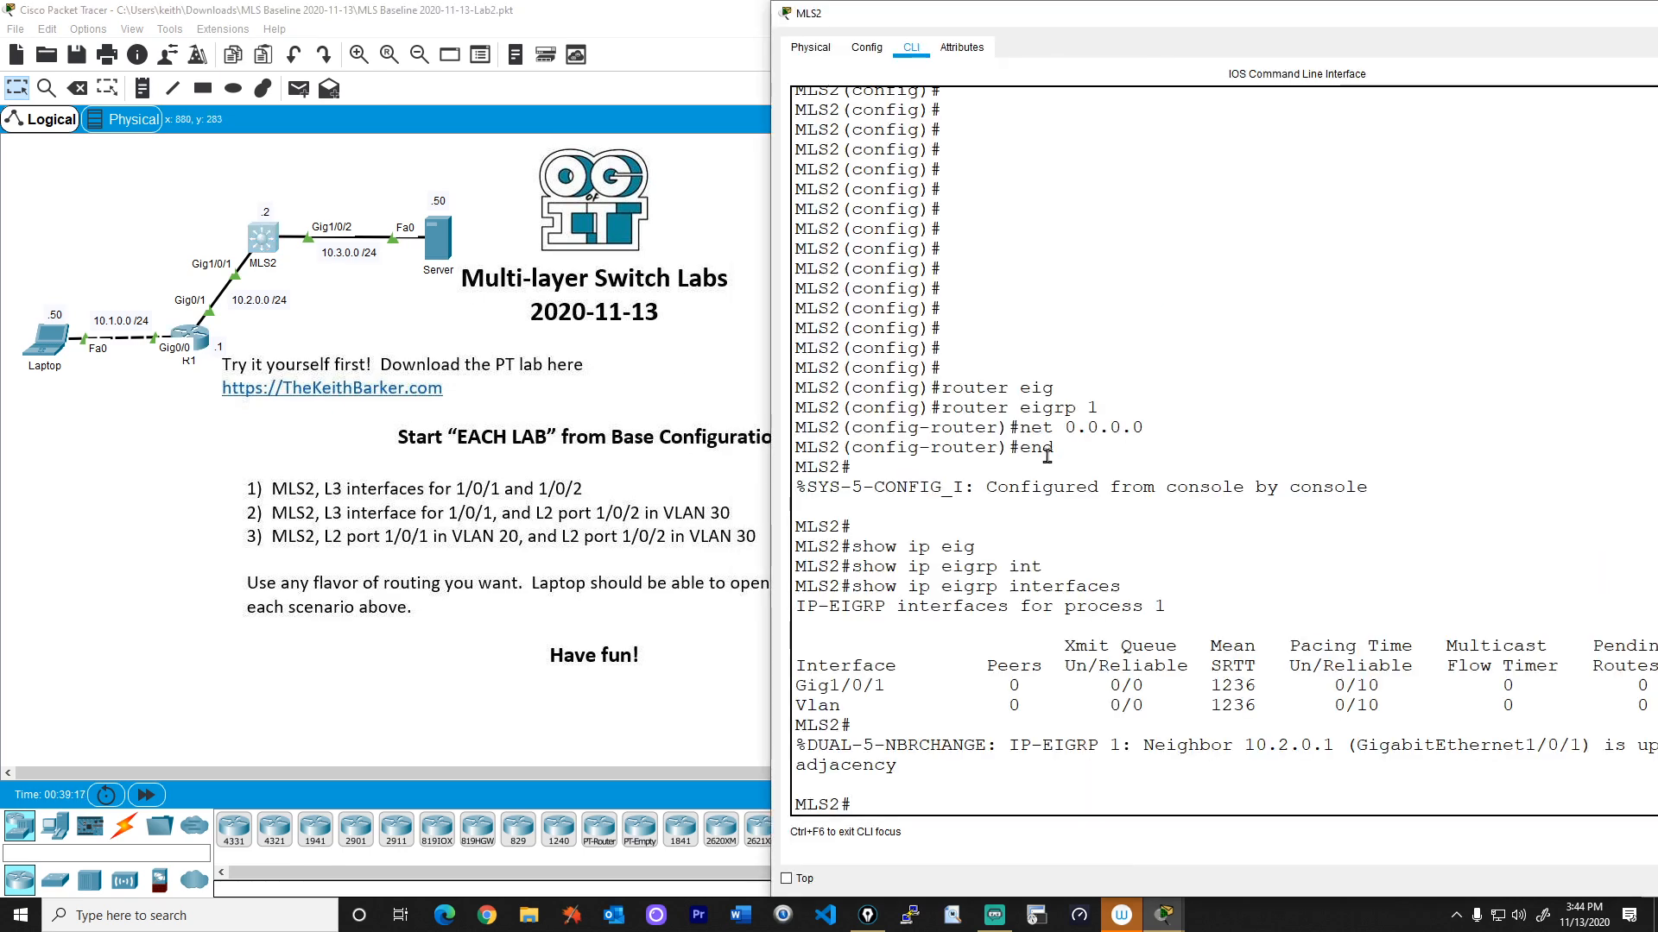
Show MLS2's route table with the EIGRP route to 10.1.0.0 via 10.2.0.1, then open the Laptop.
text(show ip route)
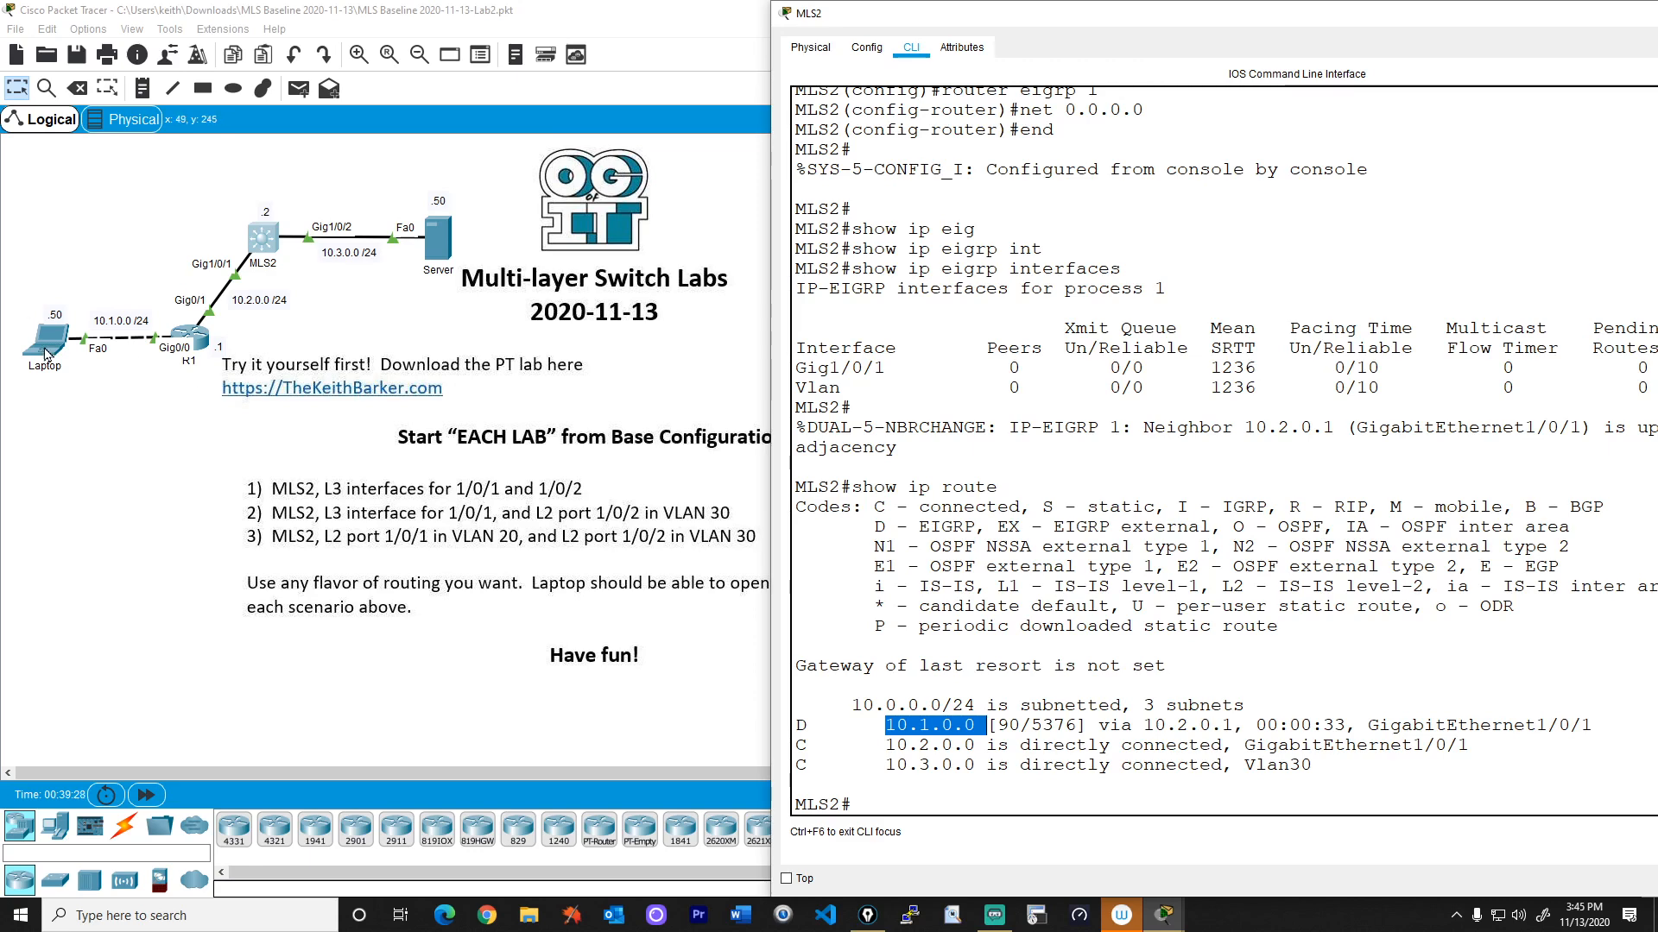
double_click(43, 334)
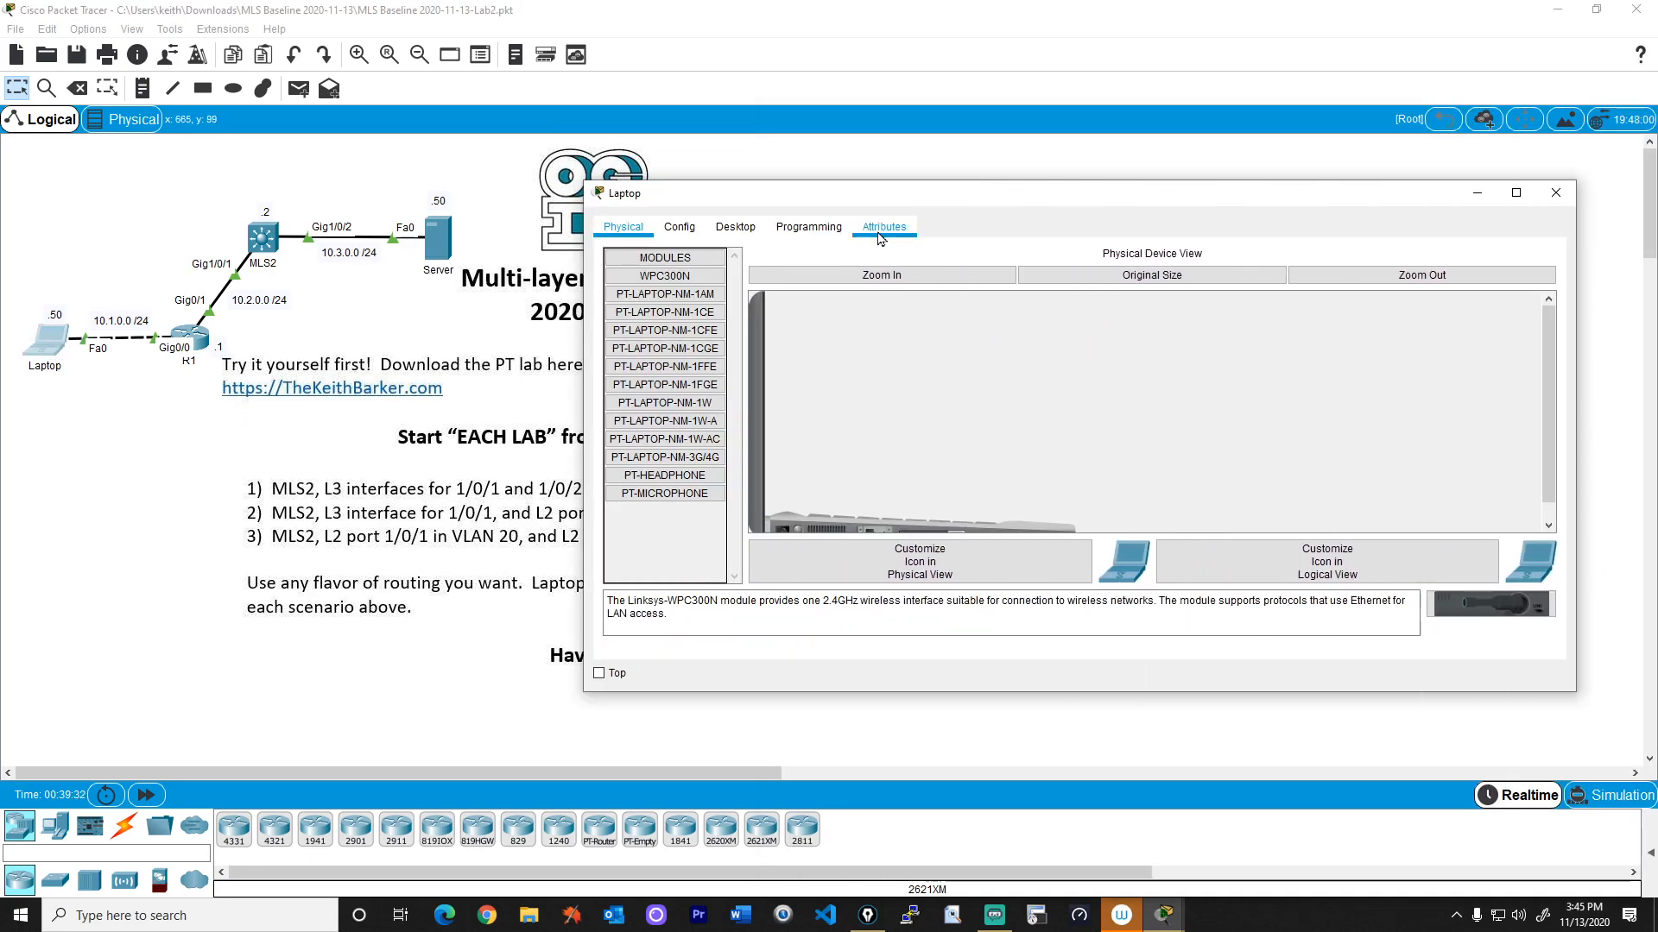
Run tracert 10.3.0.50 from the Laptop's command prompt, reaching the server in three hops.
click(800, 228)
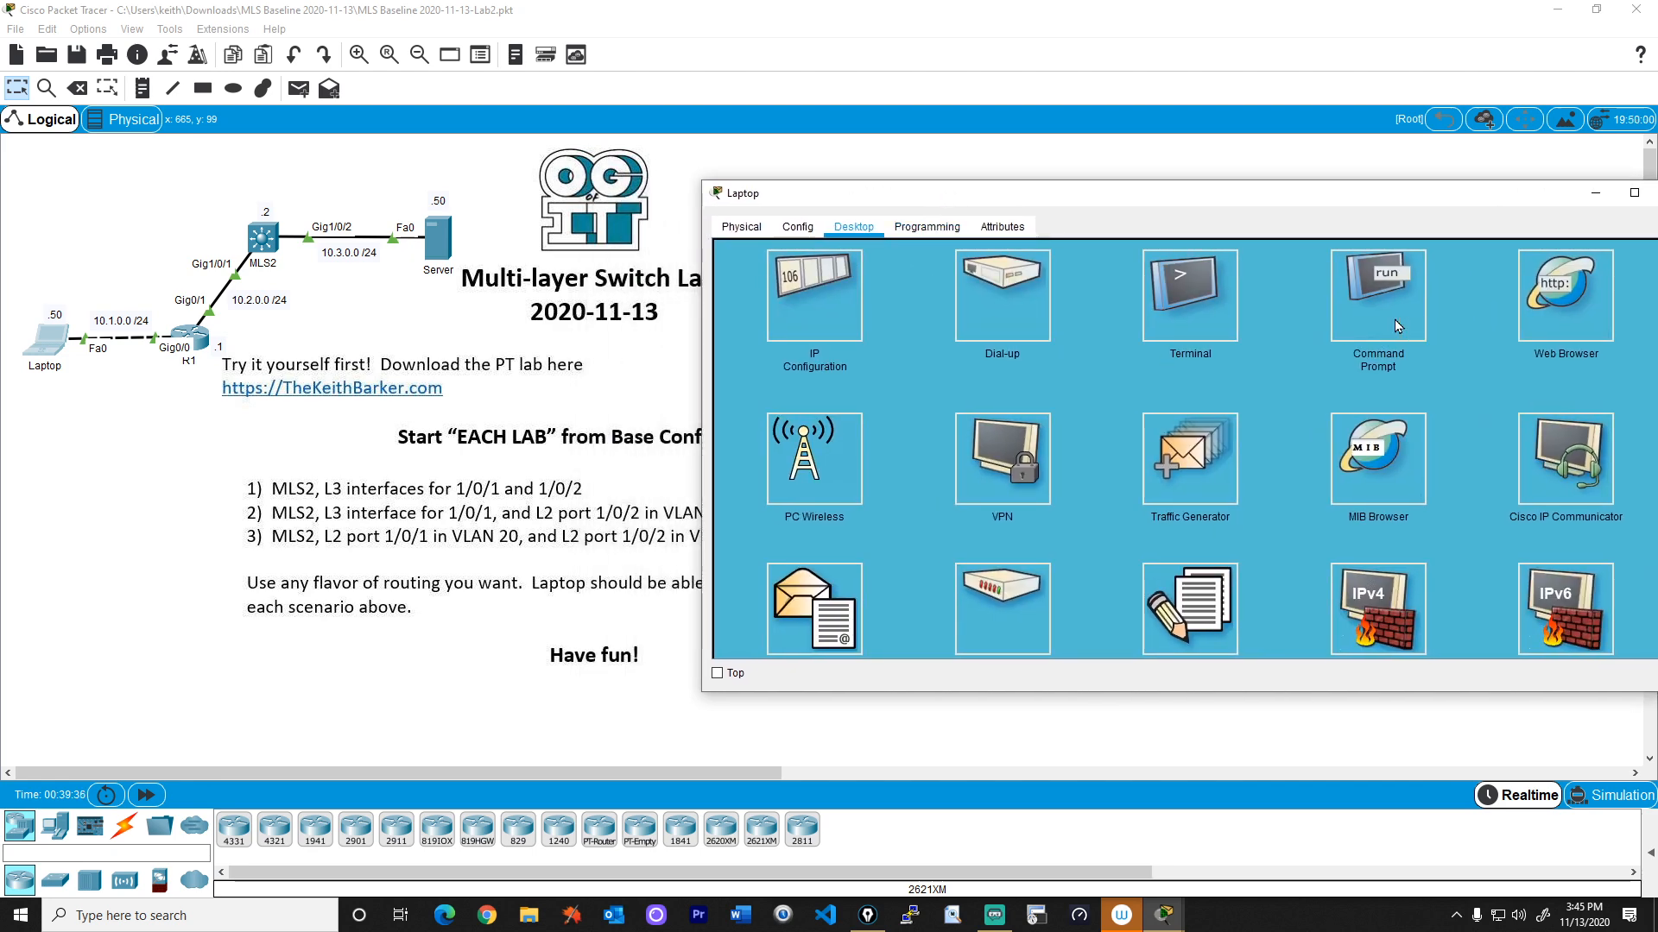
click(1376, 294)
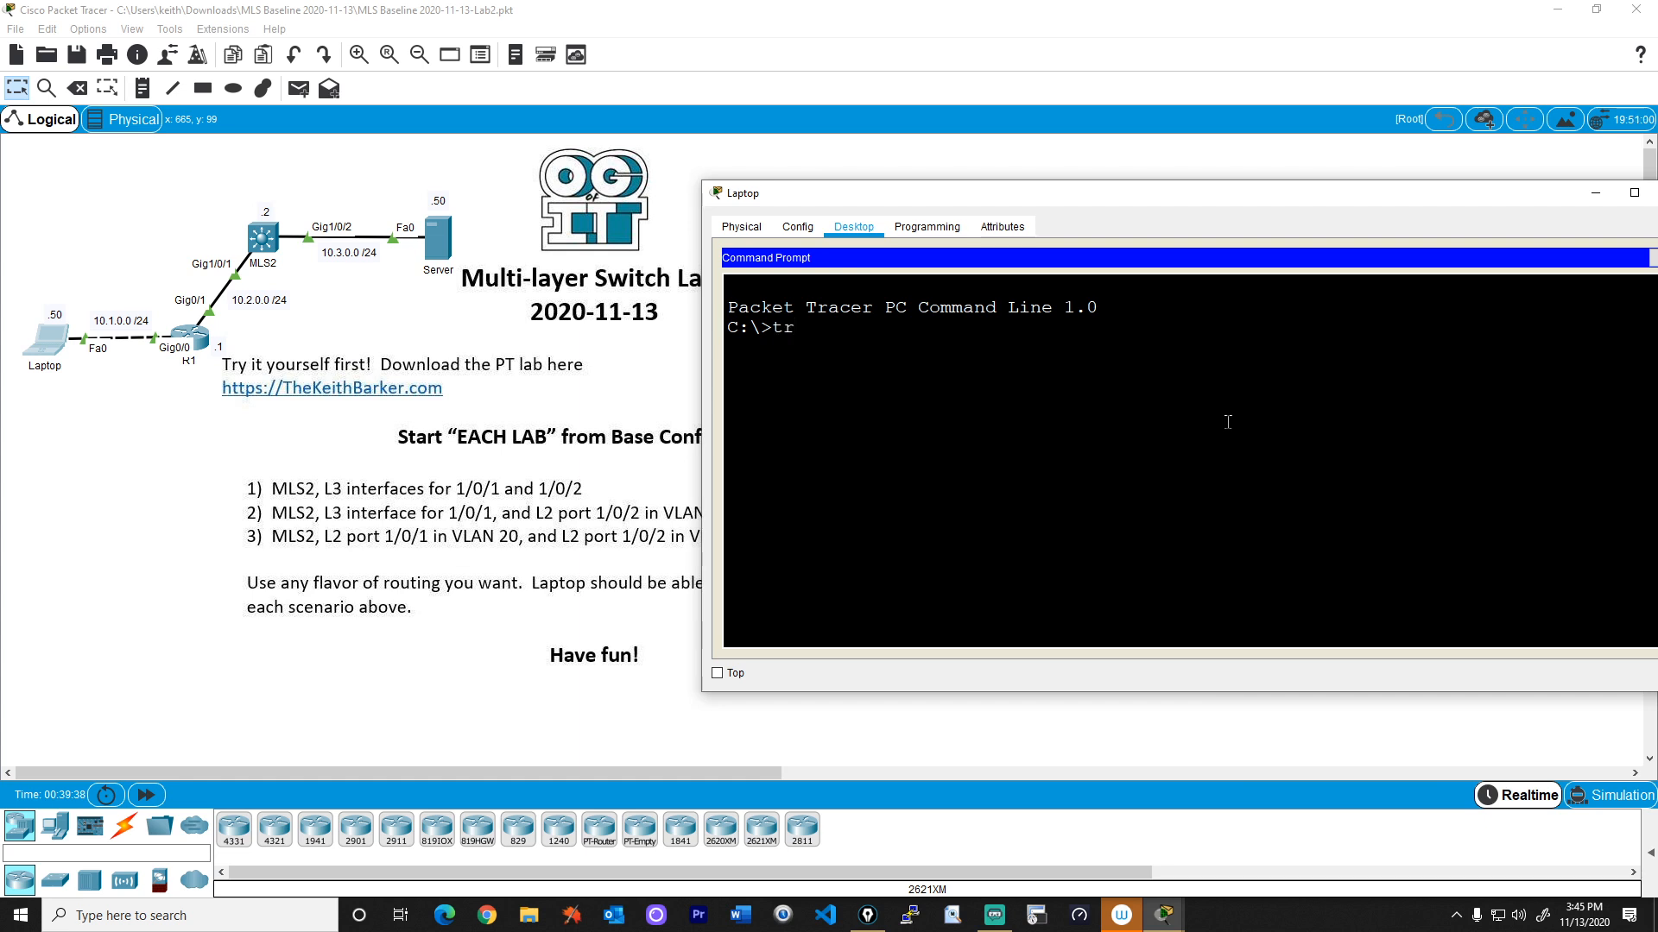
text(acert)
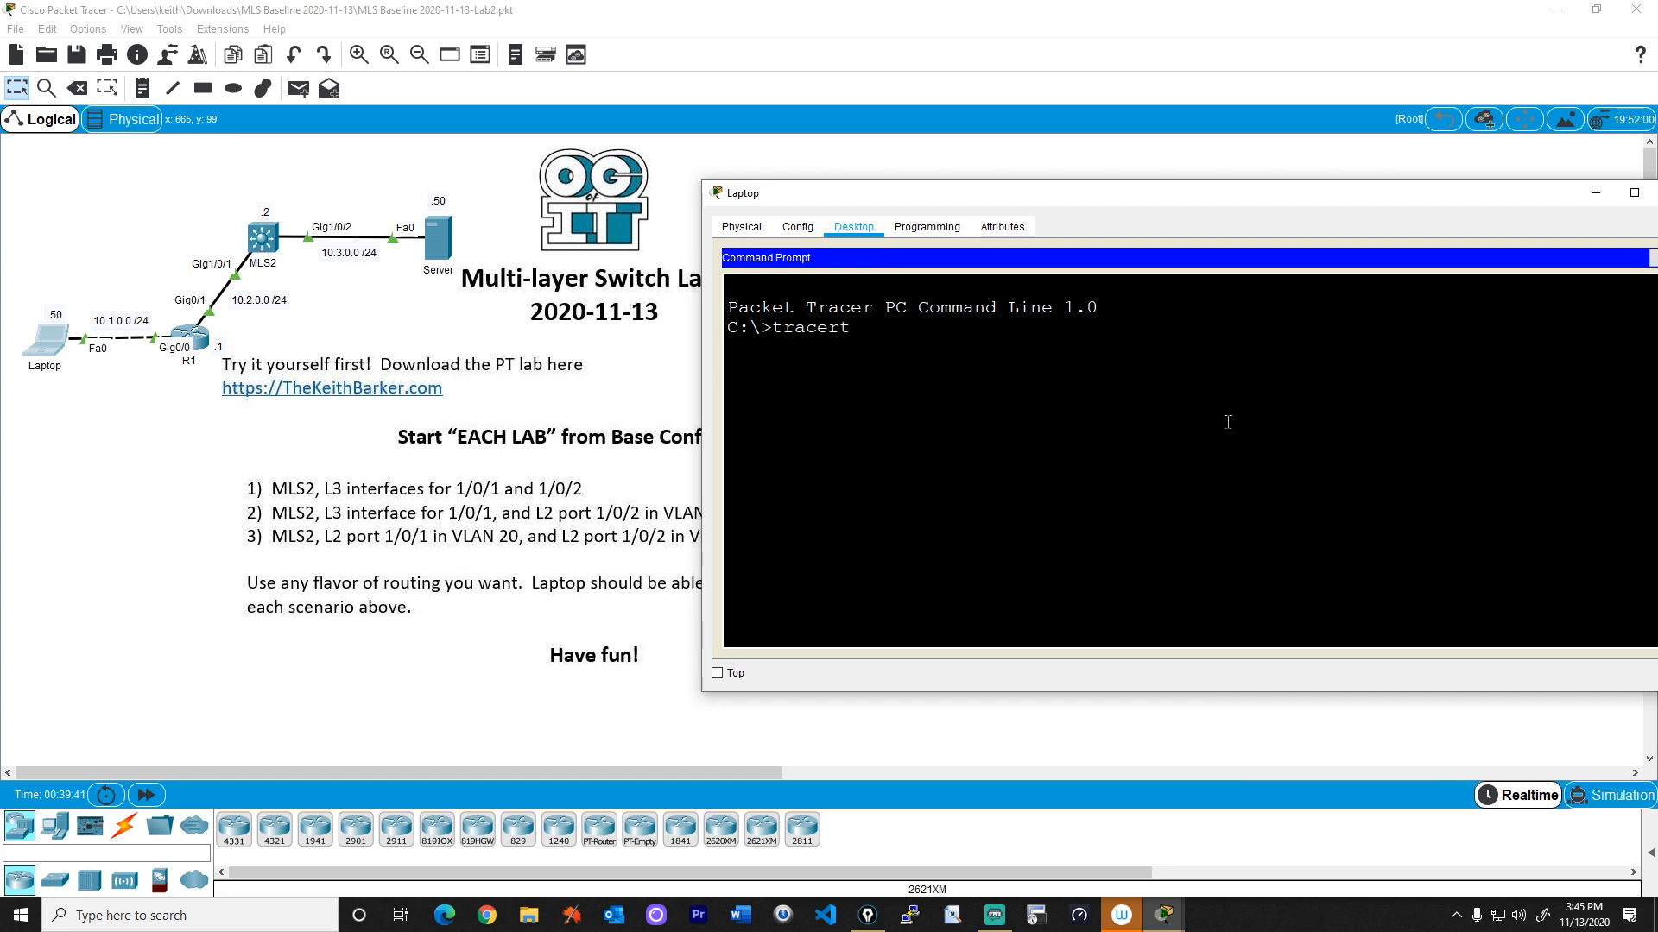
text(10.3.)
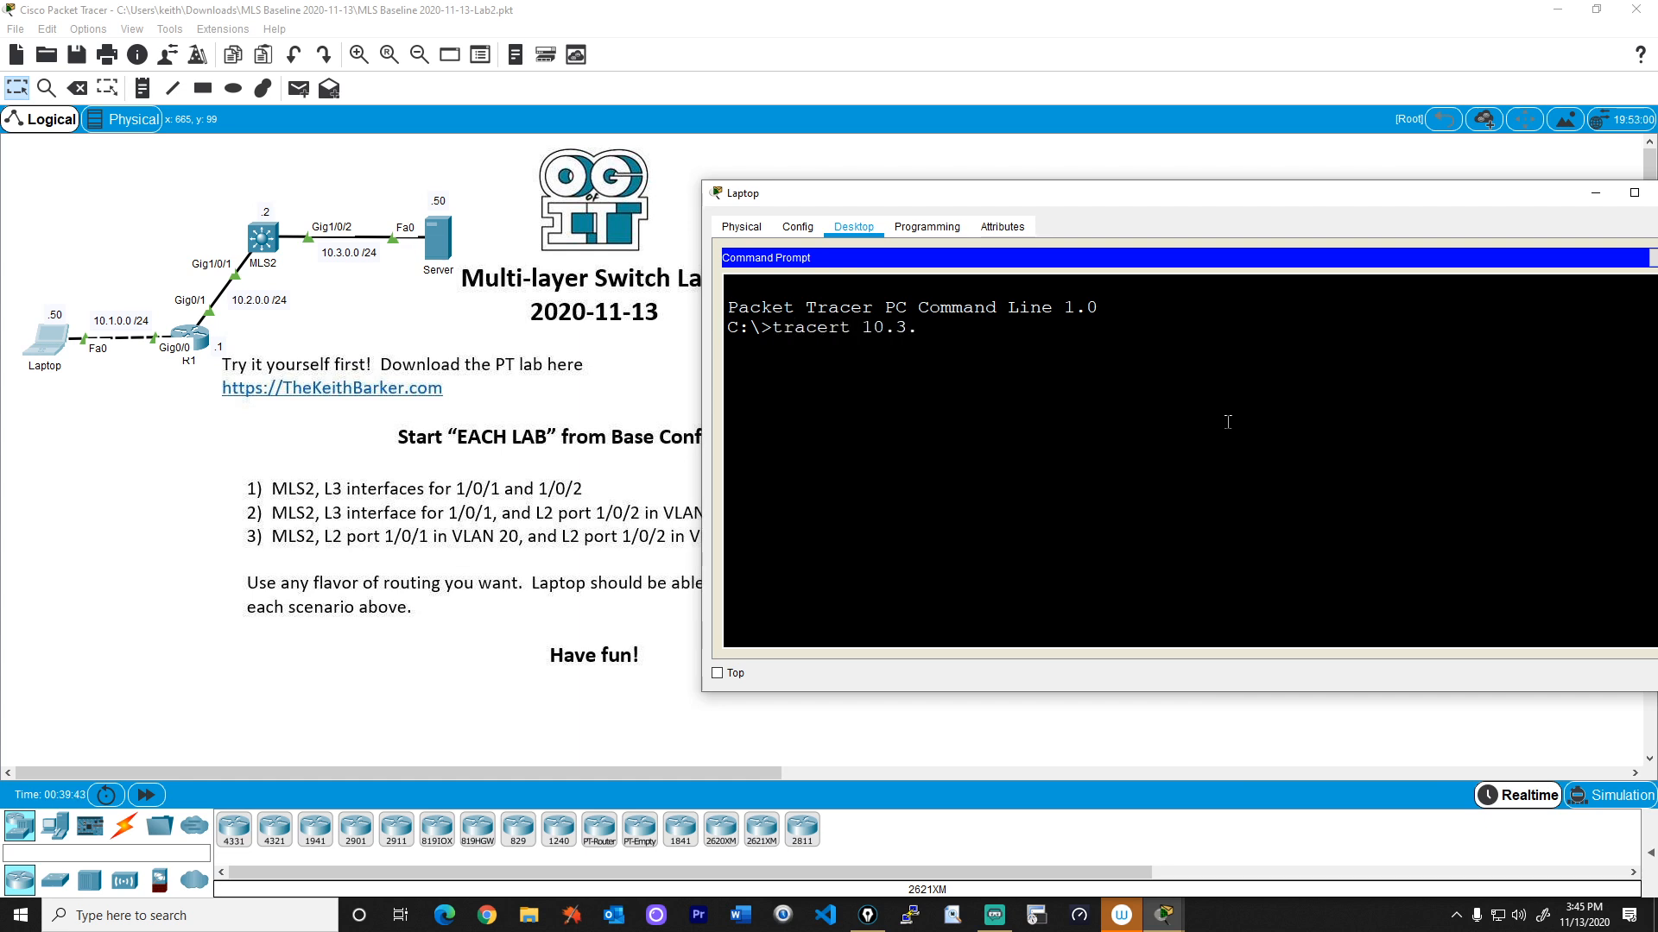
key(Return)
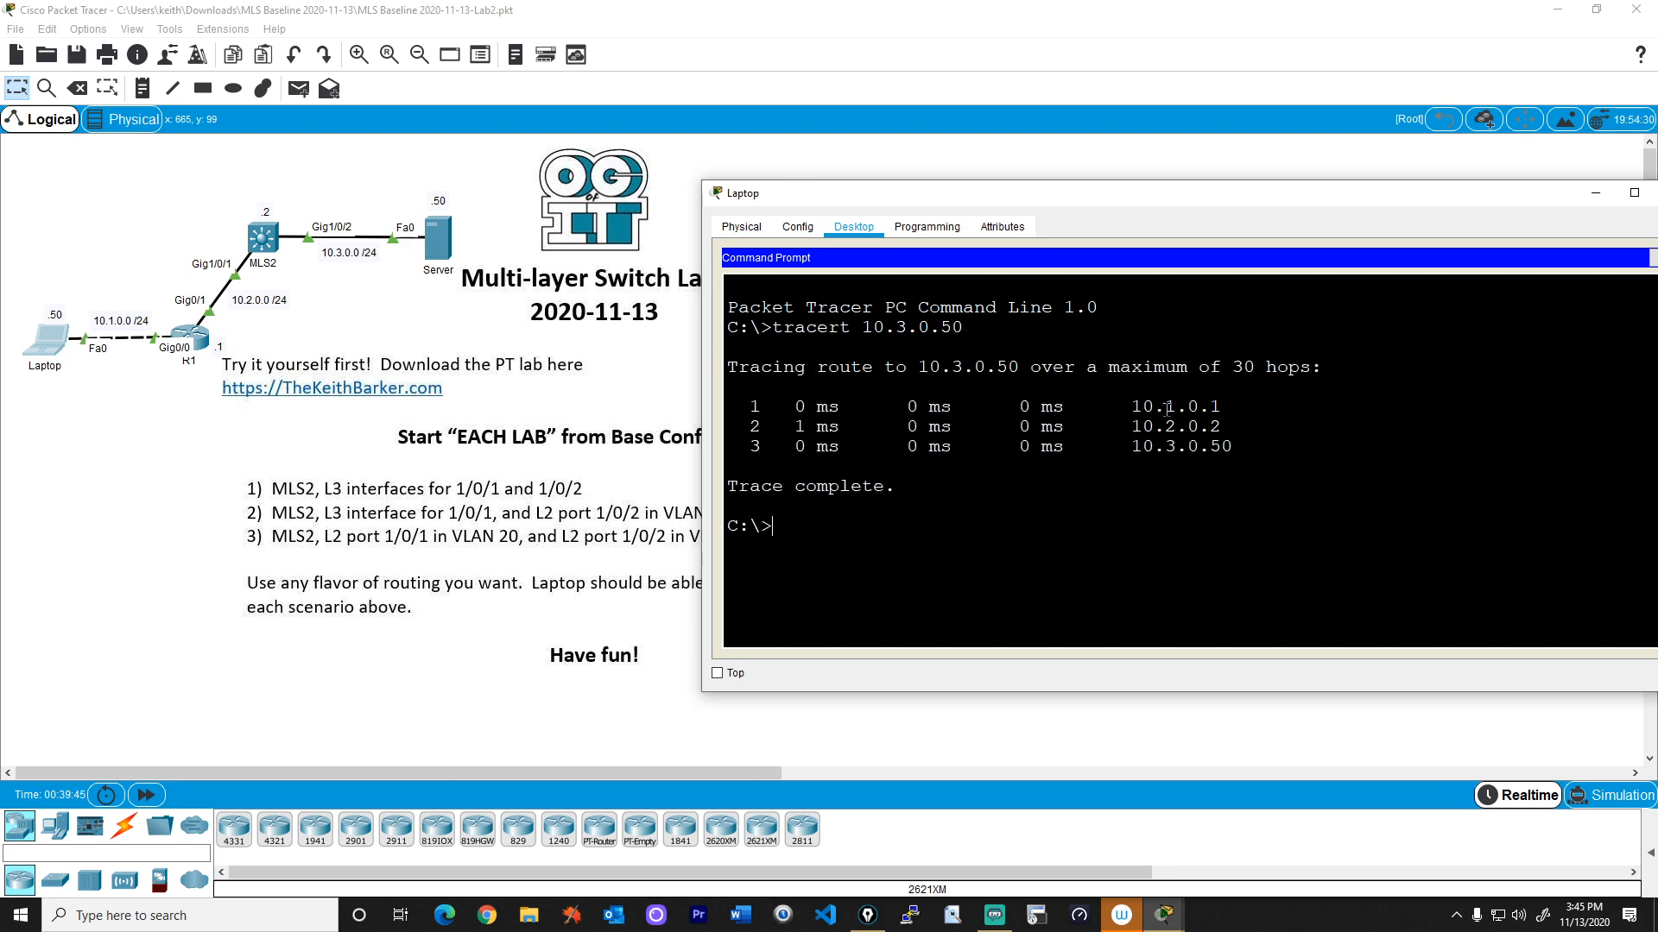
double_click(1170, 424)
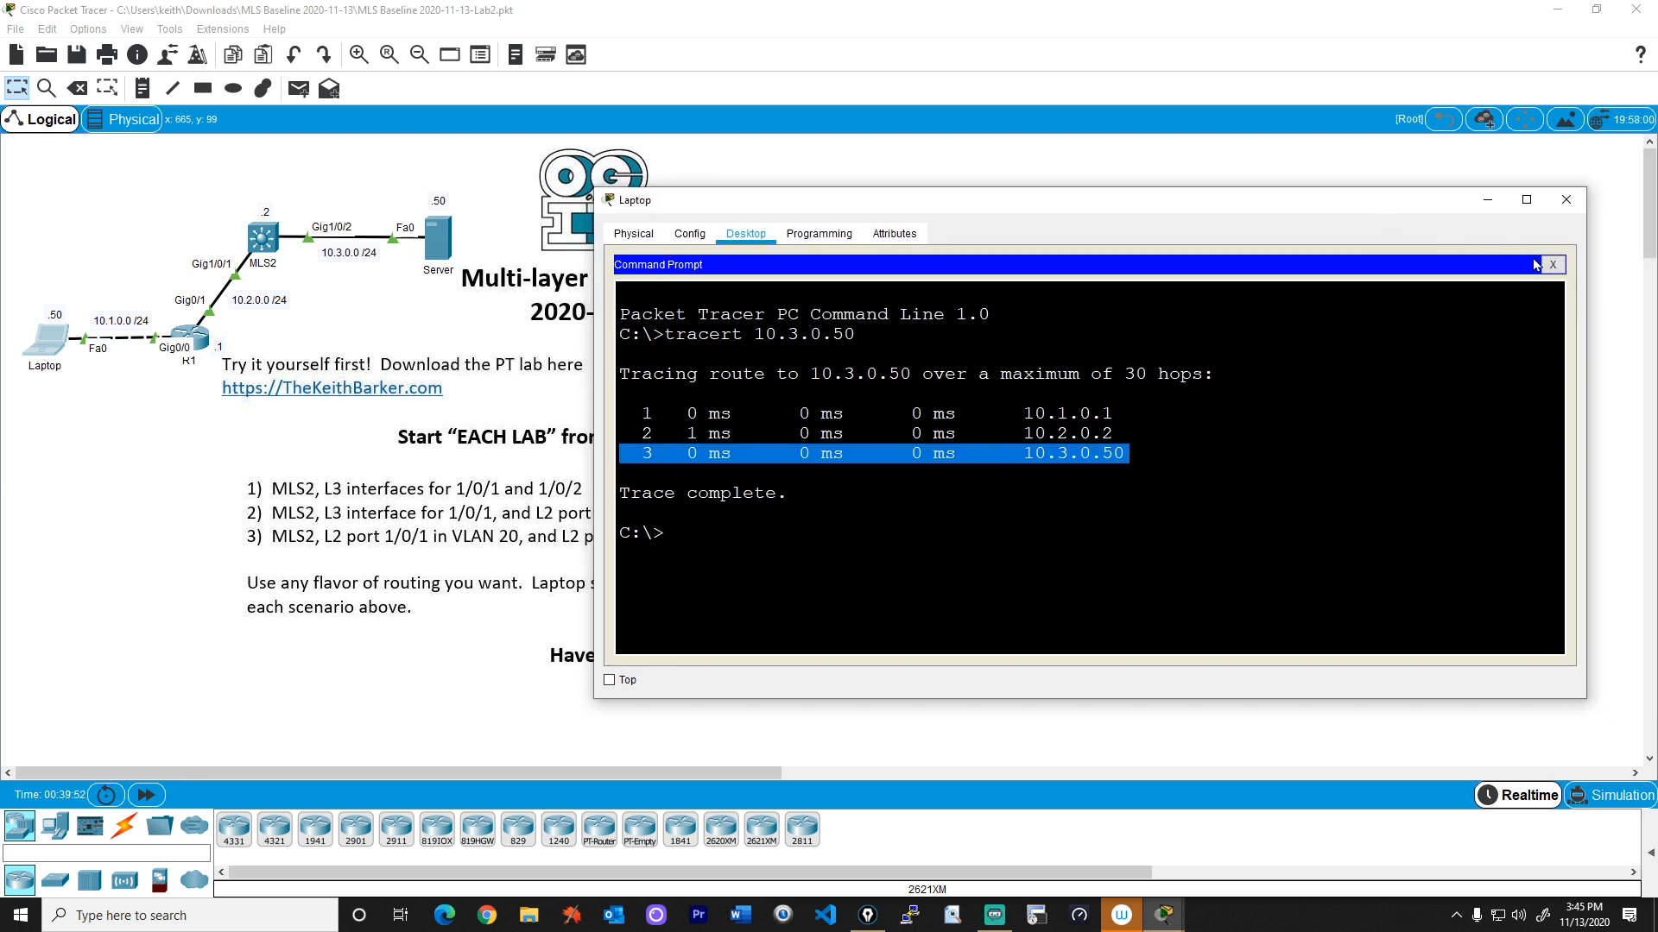
click(1550, 265)
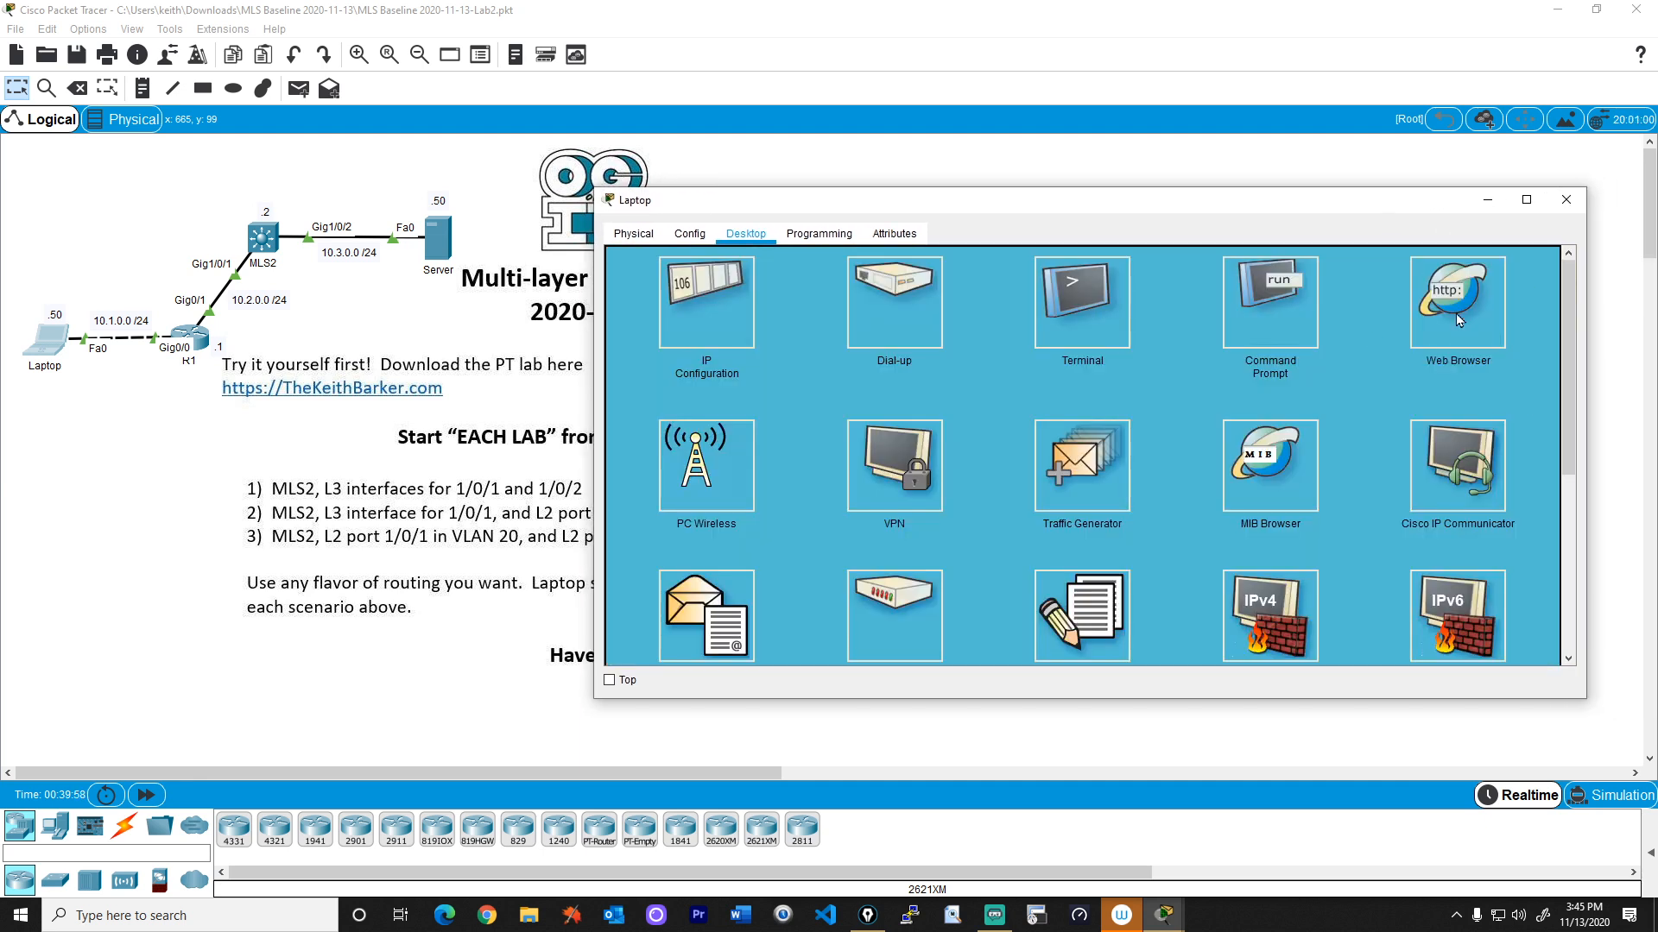
click(1455, 301)
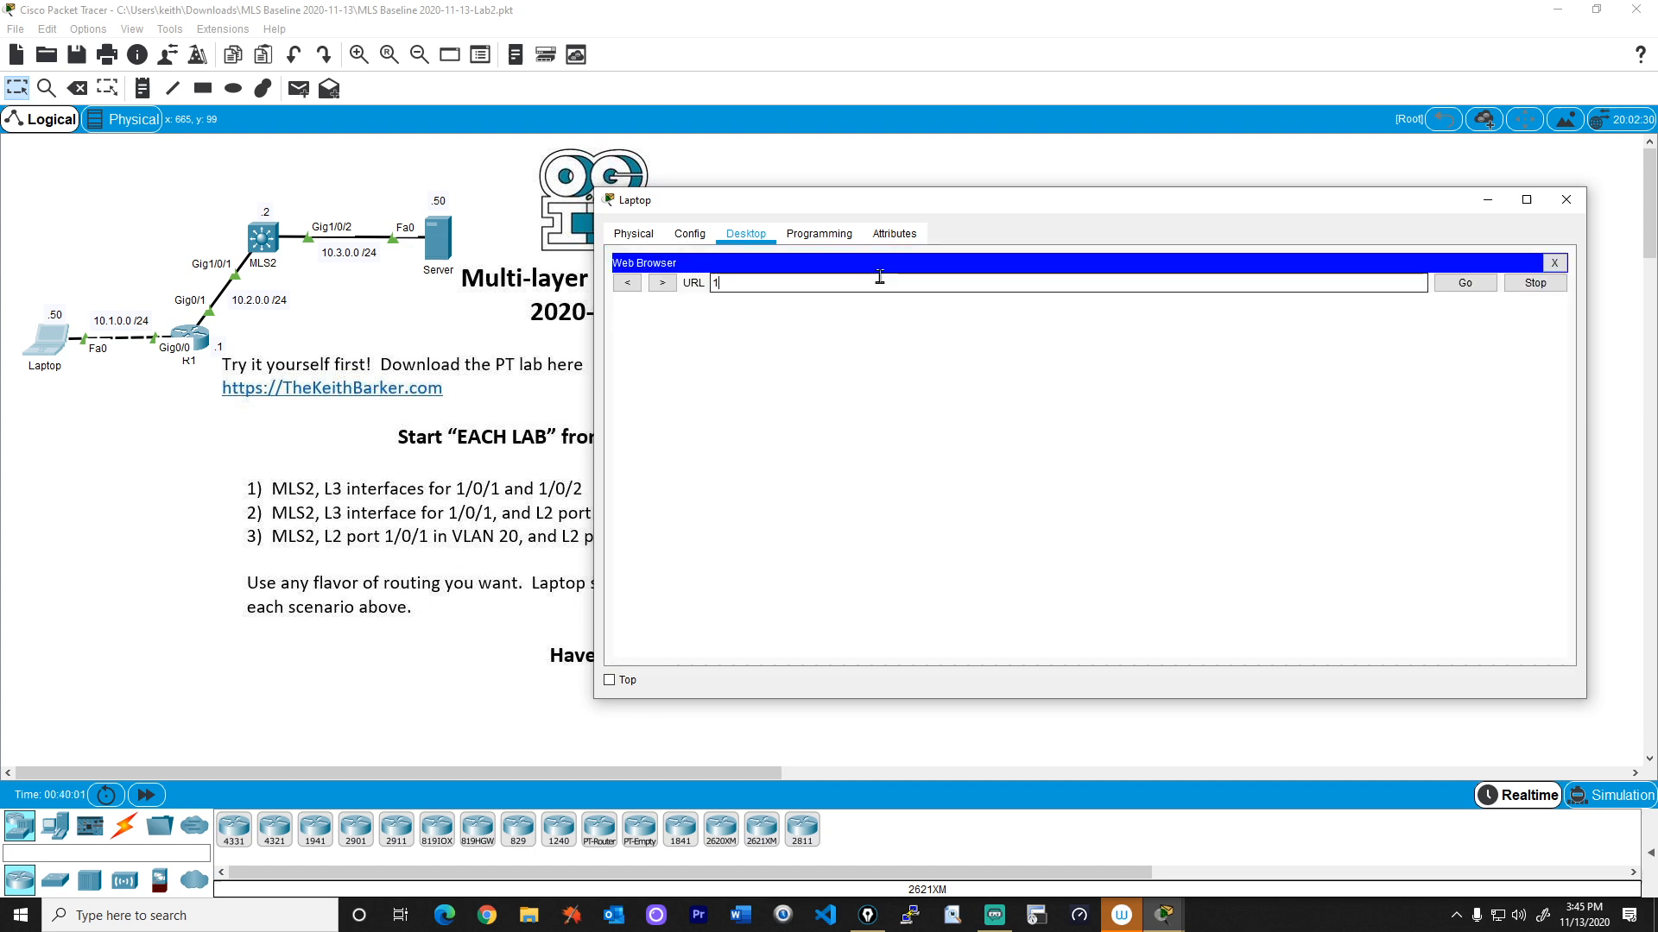
click(1462, 281)
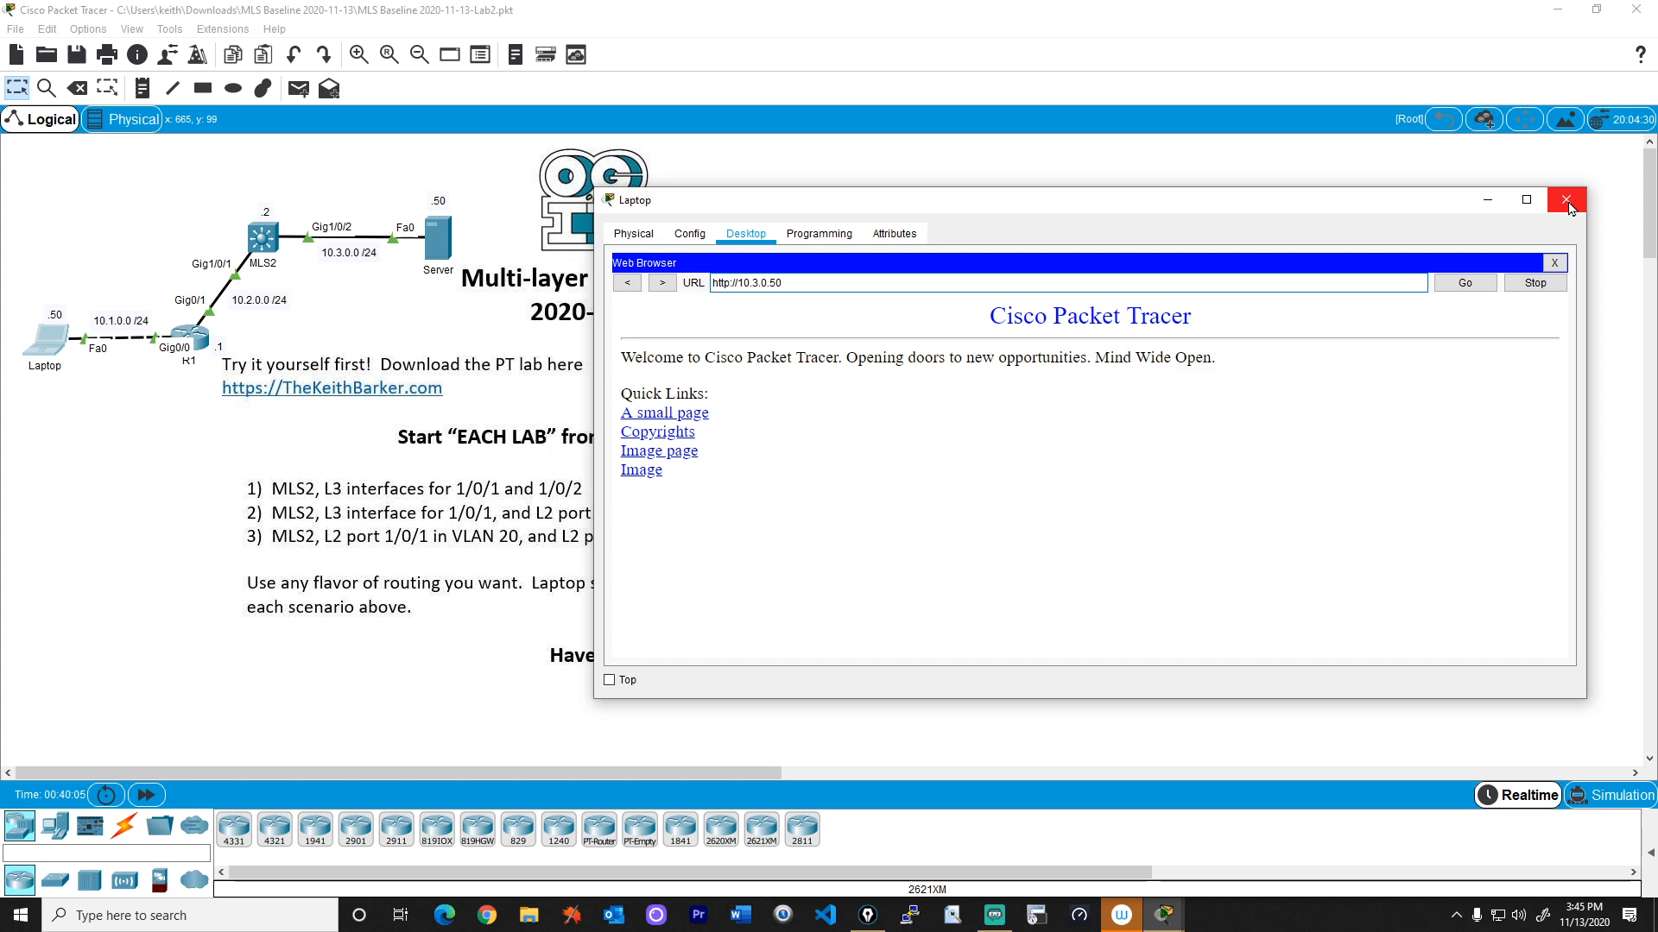
click(1567, 199)
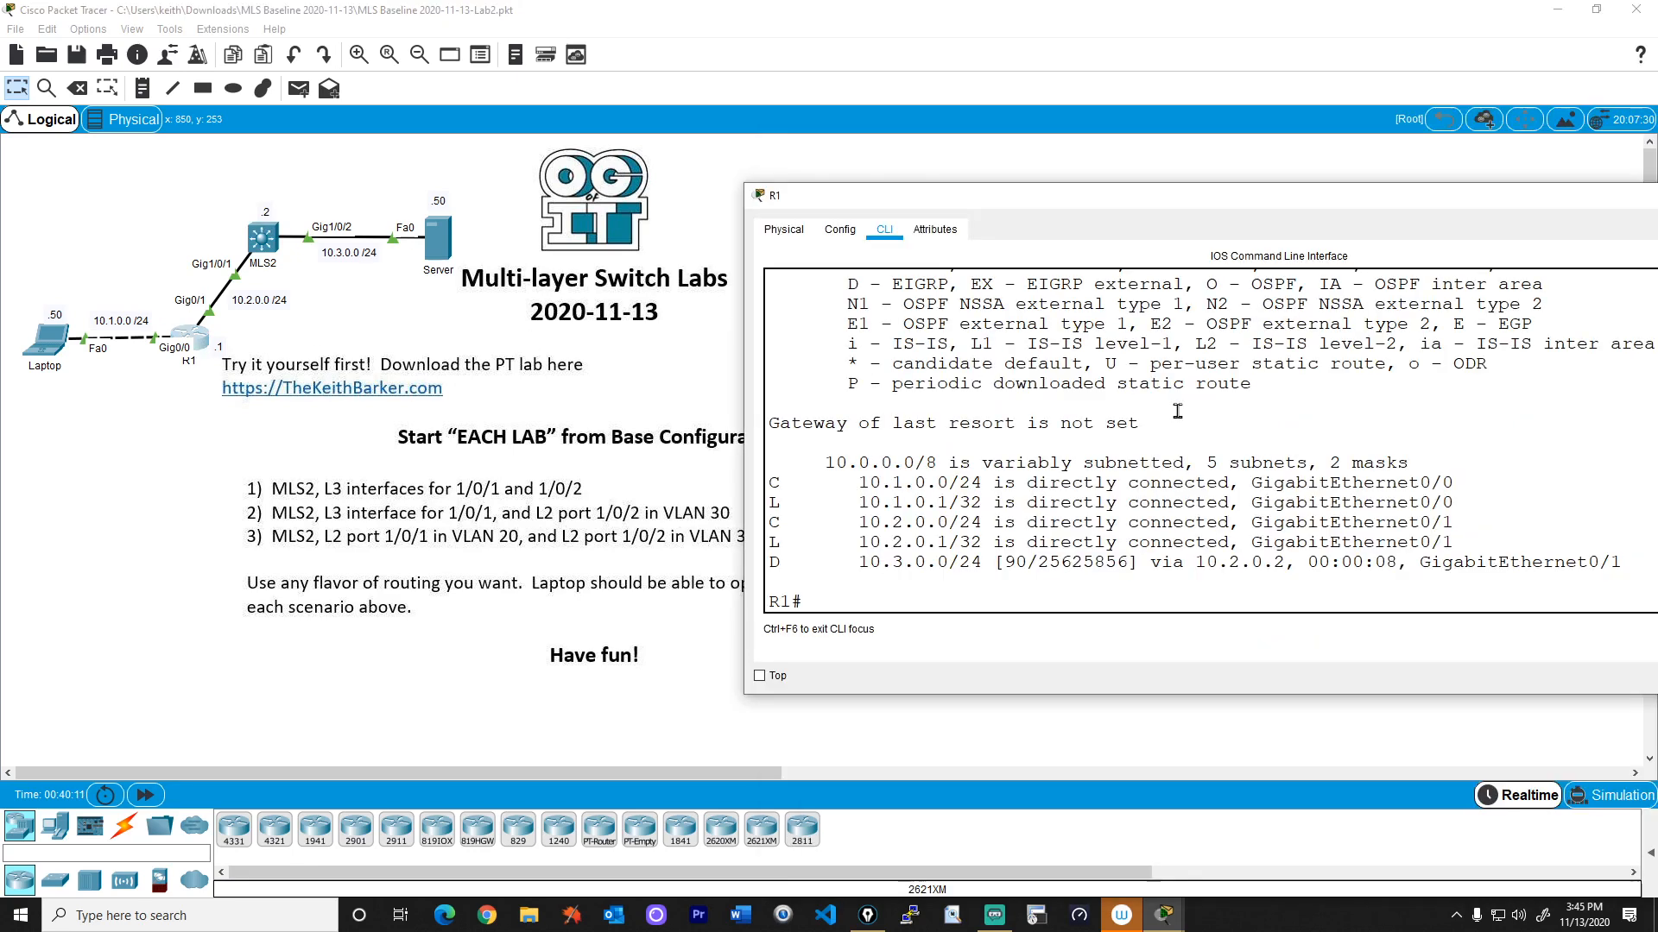
Write R1's config with 'wr' and reopen the MLS Baseline 2020-11-13 file without saving changes.
text(wr)
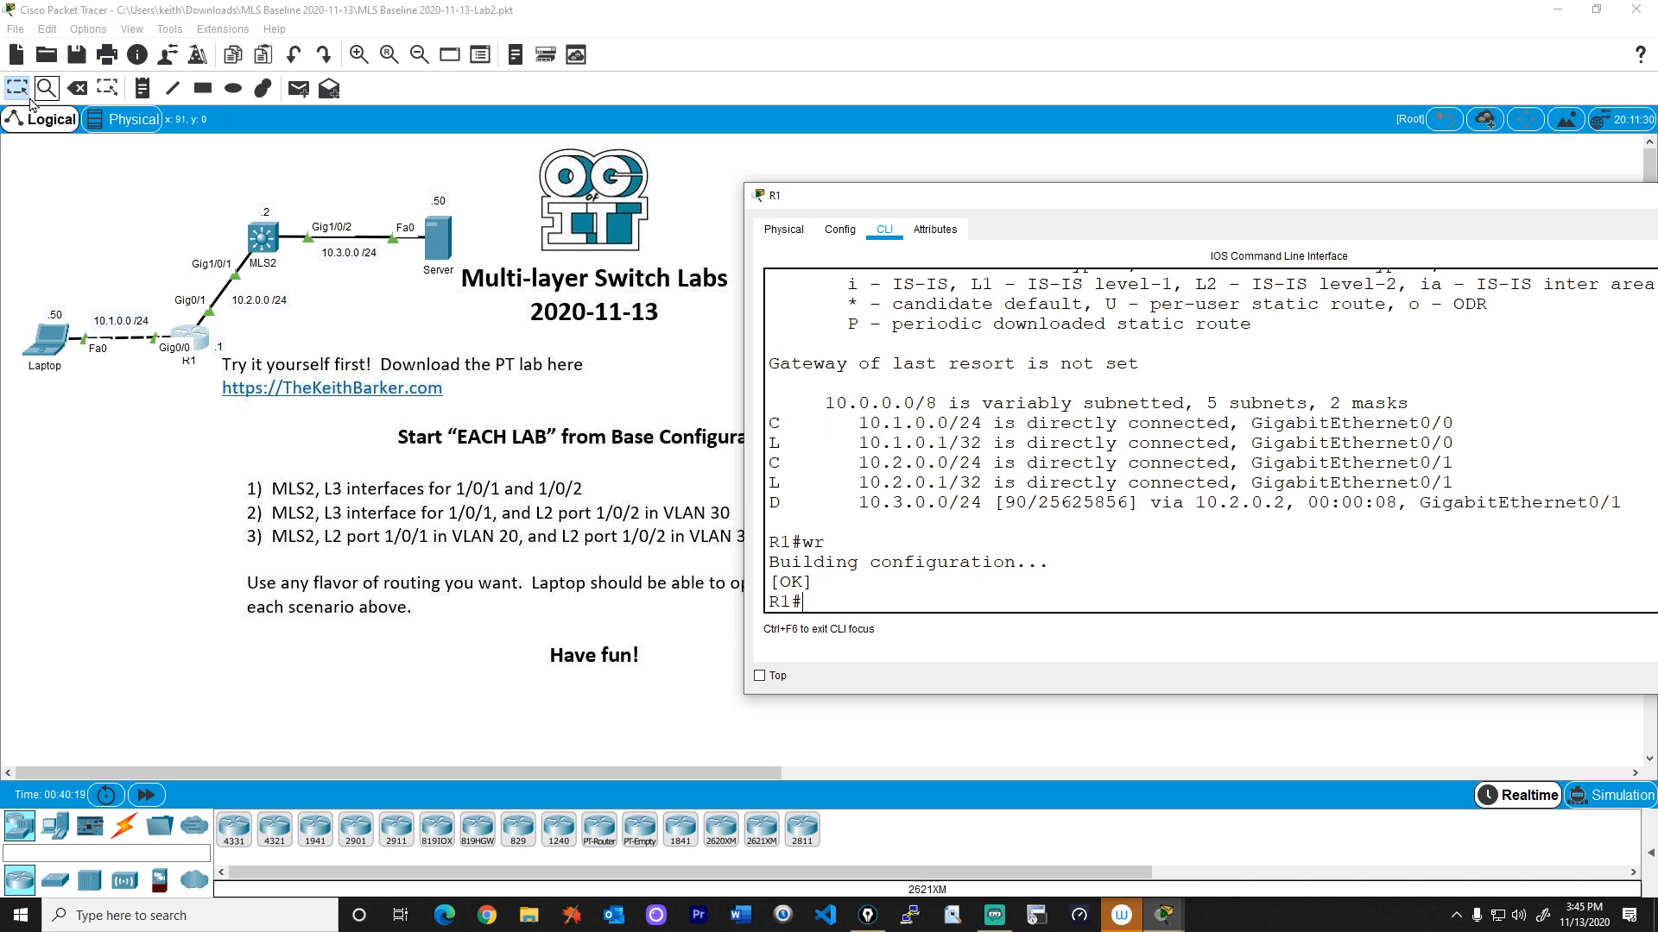
click(16, 30)
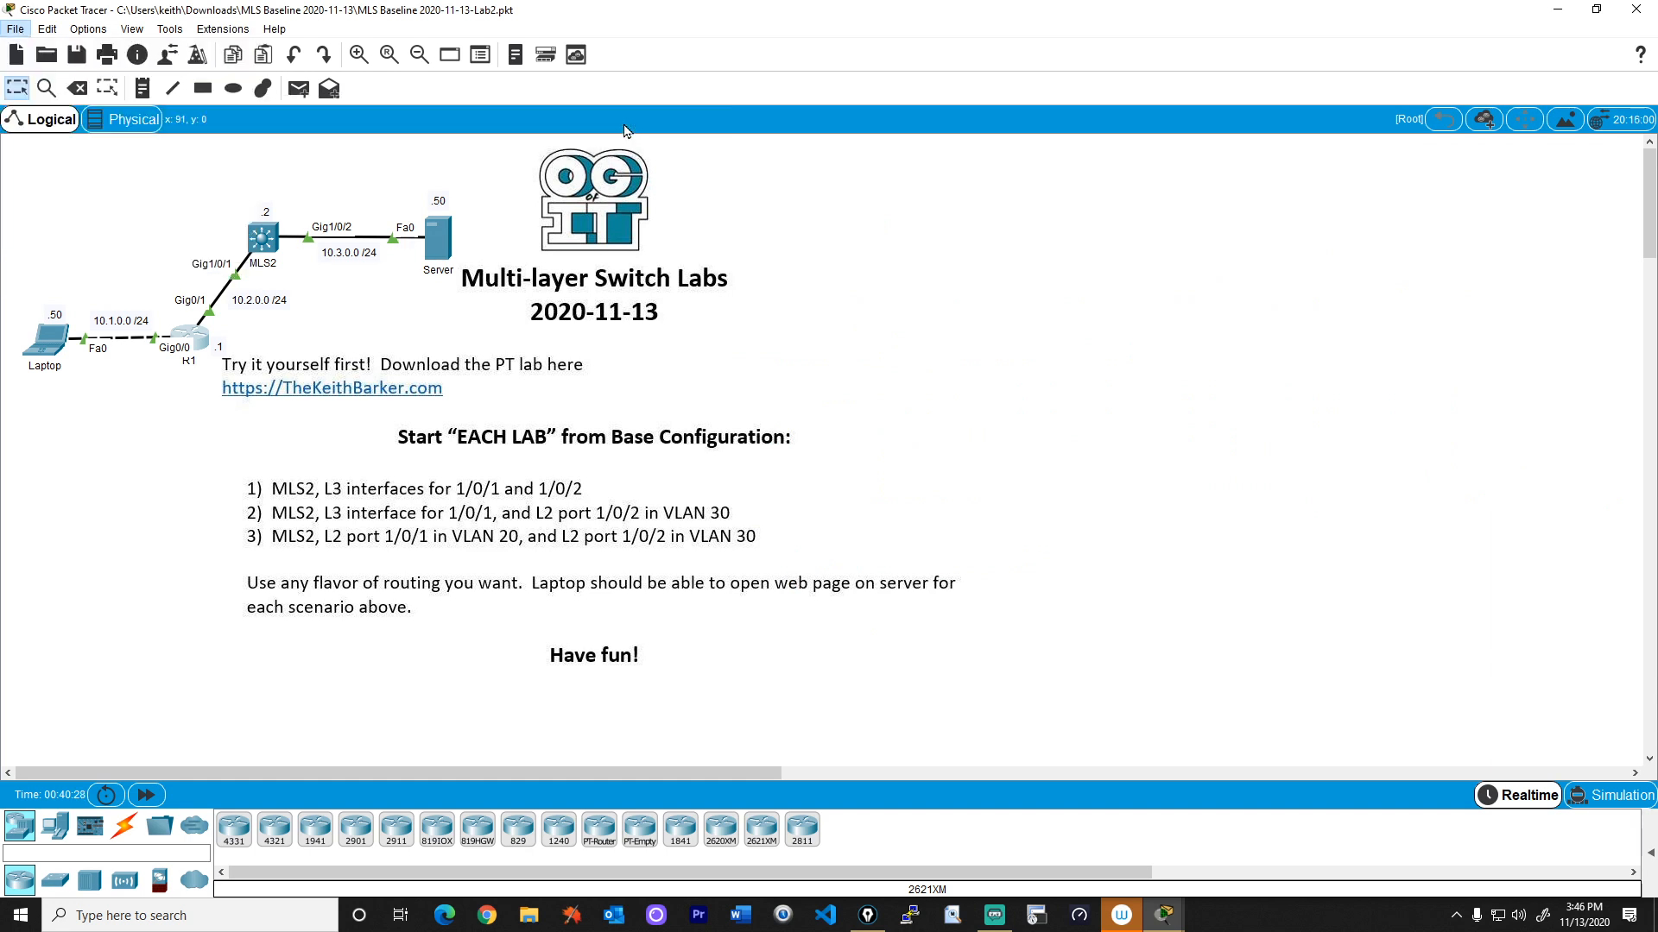
click(47, 54)
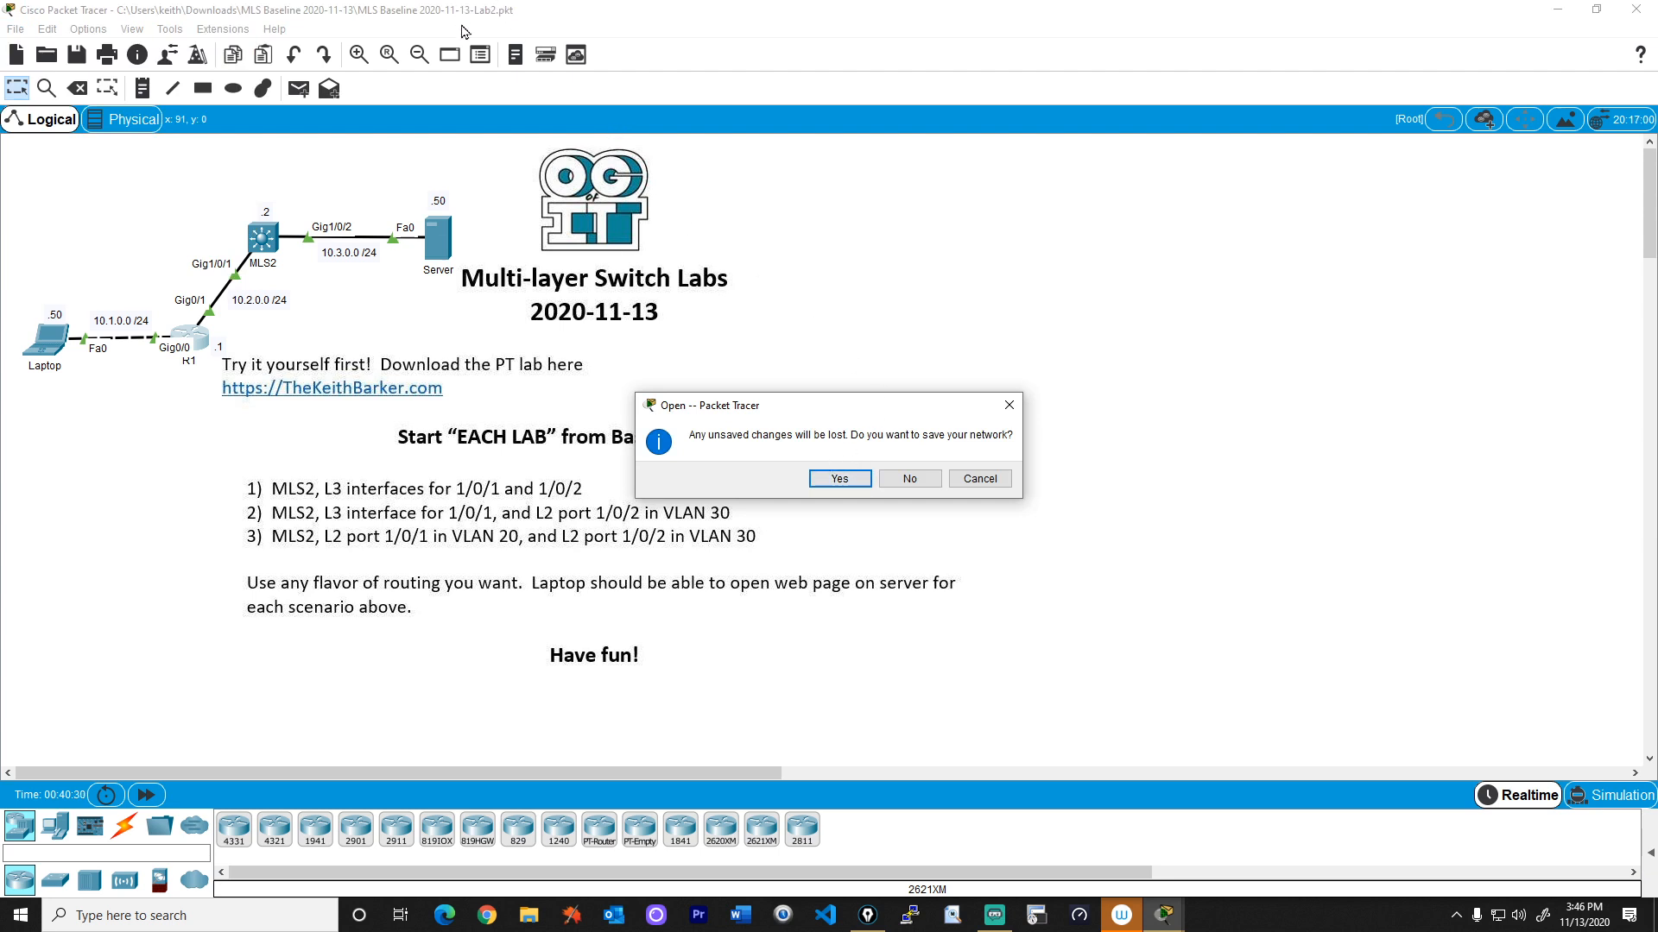
click(906, 478)
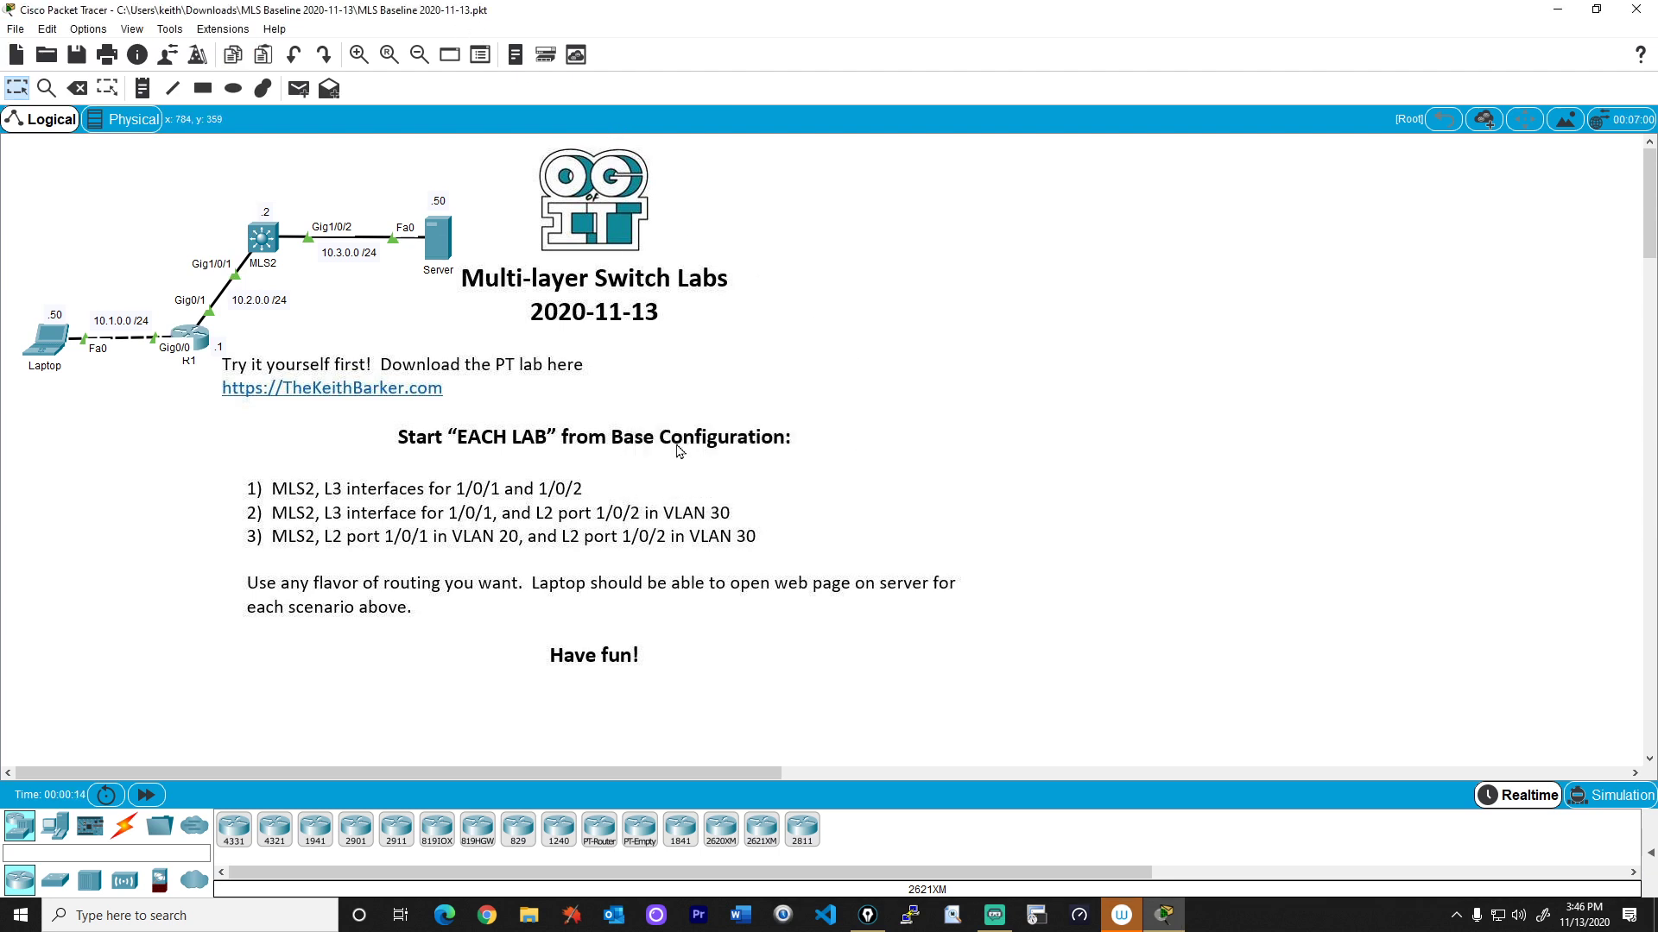
Start Save As to store the baseline as a new file.
click(16, 30)
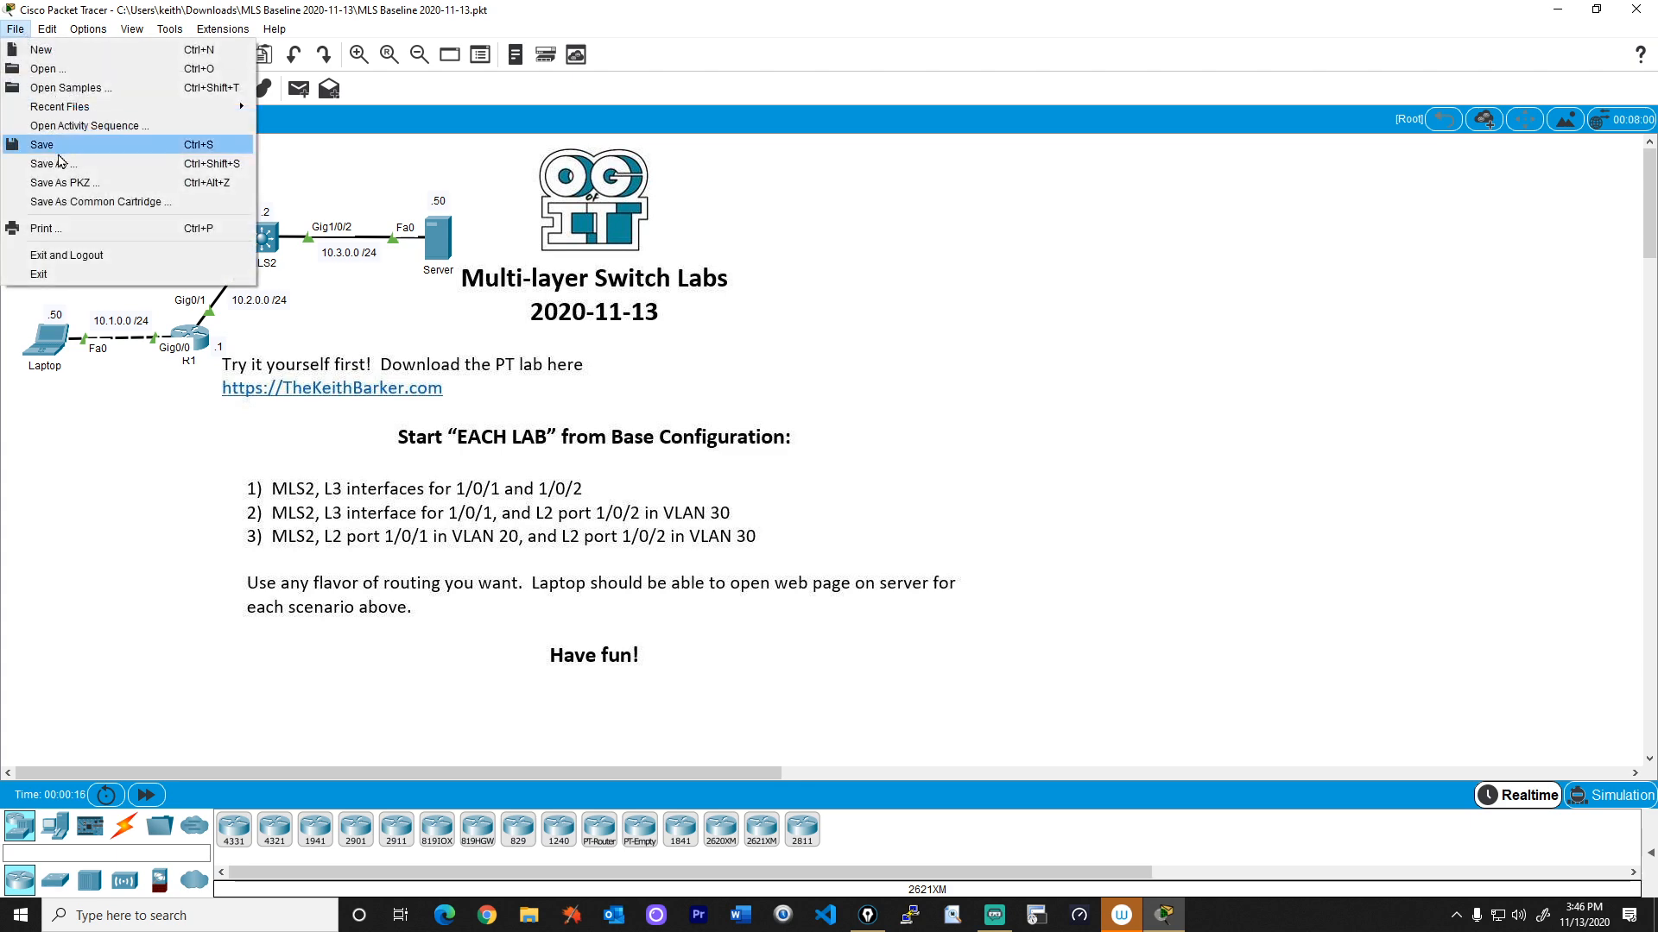
click(54, 163)
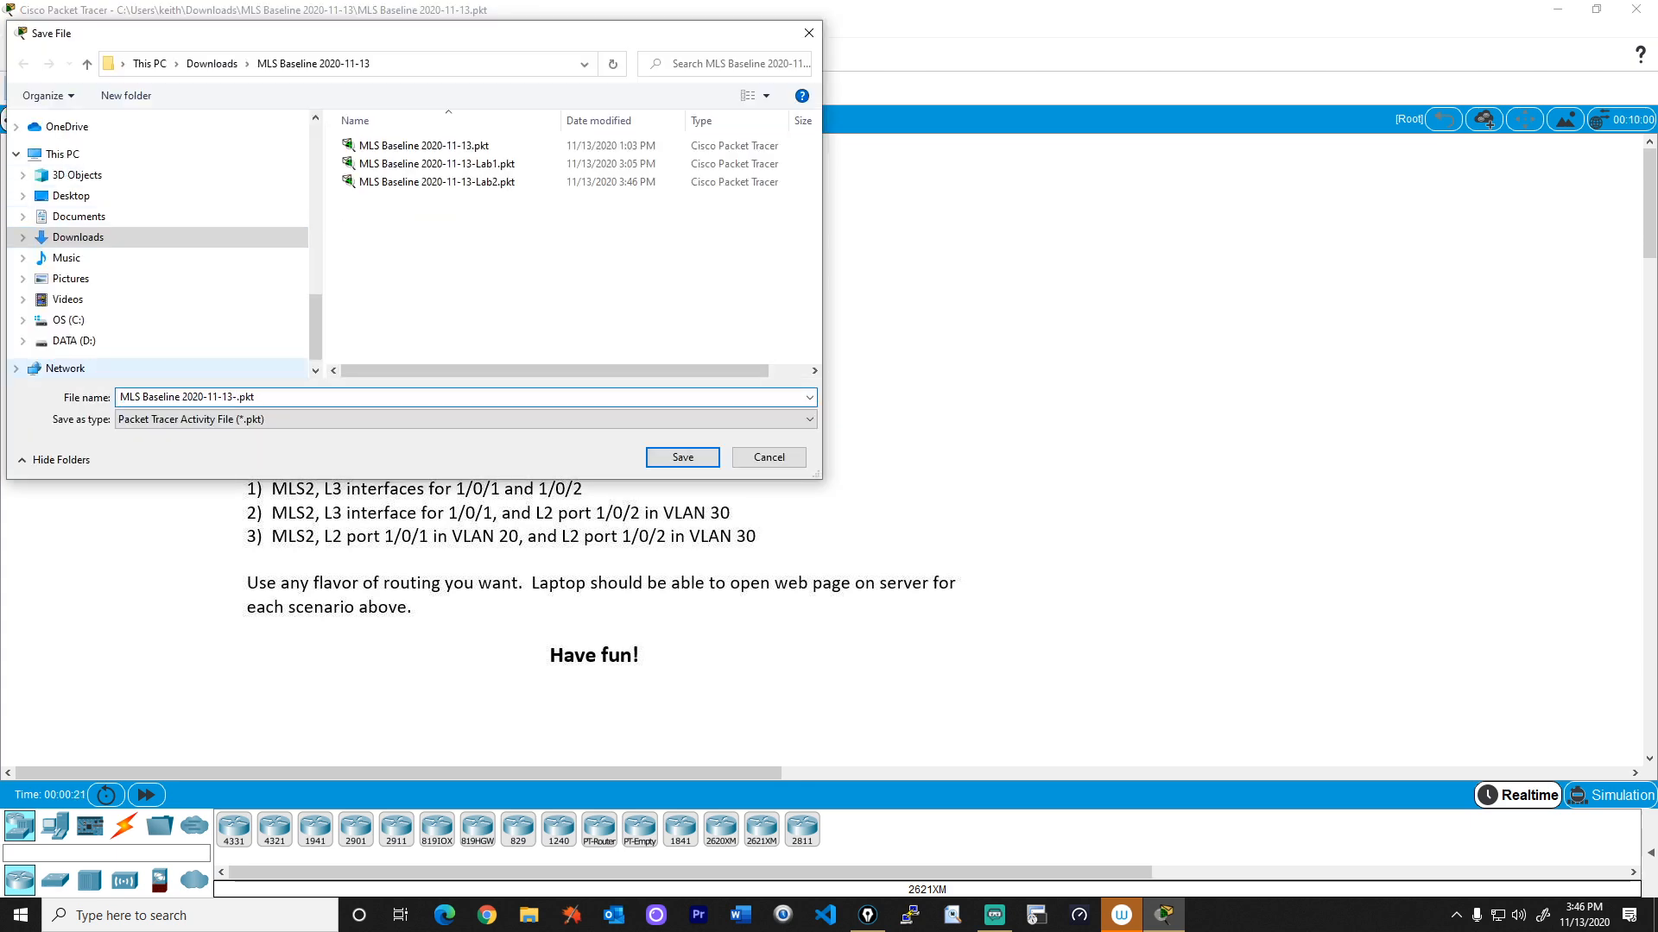